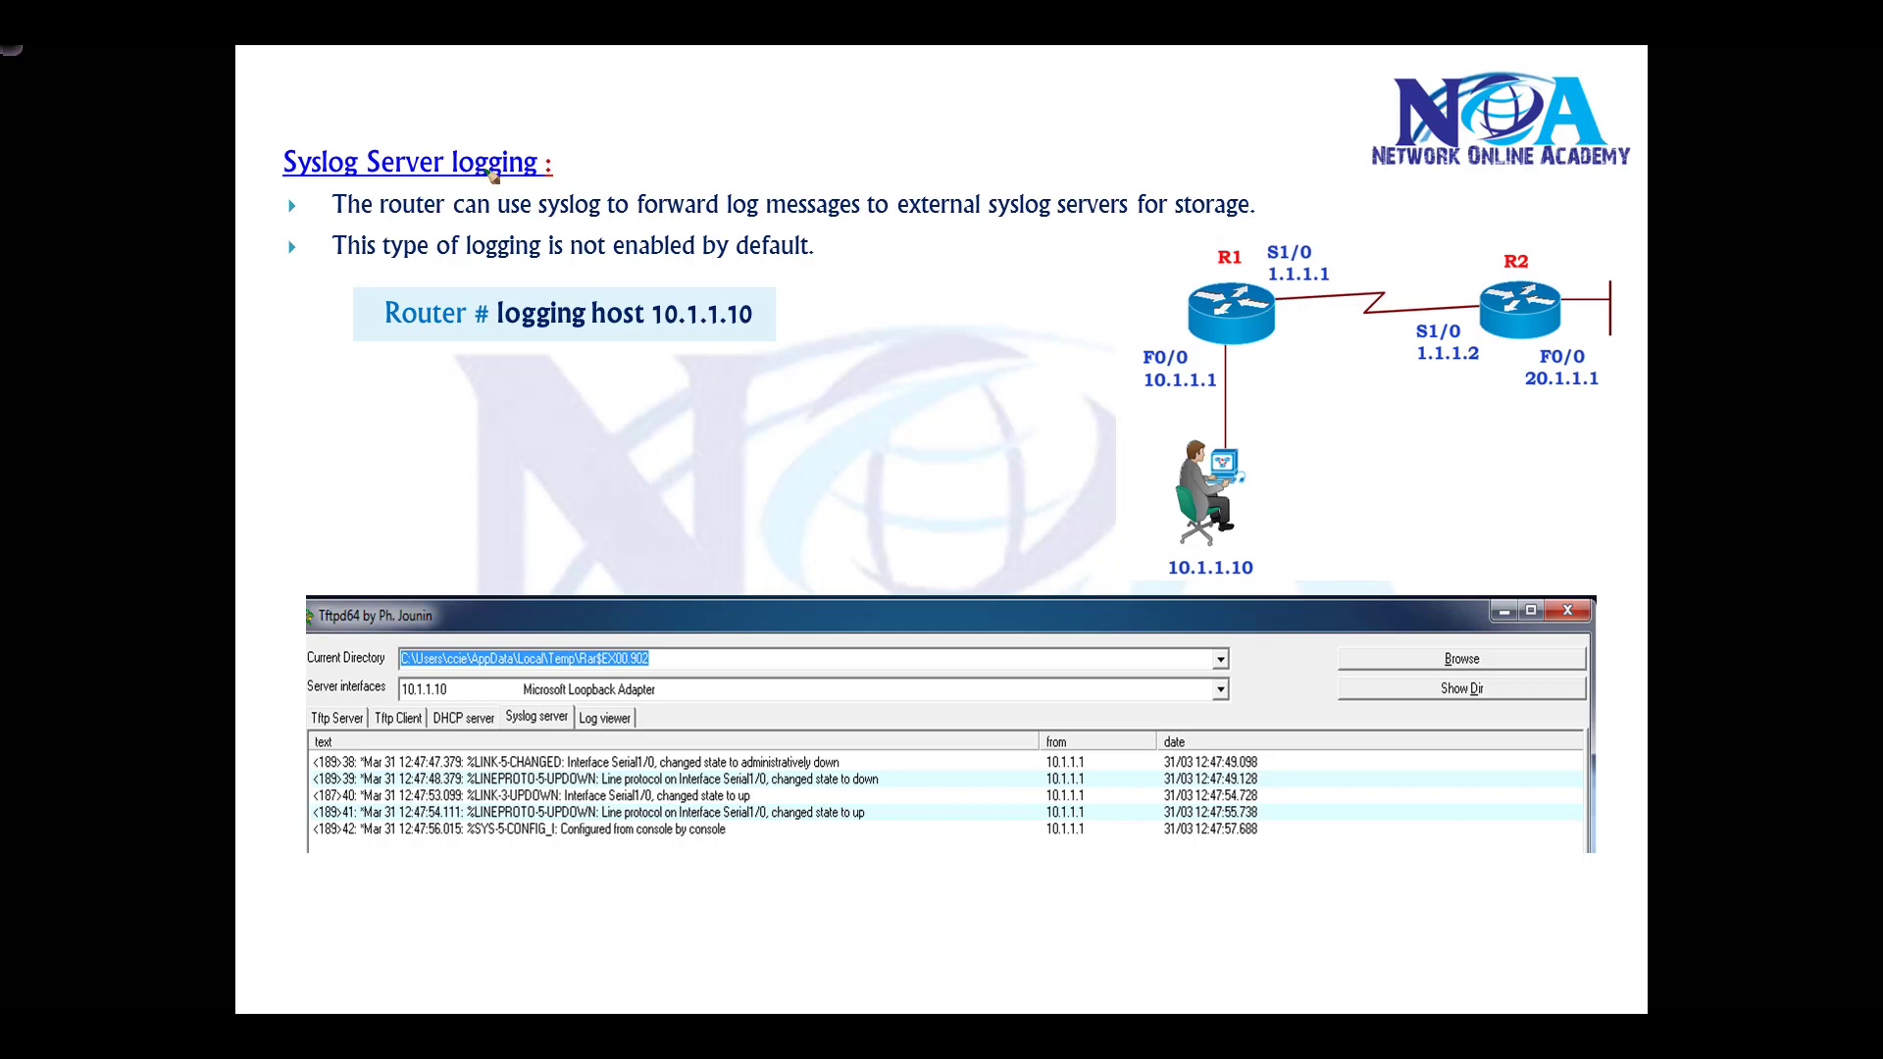
mouse_move(694, 292)
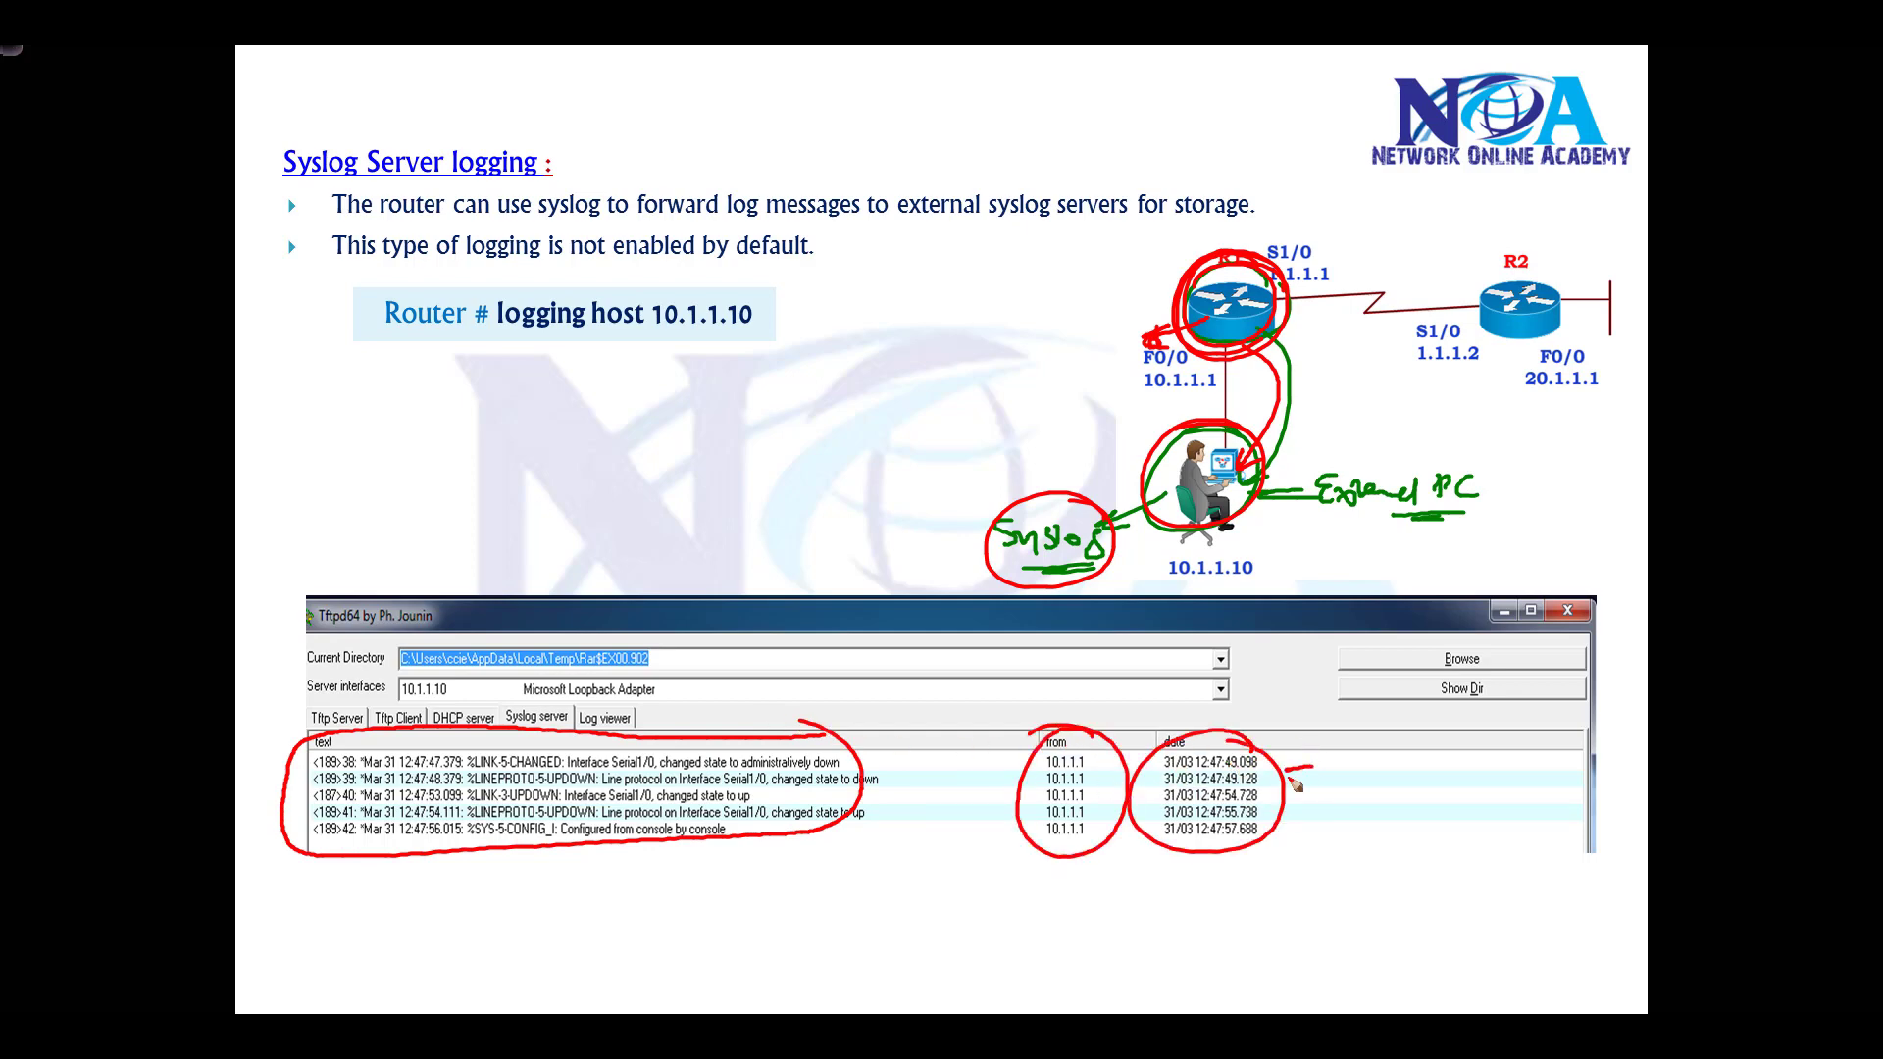
mouse_move(1303, 770)
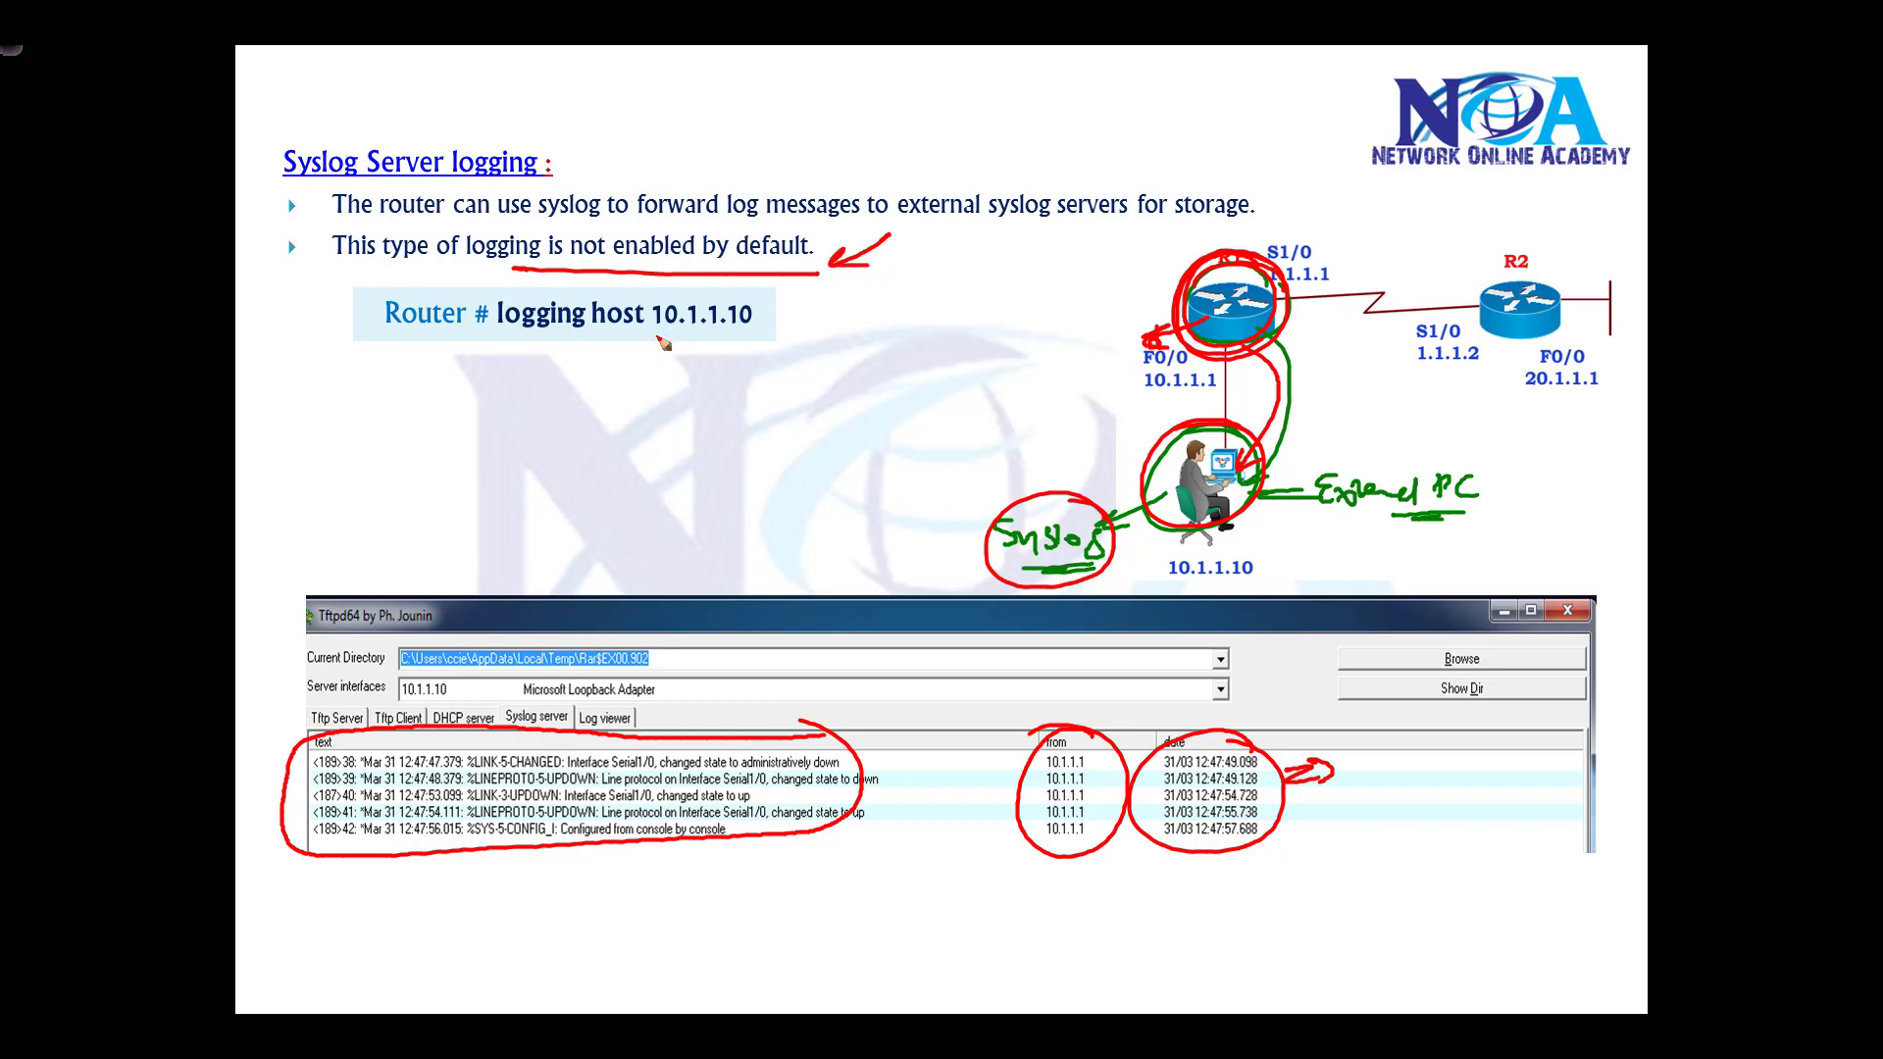
mouse_move(550, 354)
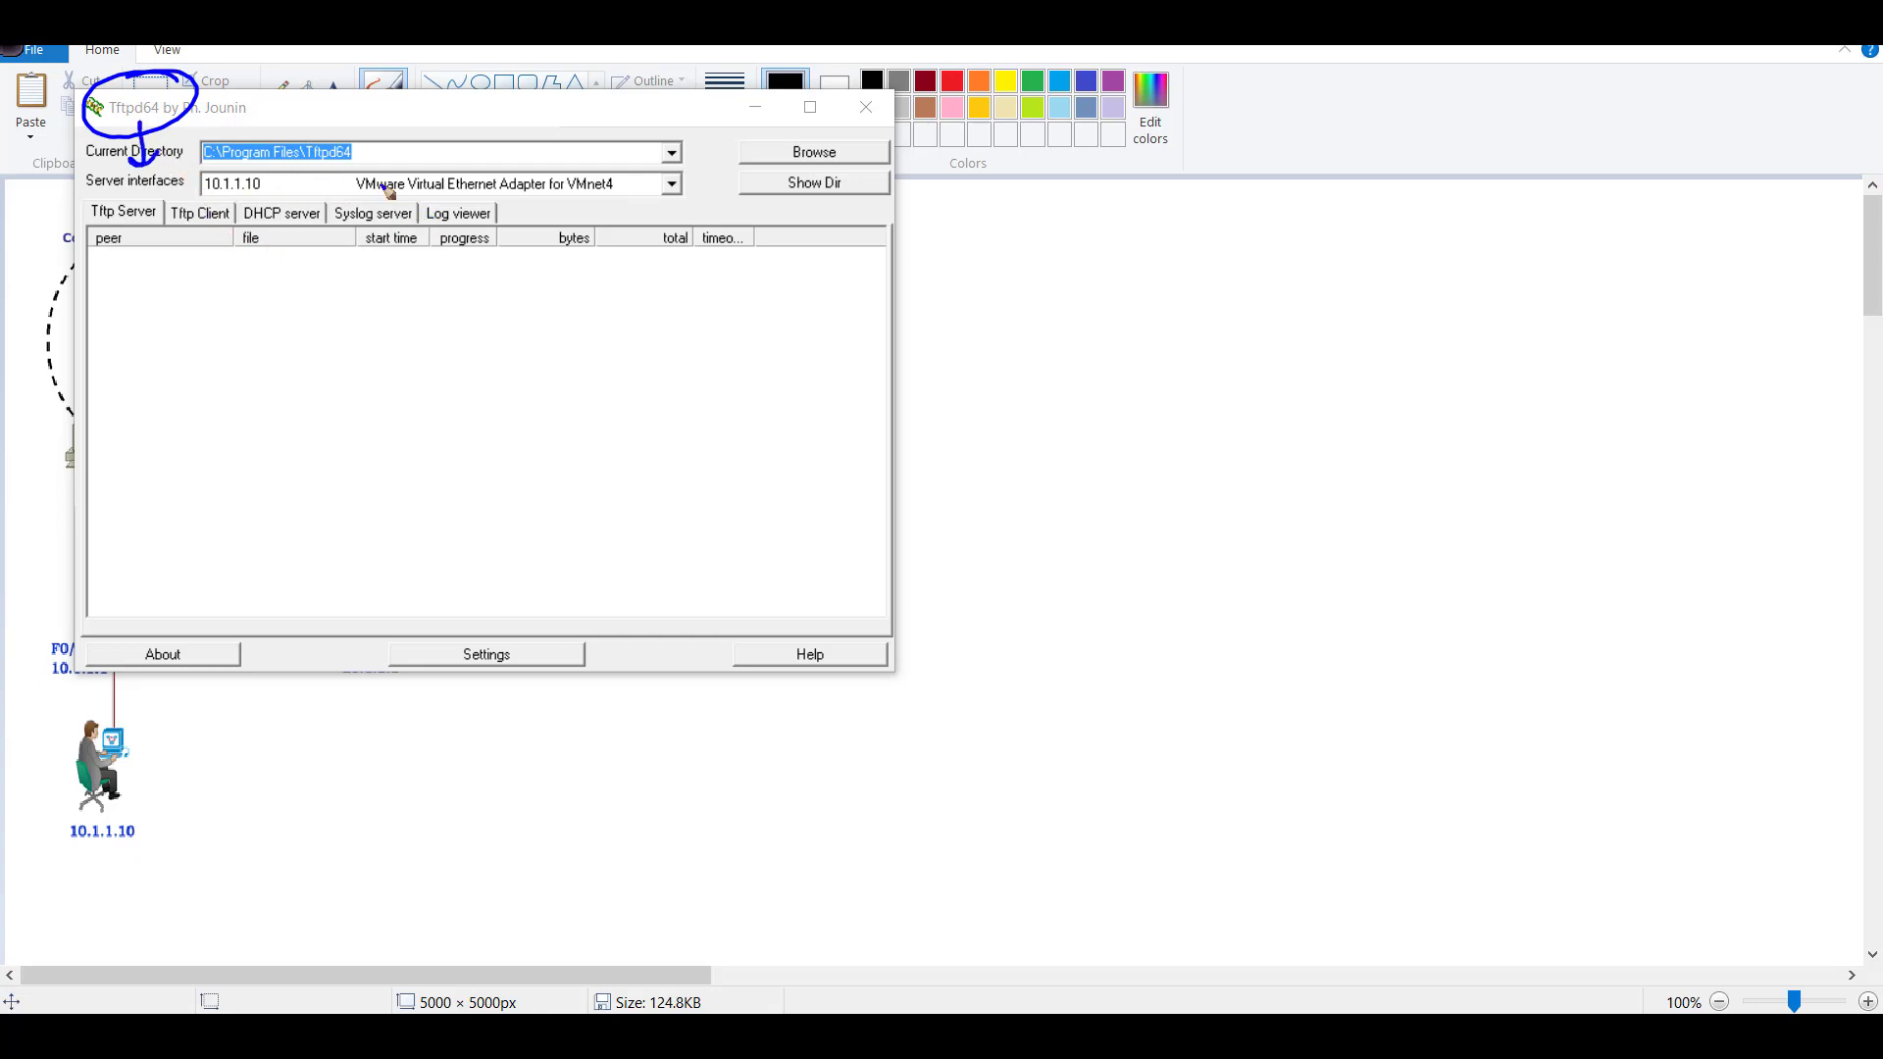
mouse_move(379, 198)
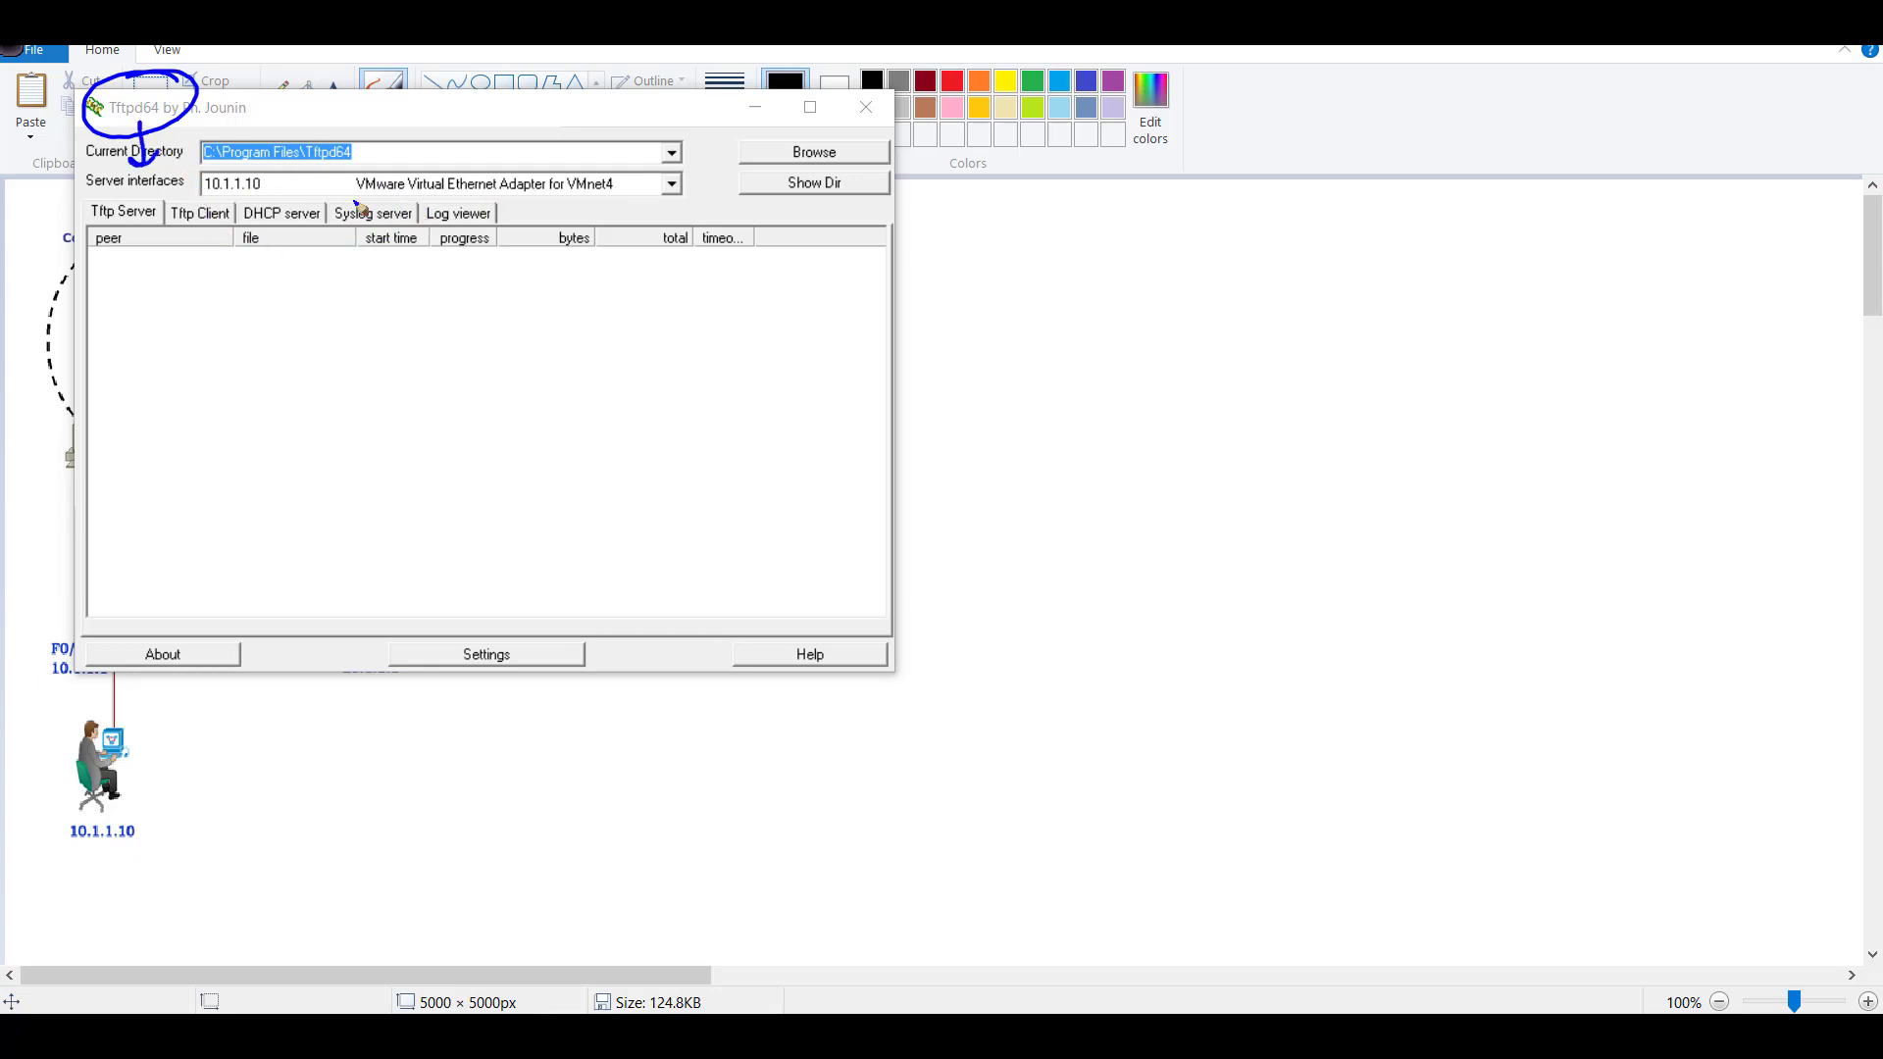
- Show Tftpd64's empty Syslog server log on 10.1.1.10 and reposition the window
click(372, 213)
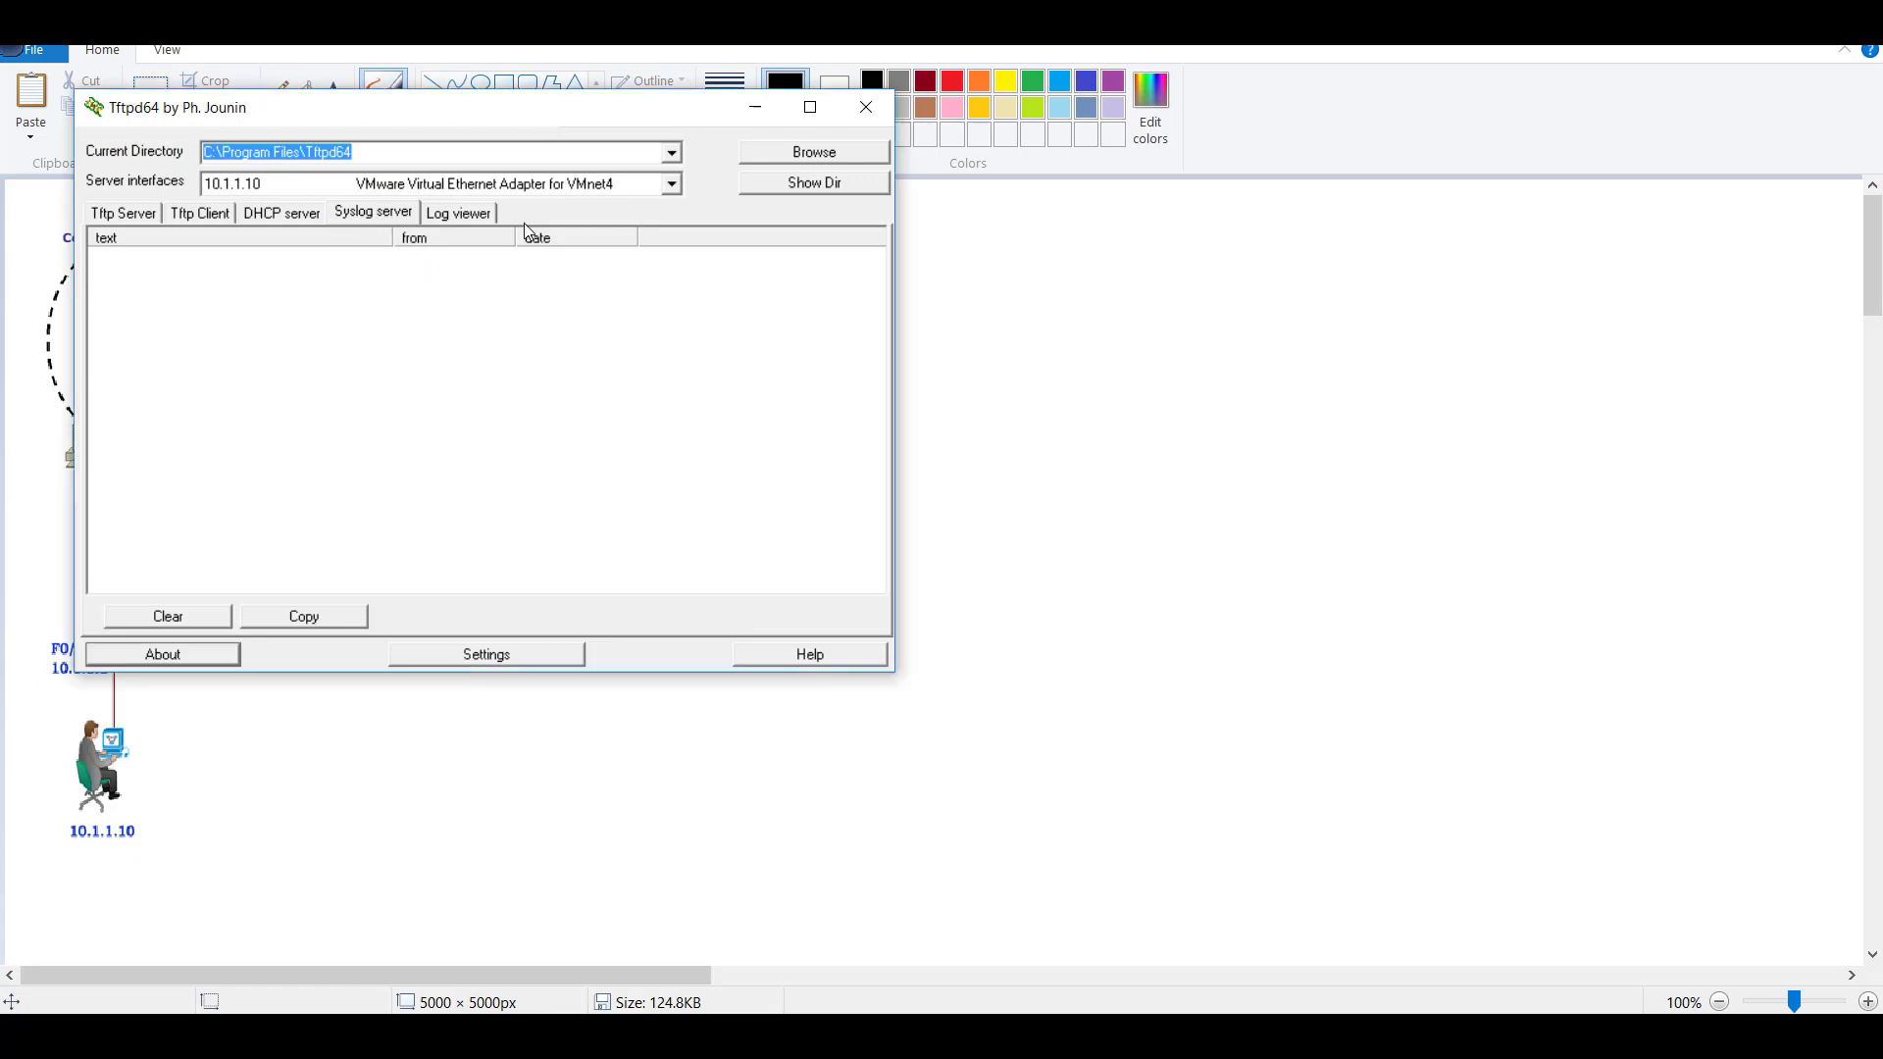
click(670, 183)
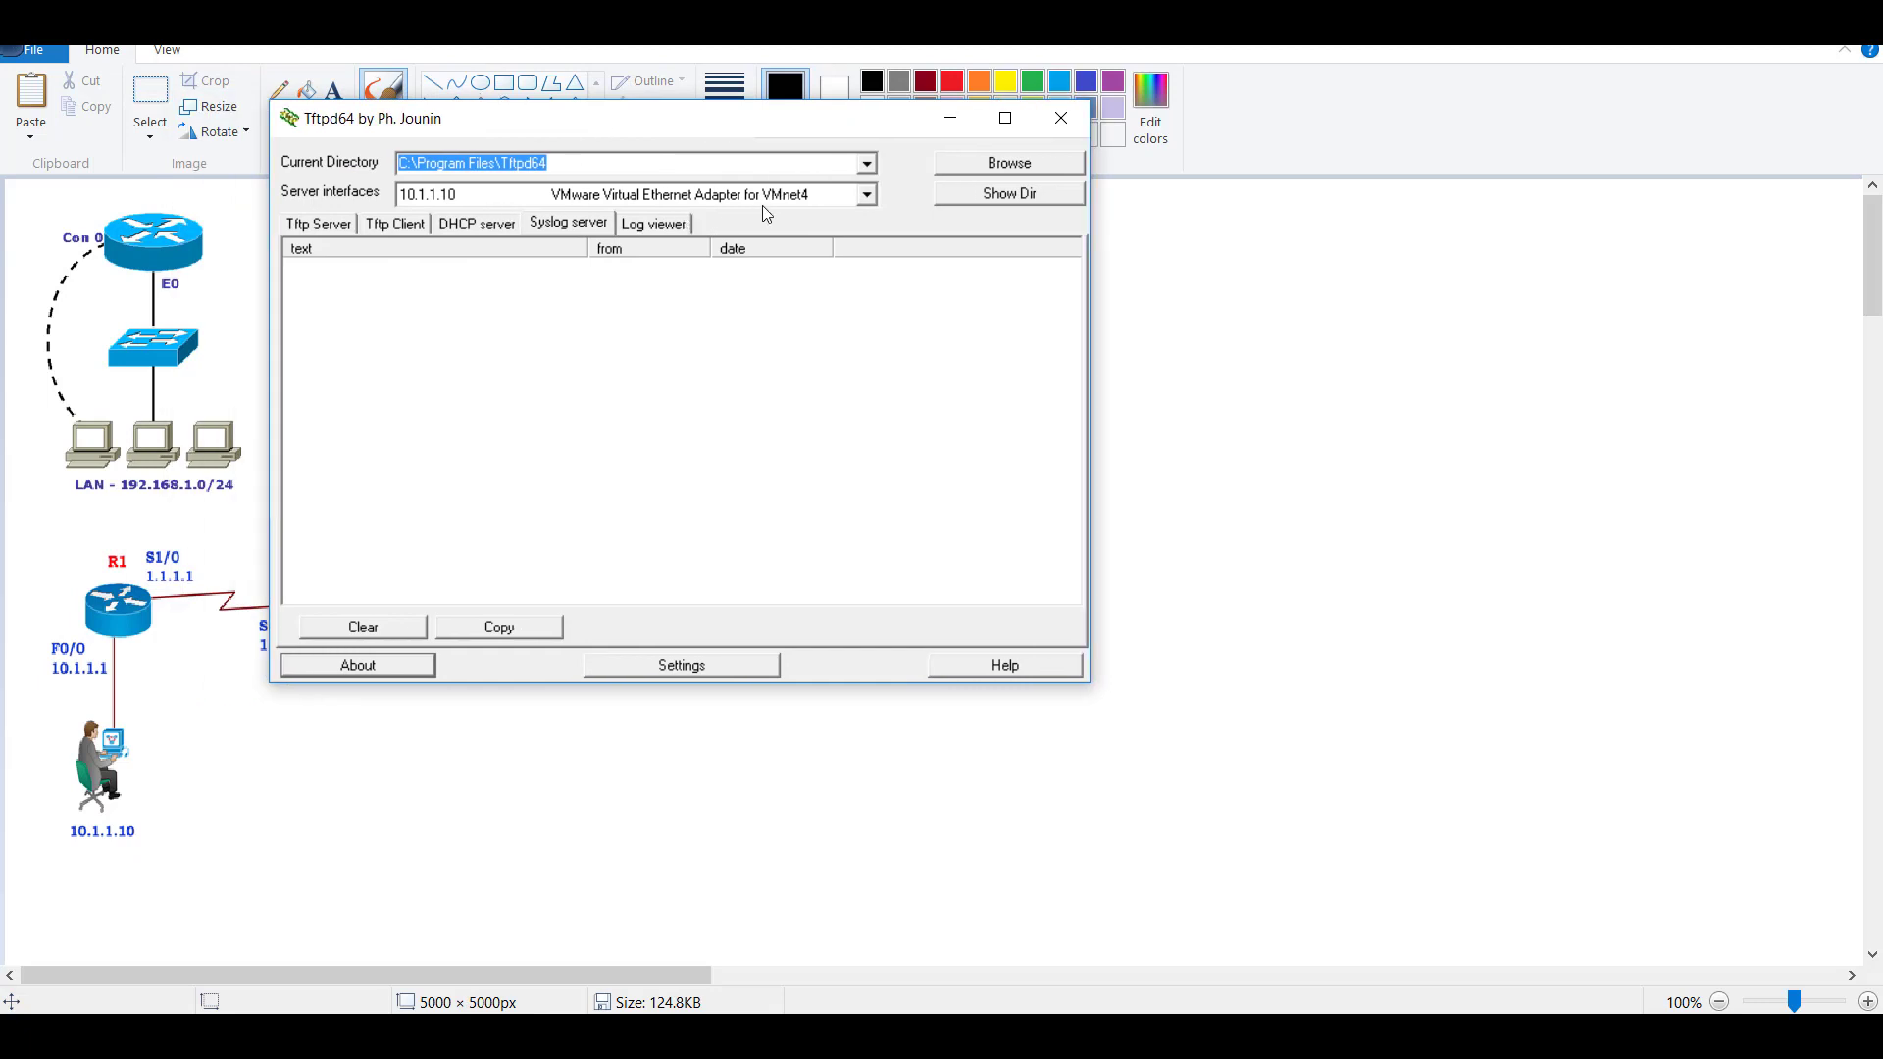
mouse_move(454, 215)
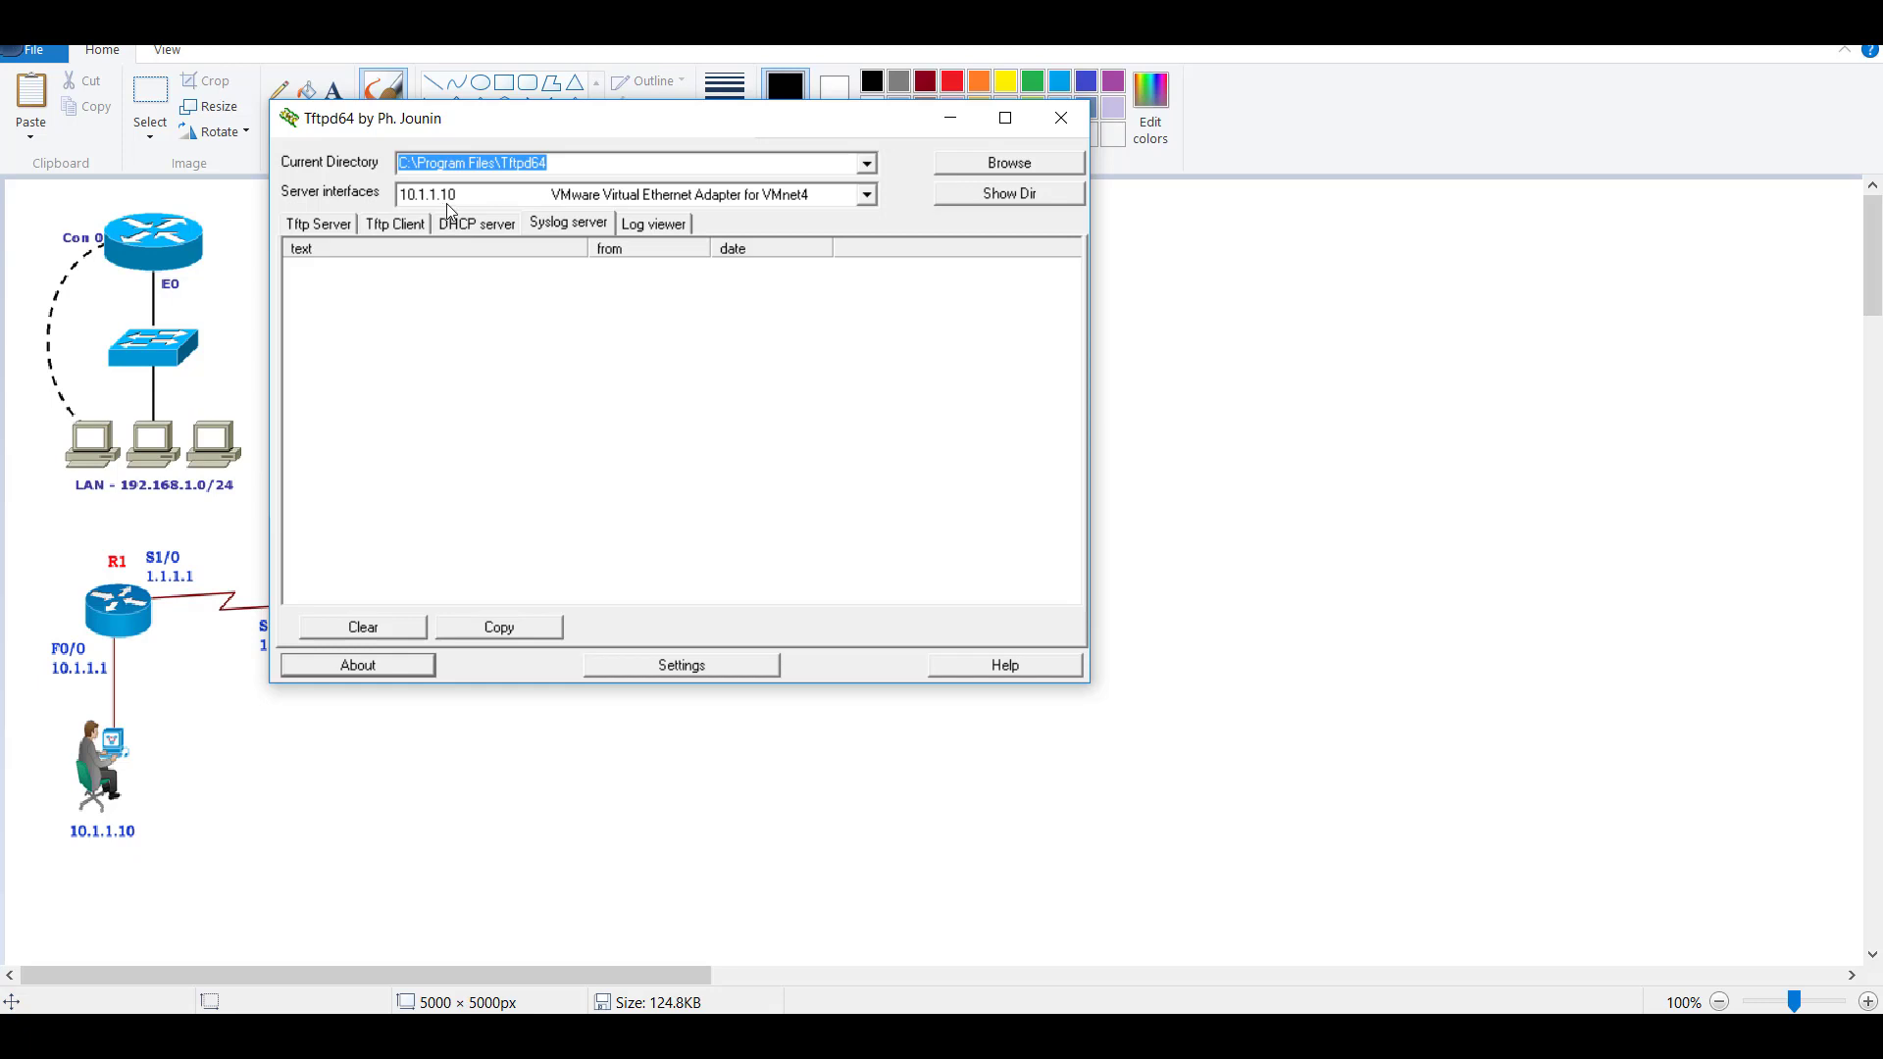
mouse_move(593, 137)
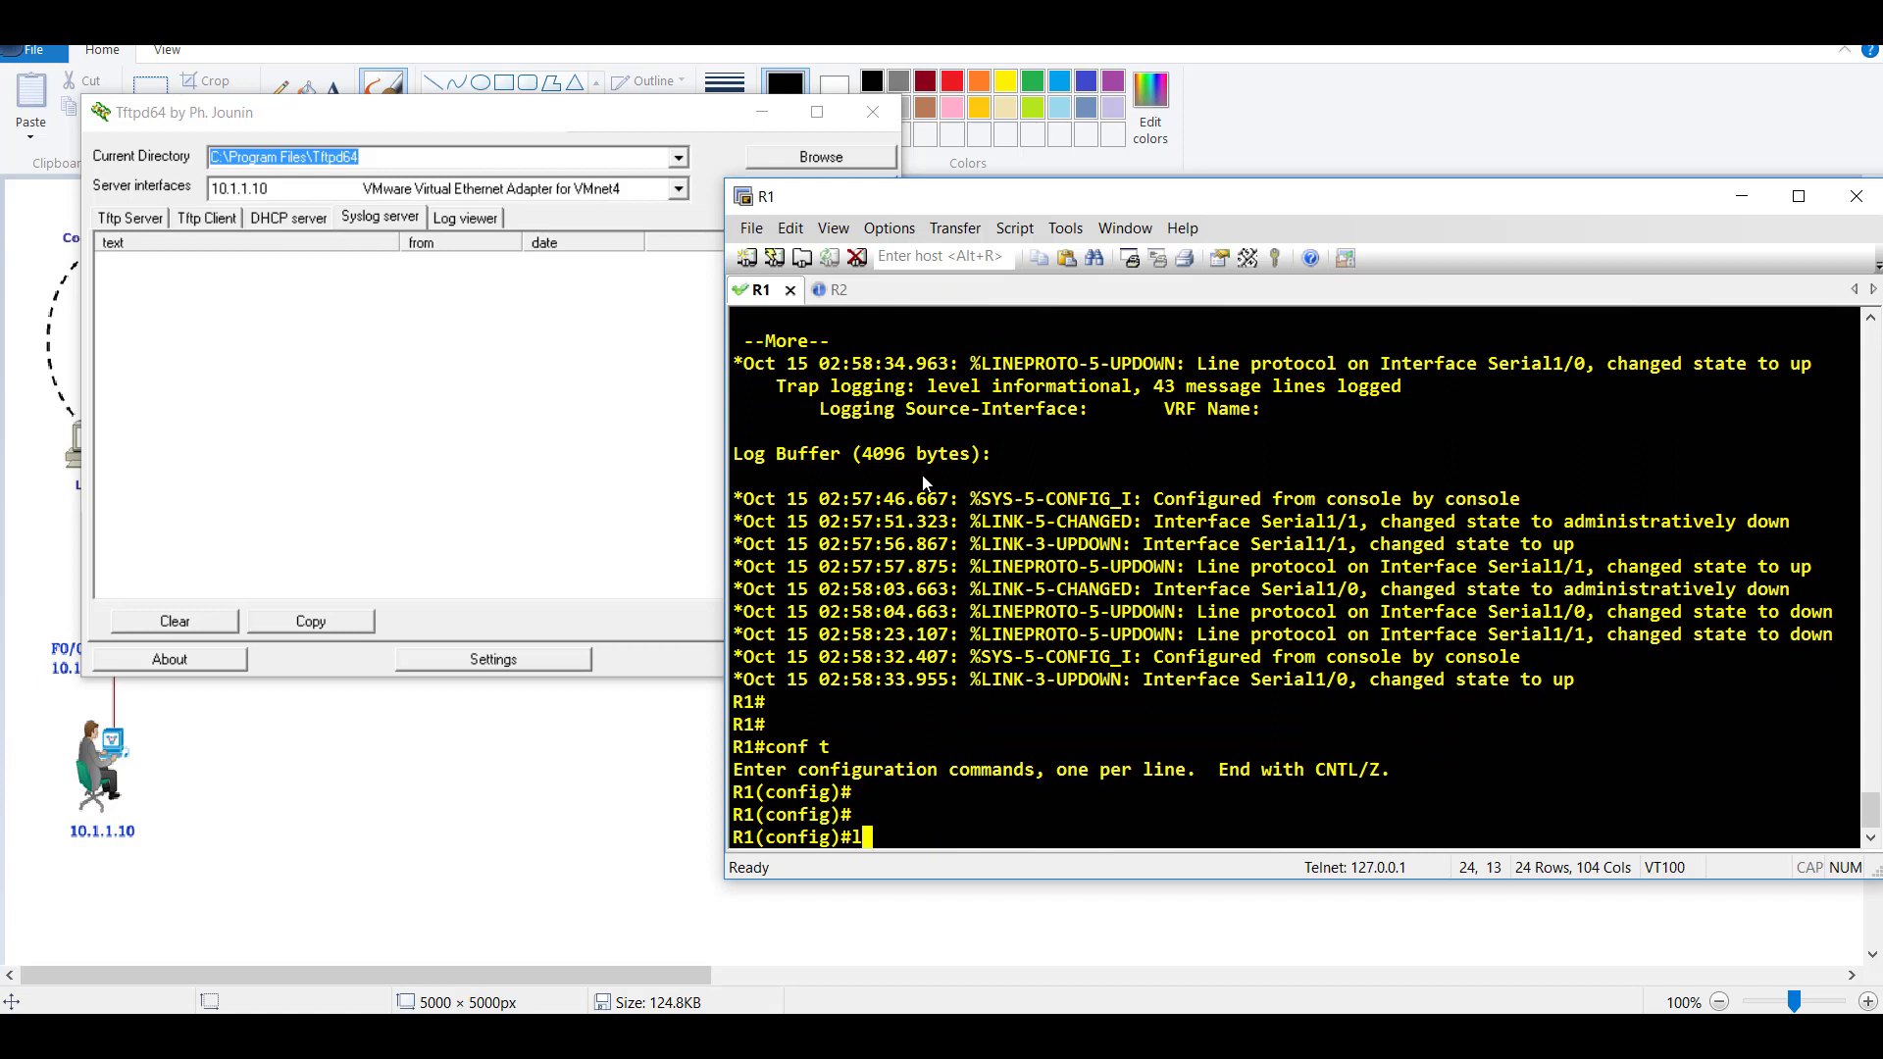
- Enter 'logging host 10.1.1.10', then shutdown and no shutdown on Serial1/1
text(ogging host)
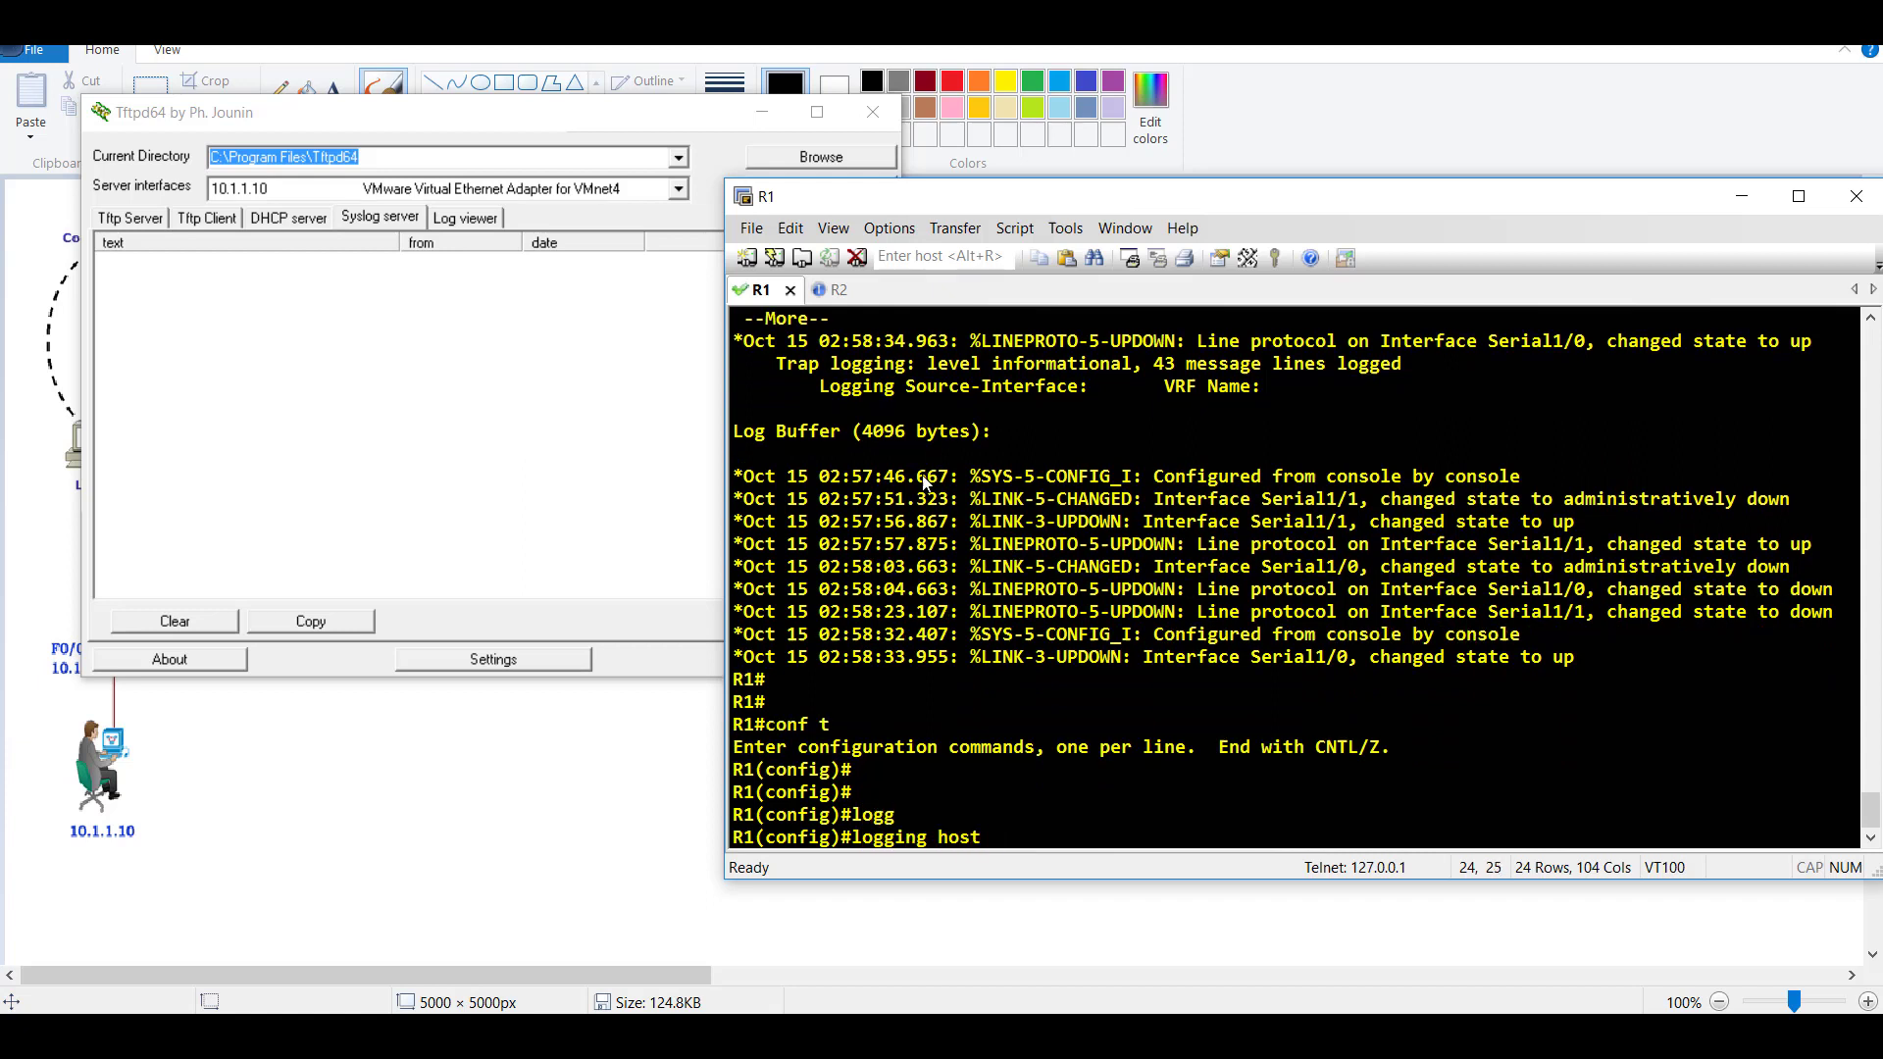
text(10.1.1.10)
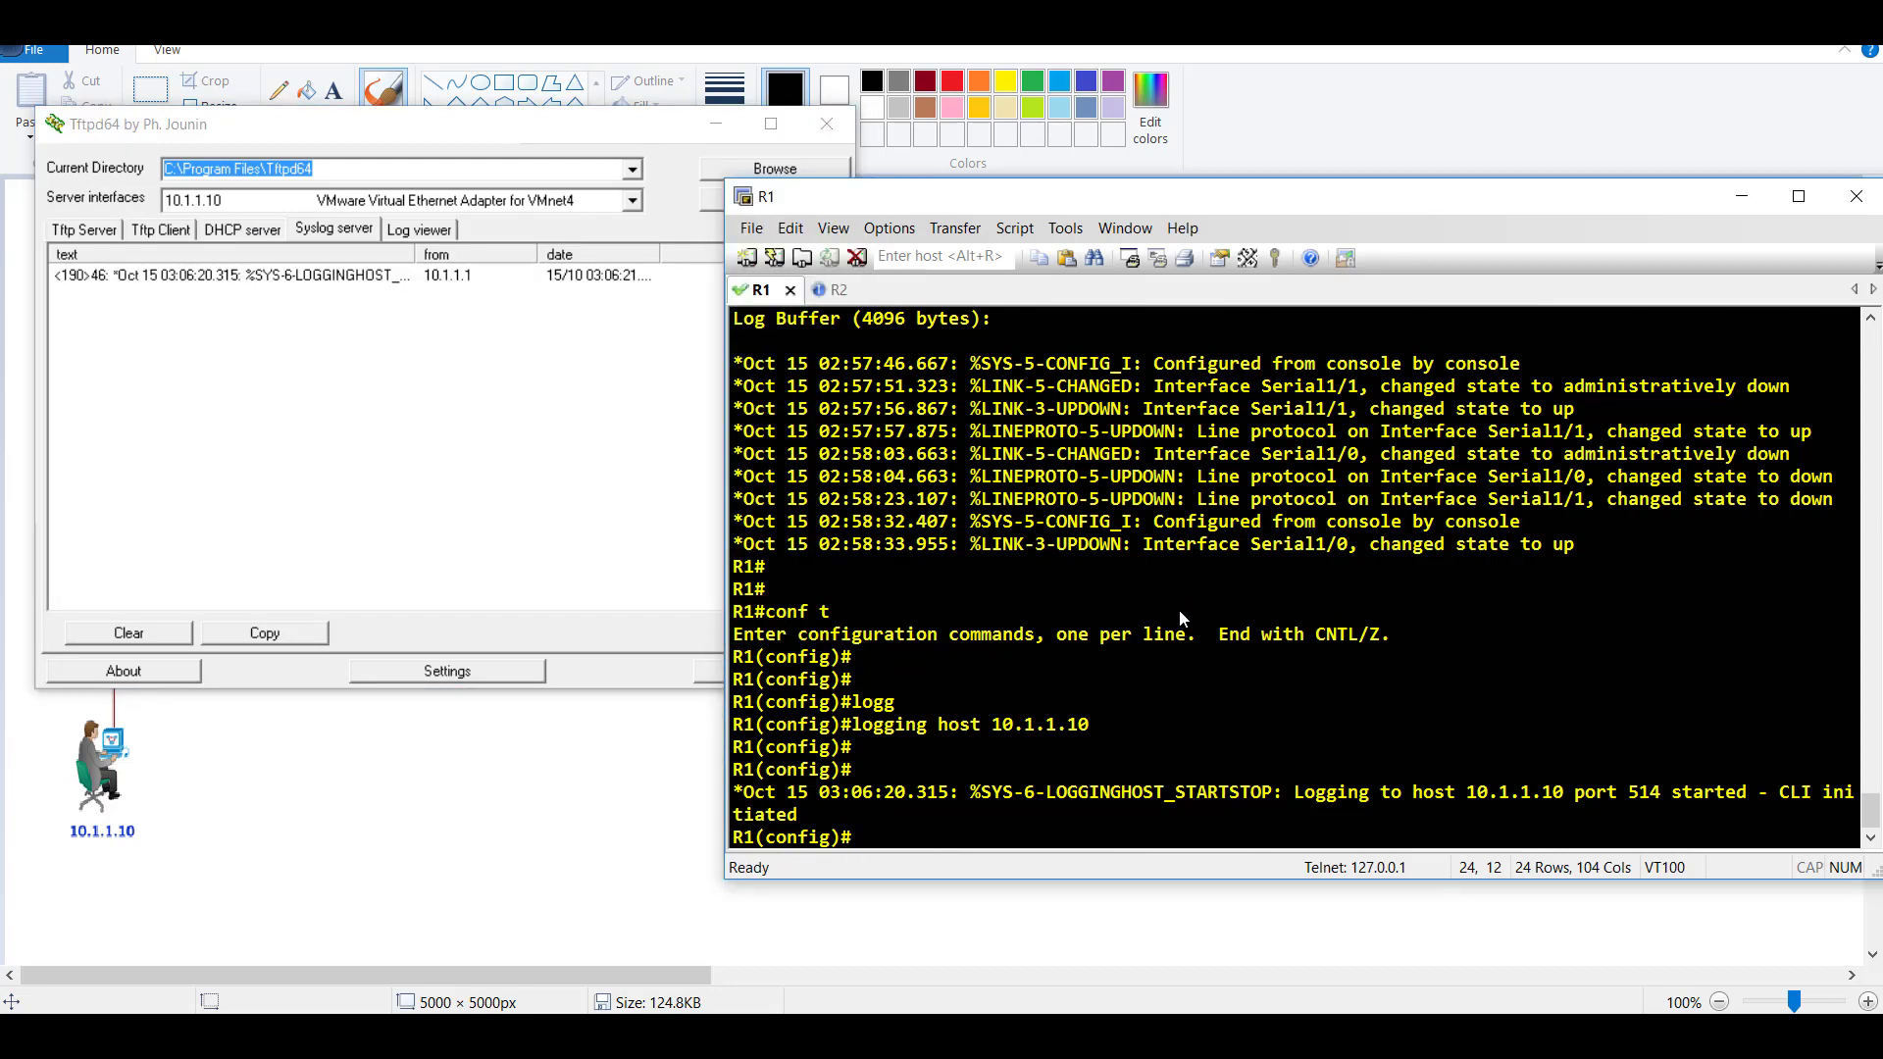
text(l)
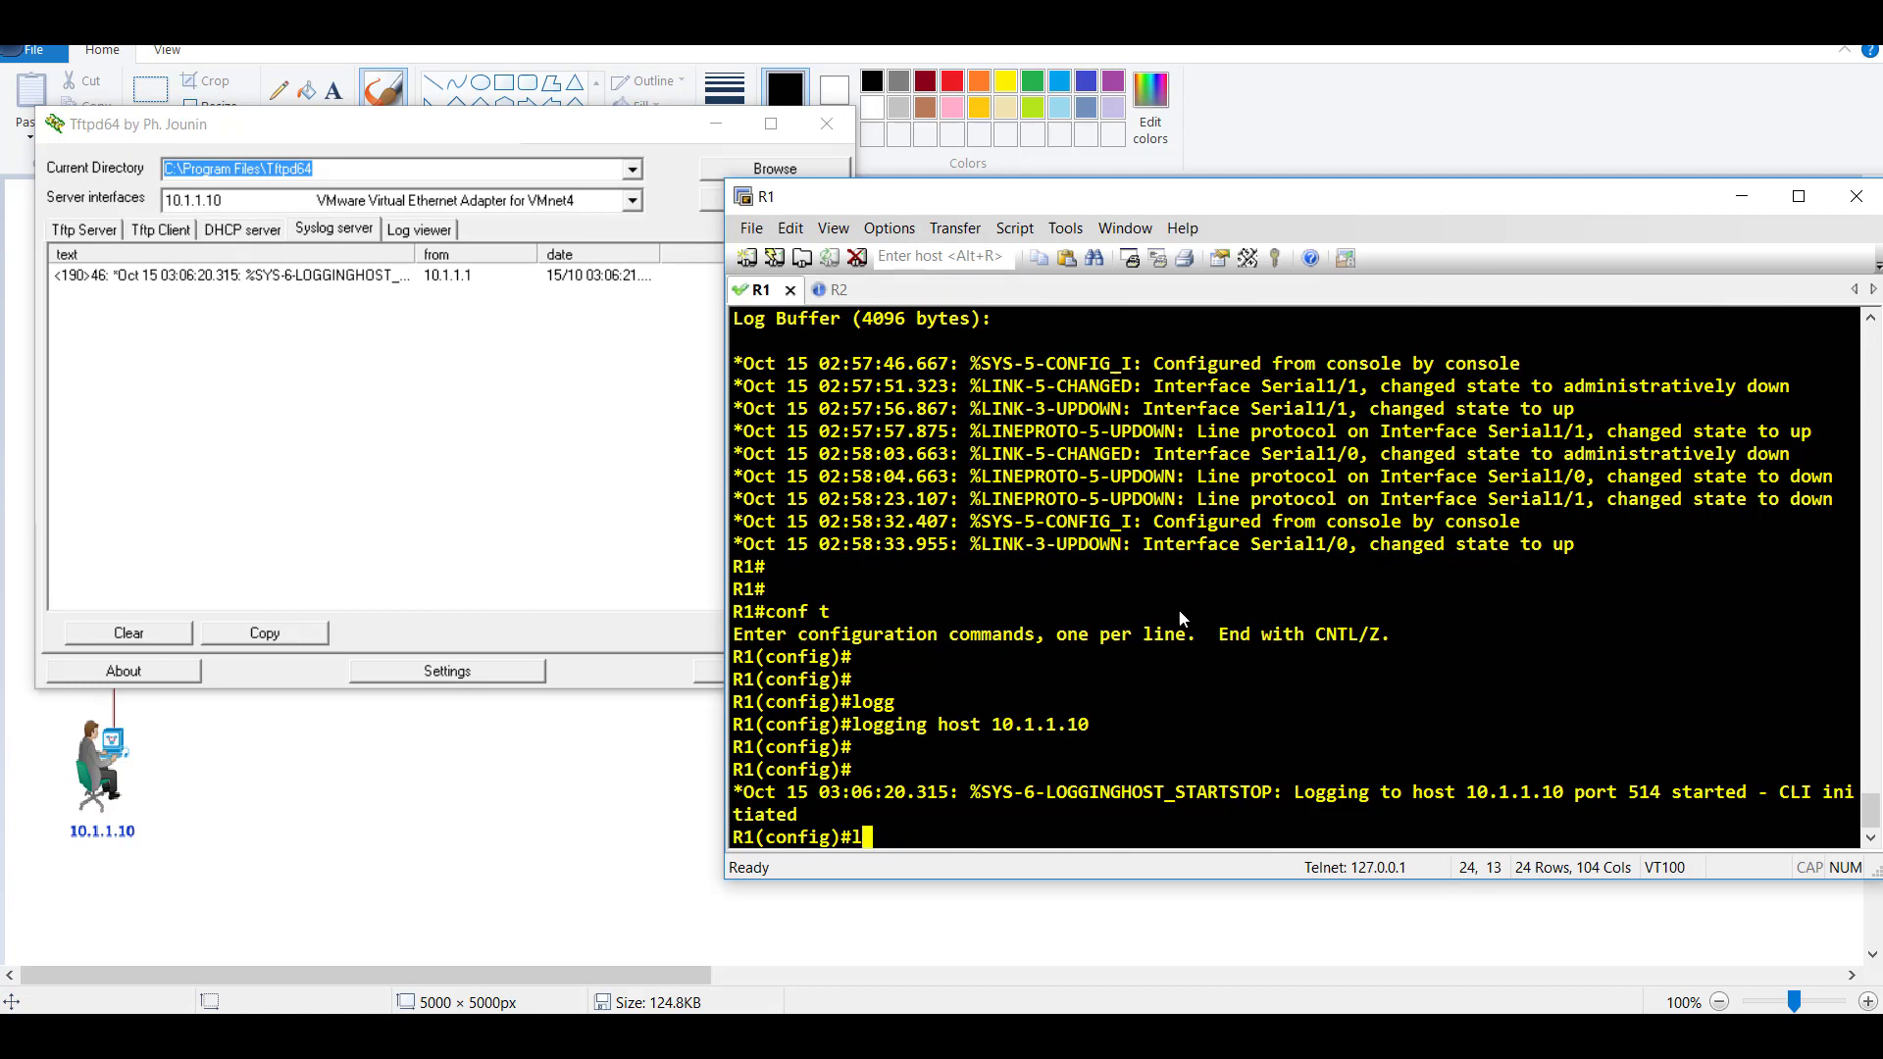
text(int s1/1)
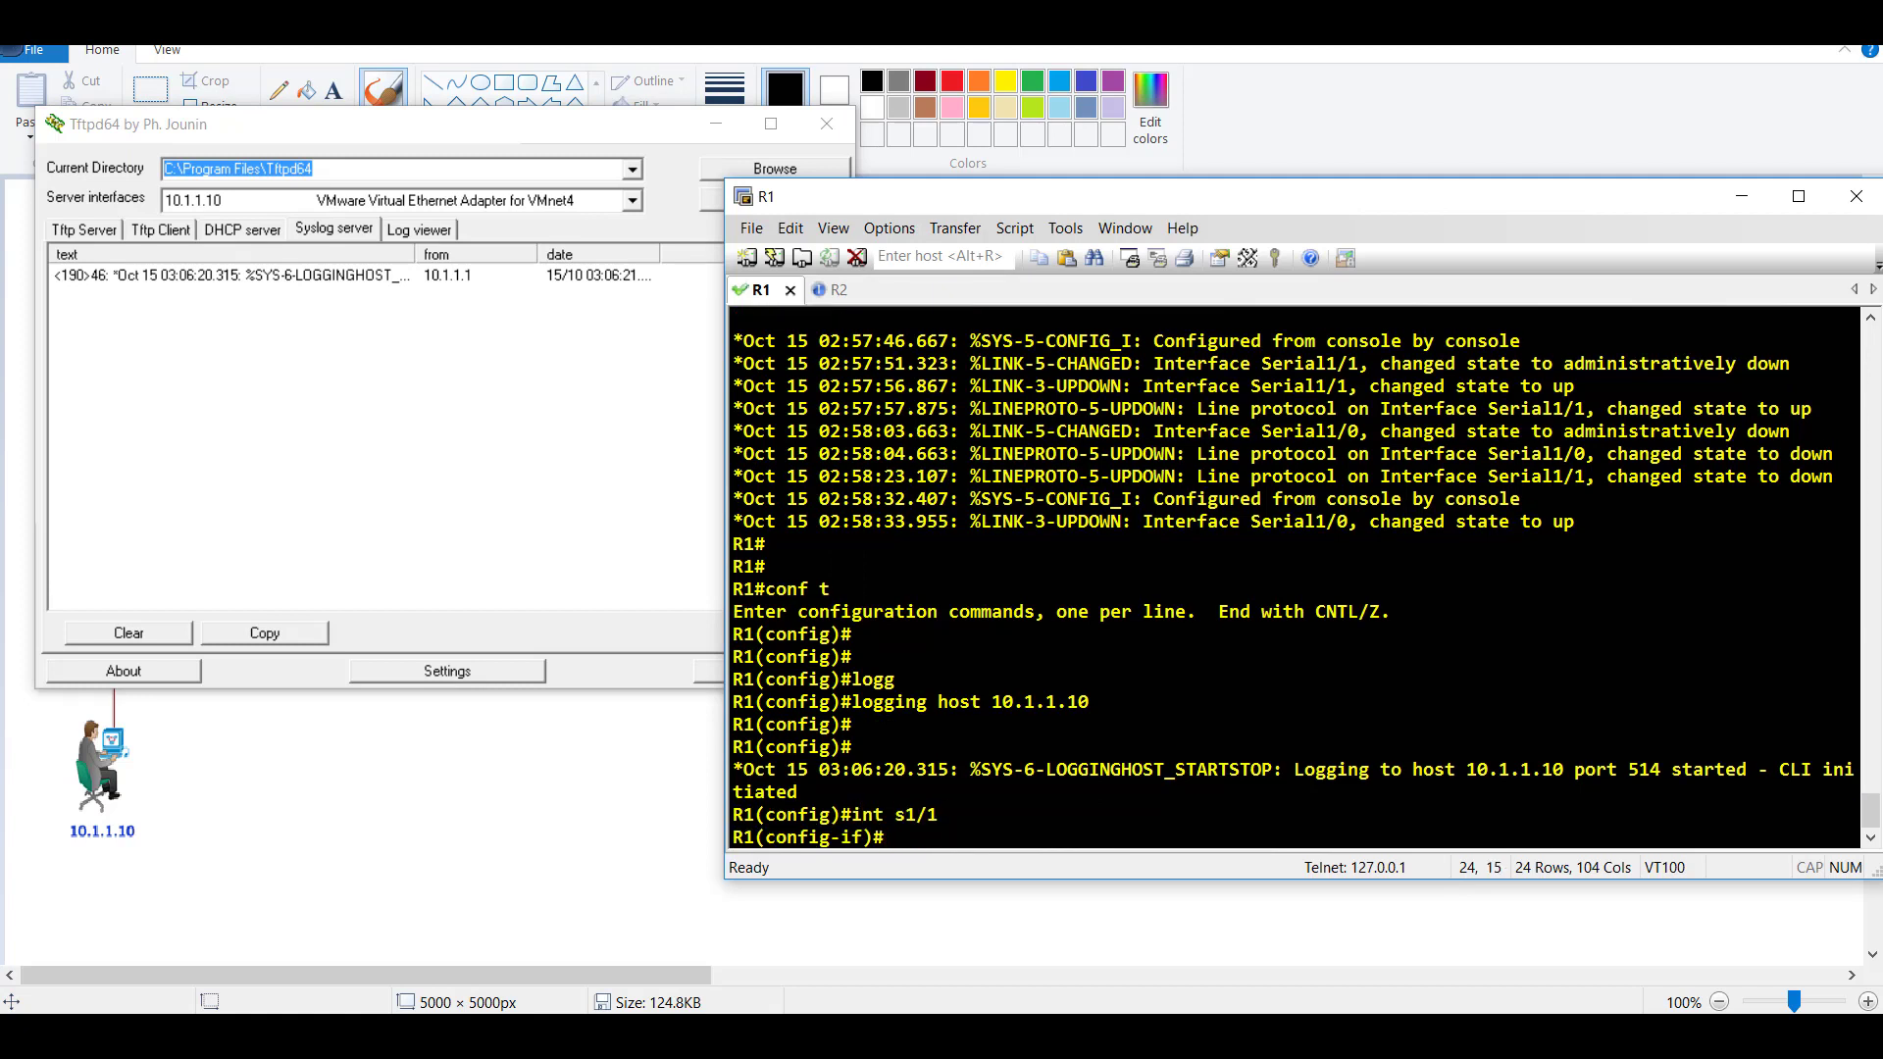
text(shutdown)
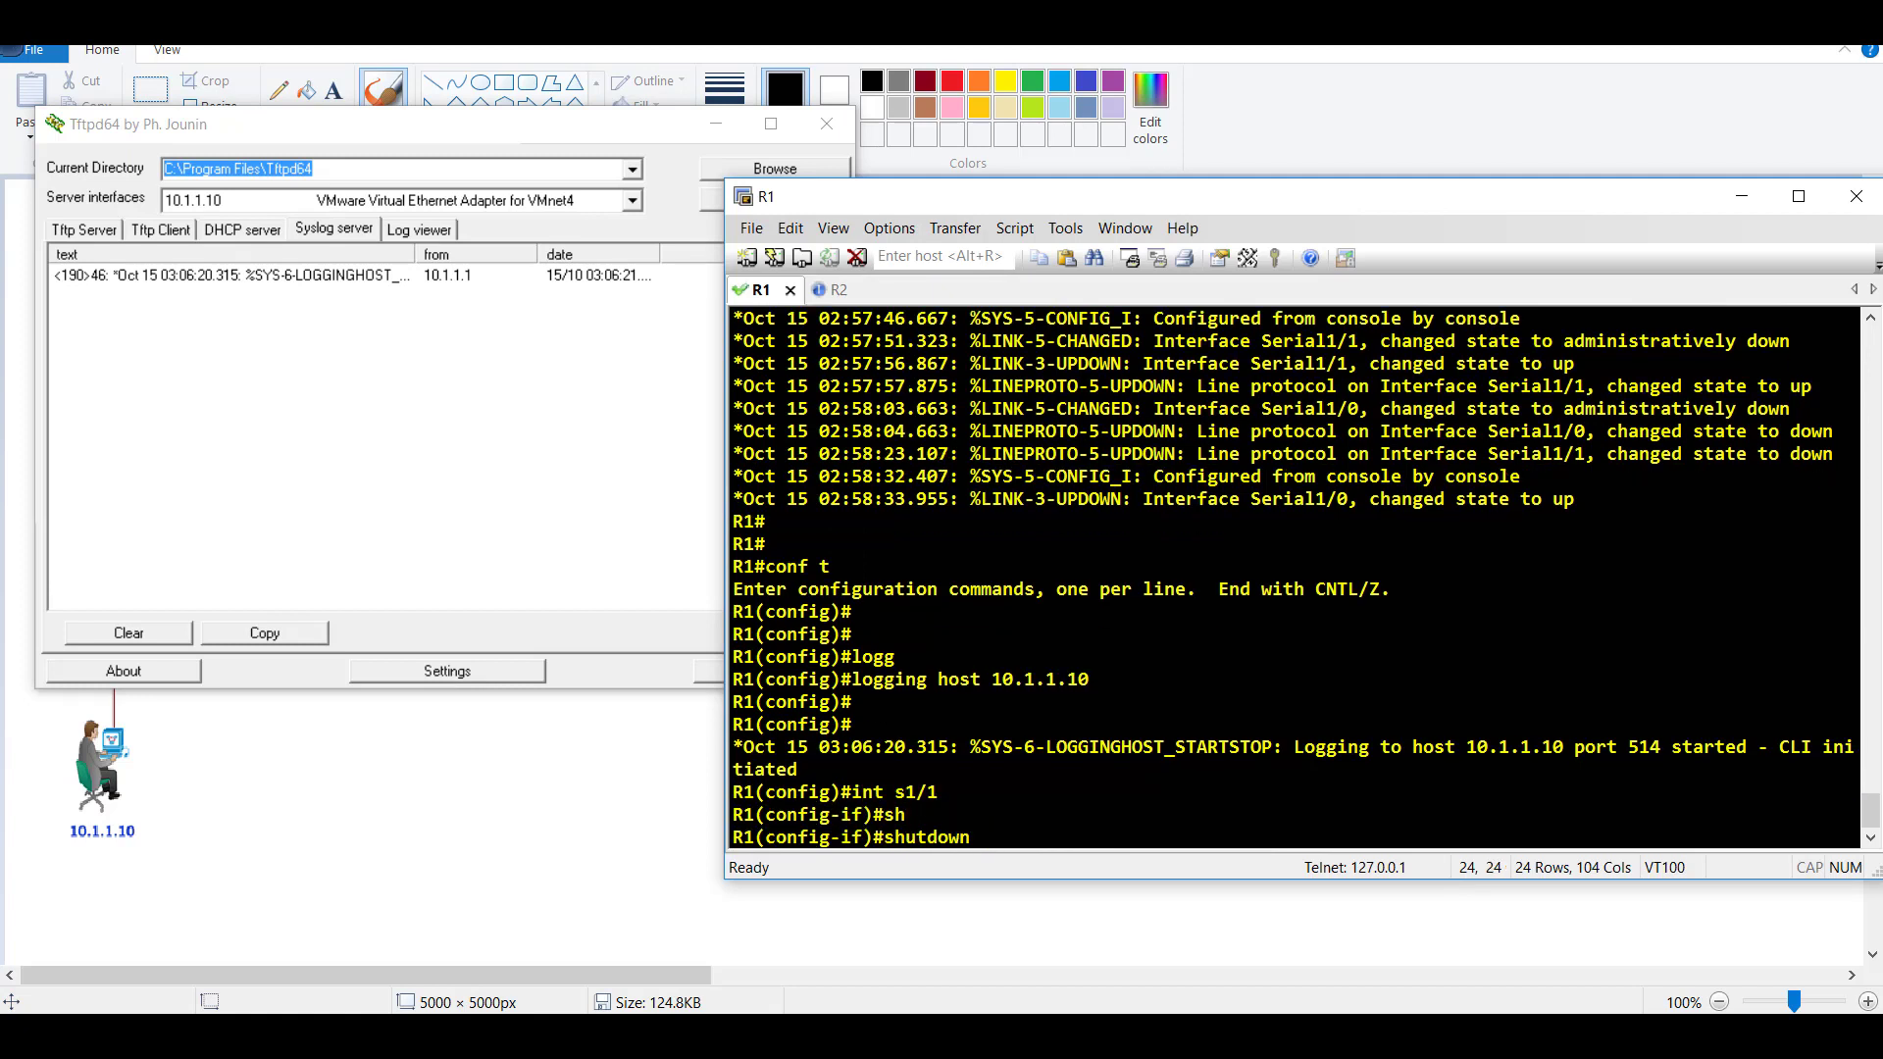
key(enter)
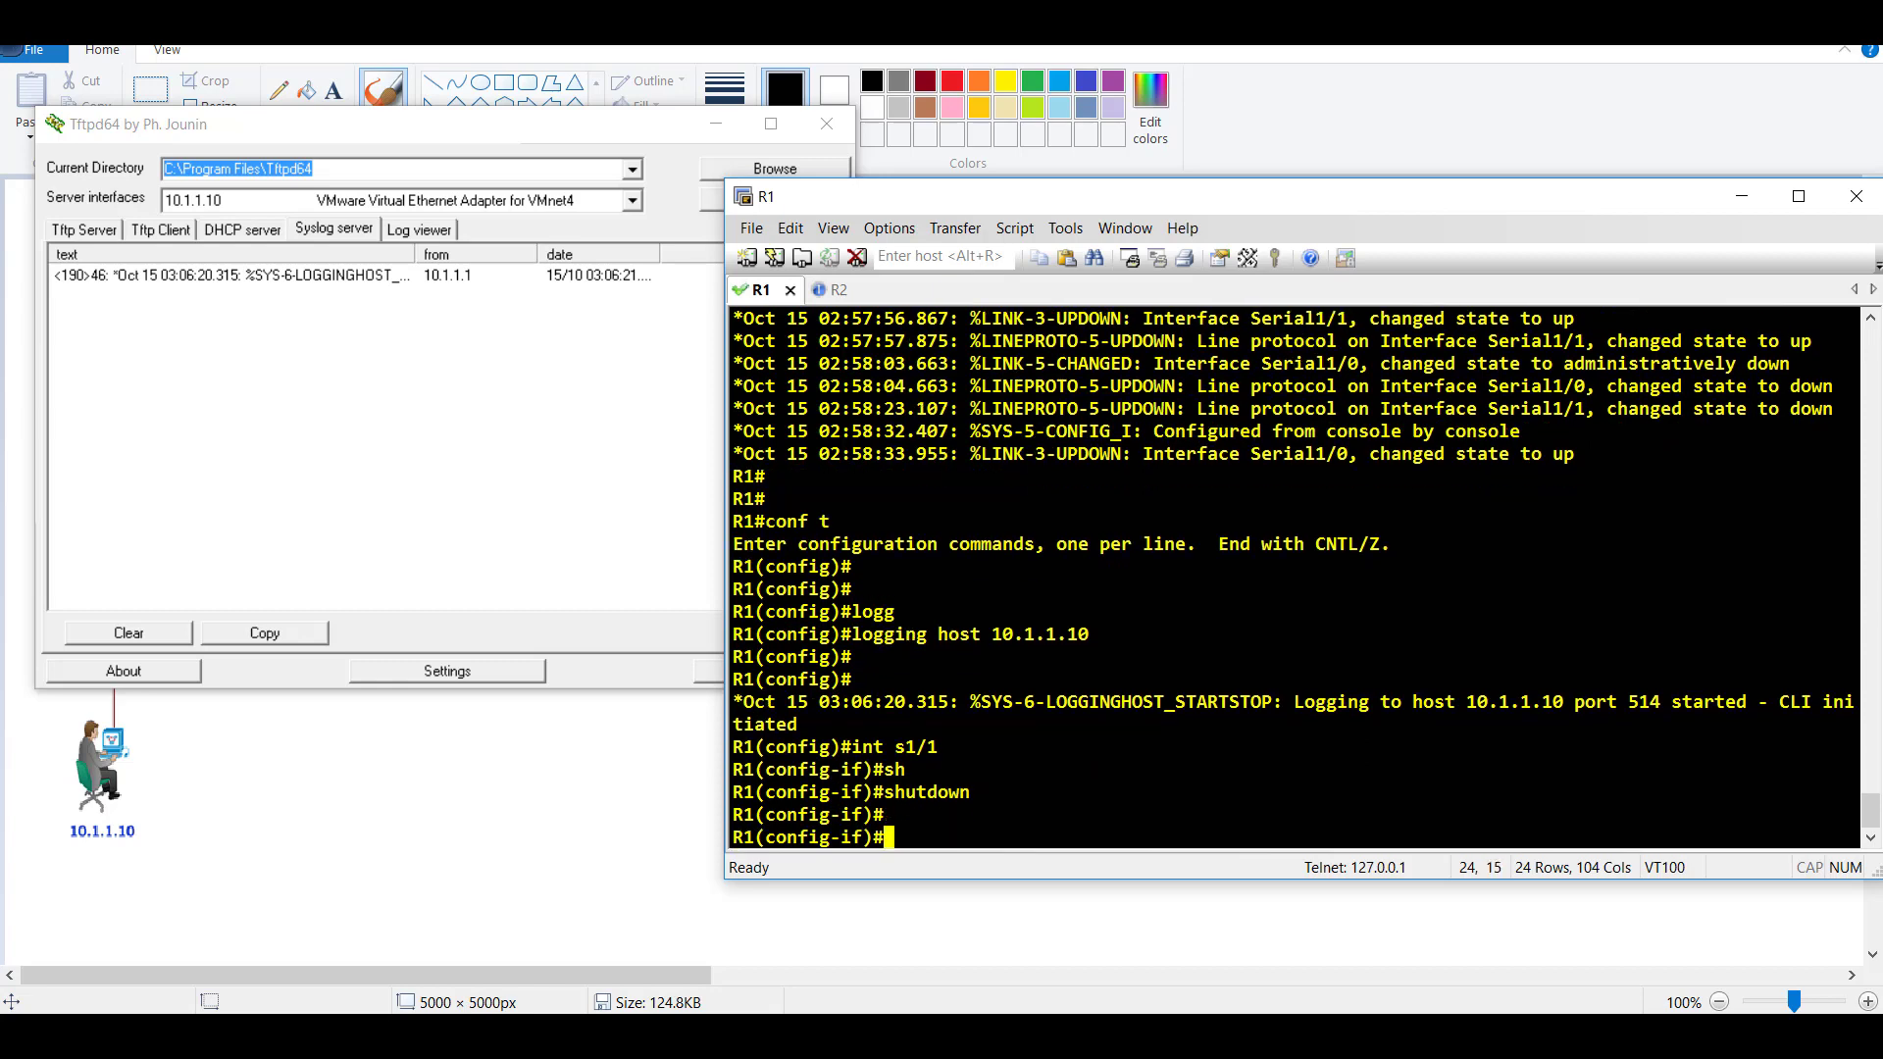
text(no shutdown)
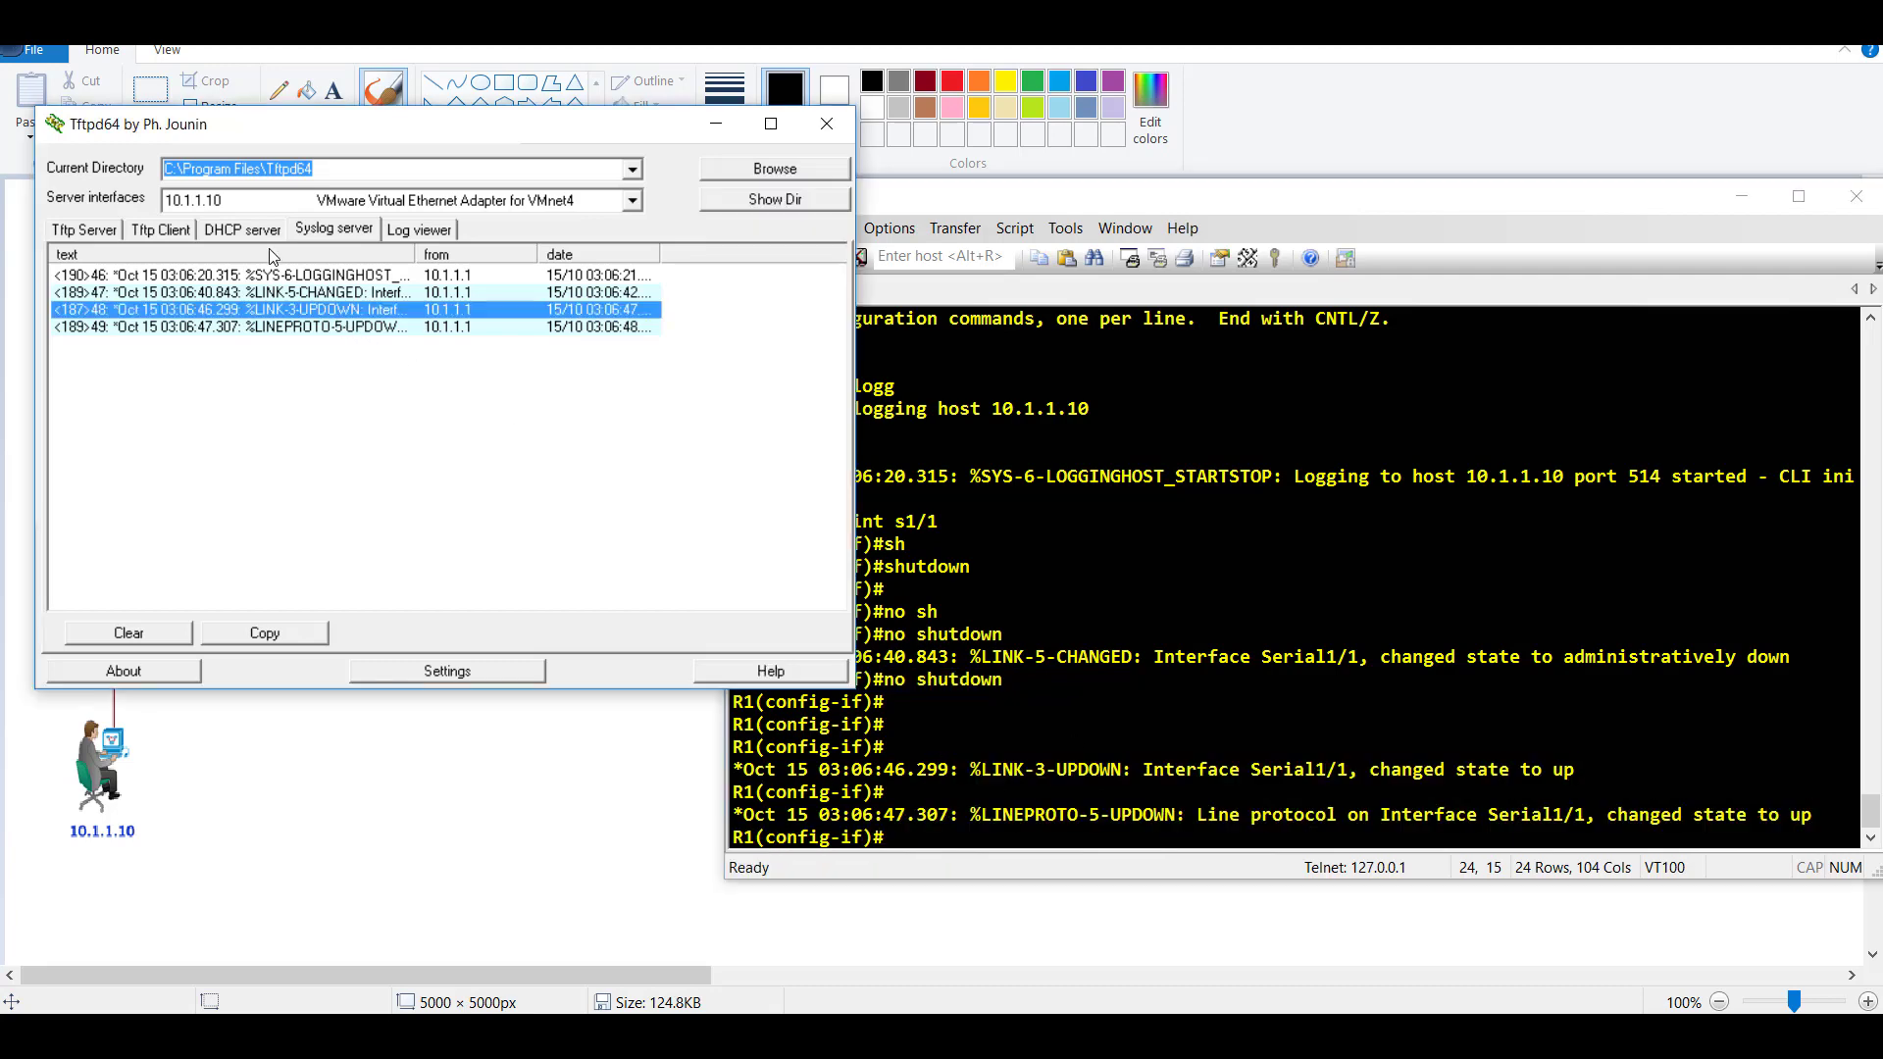
- Annotate the syslog entries with pen sketches and widen the Tftpd64 window to read full messages
click(229, 327)
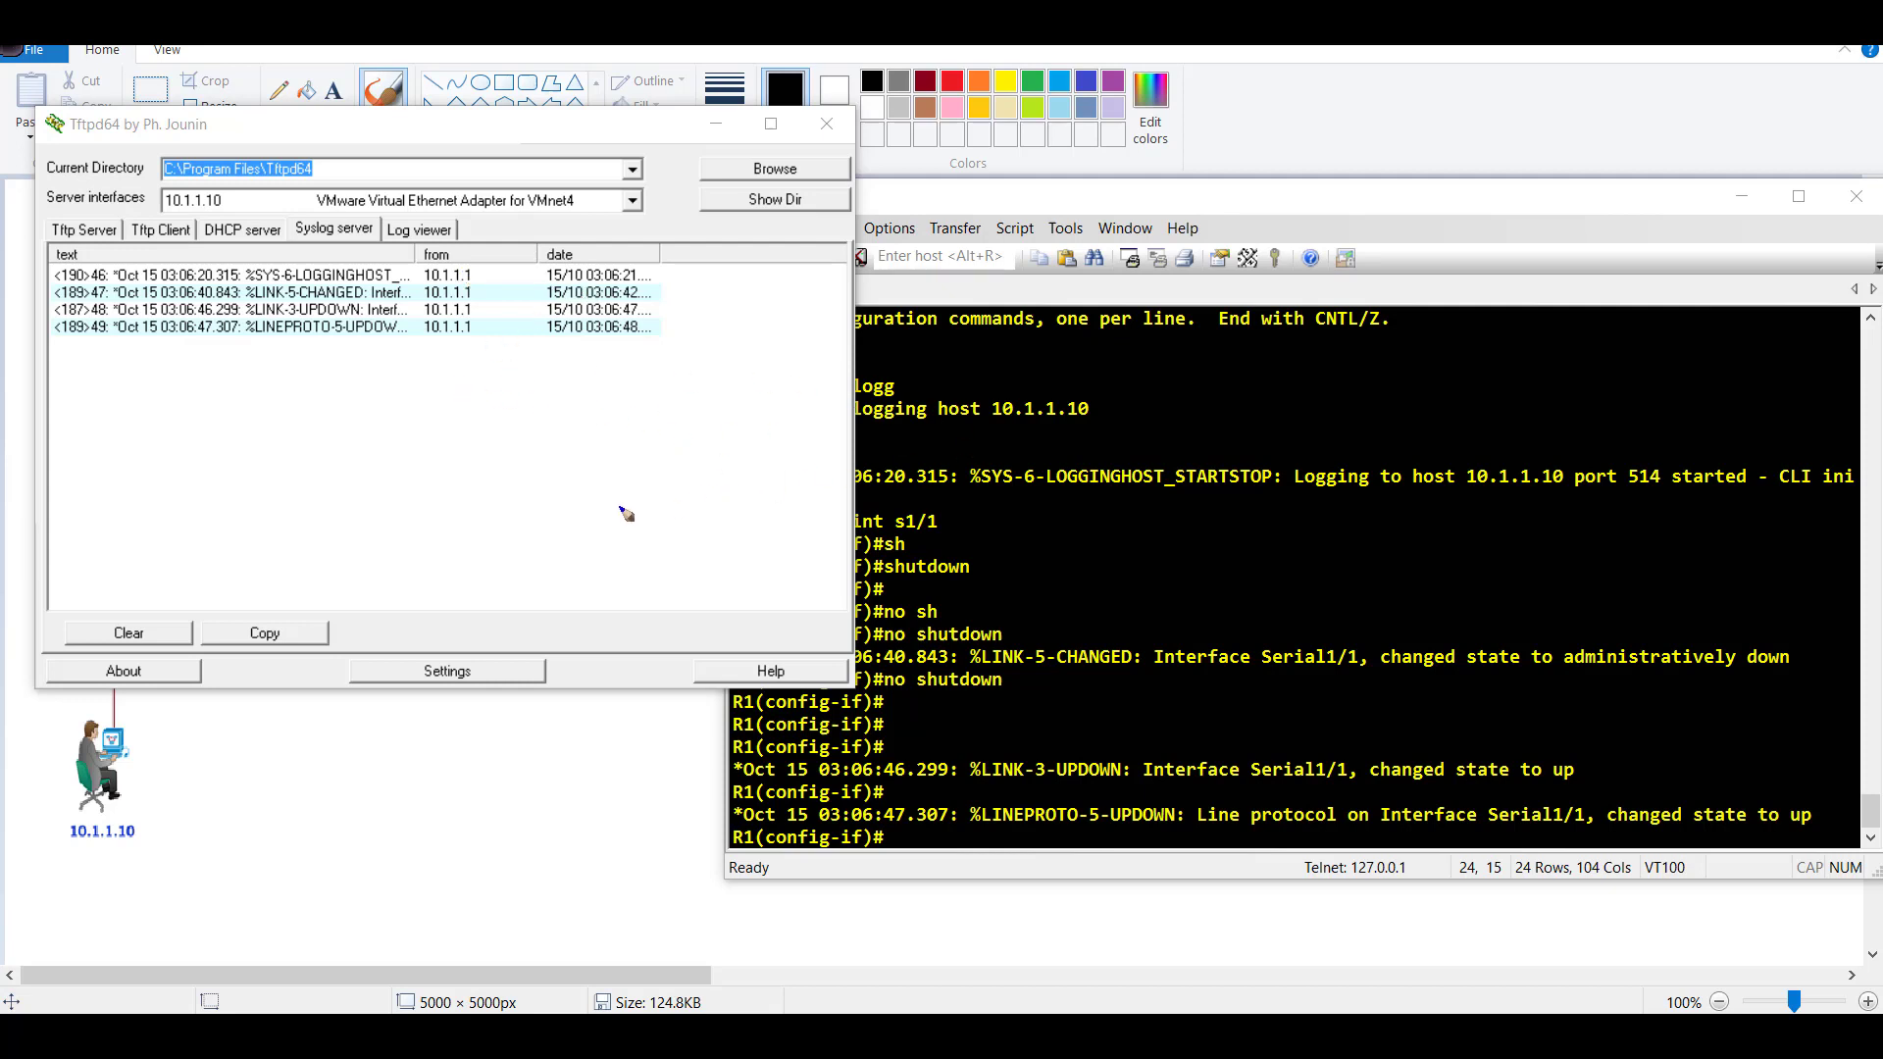
drag(475, 487, 624, 493)
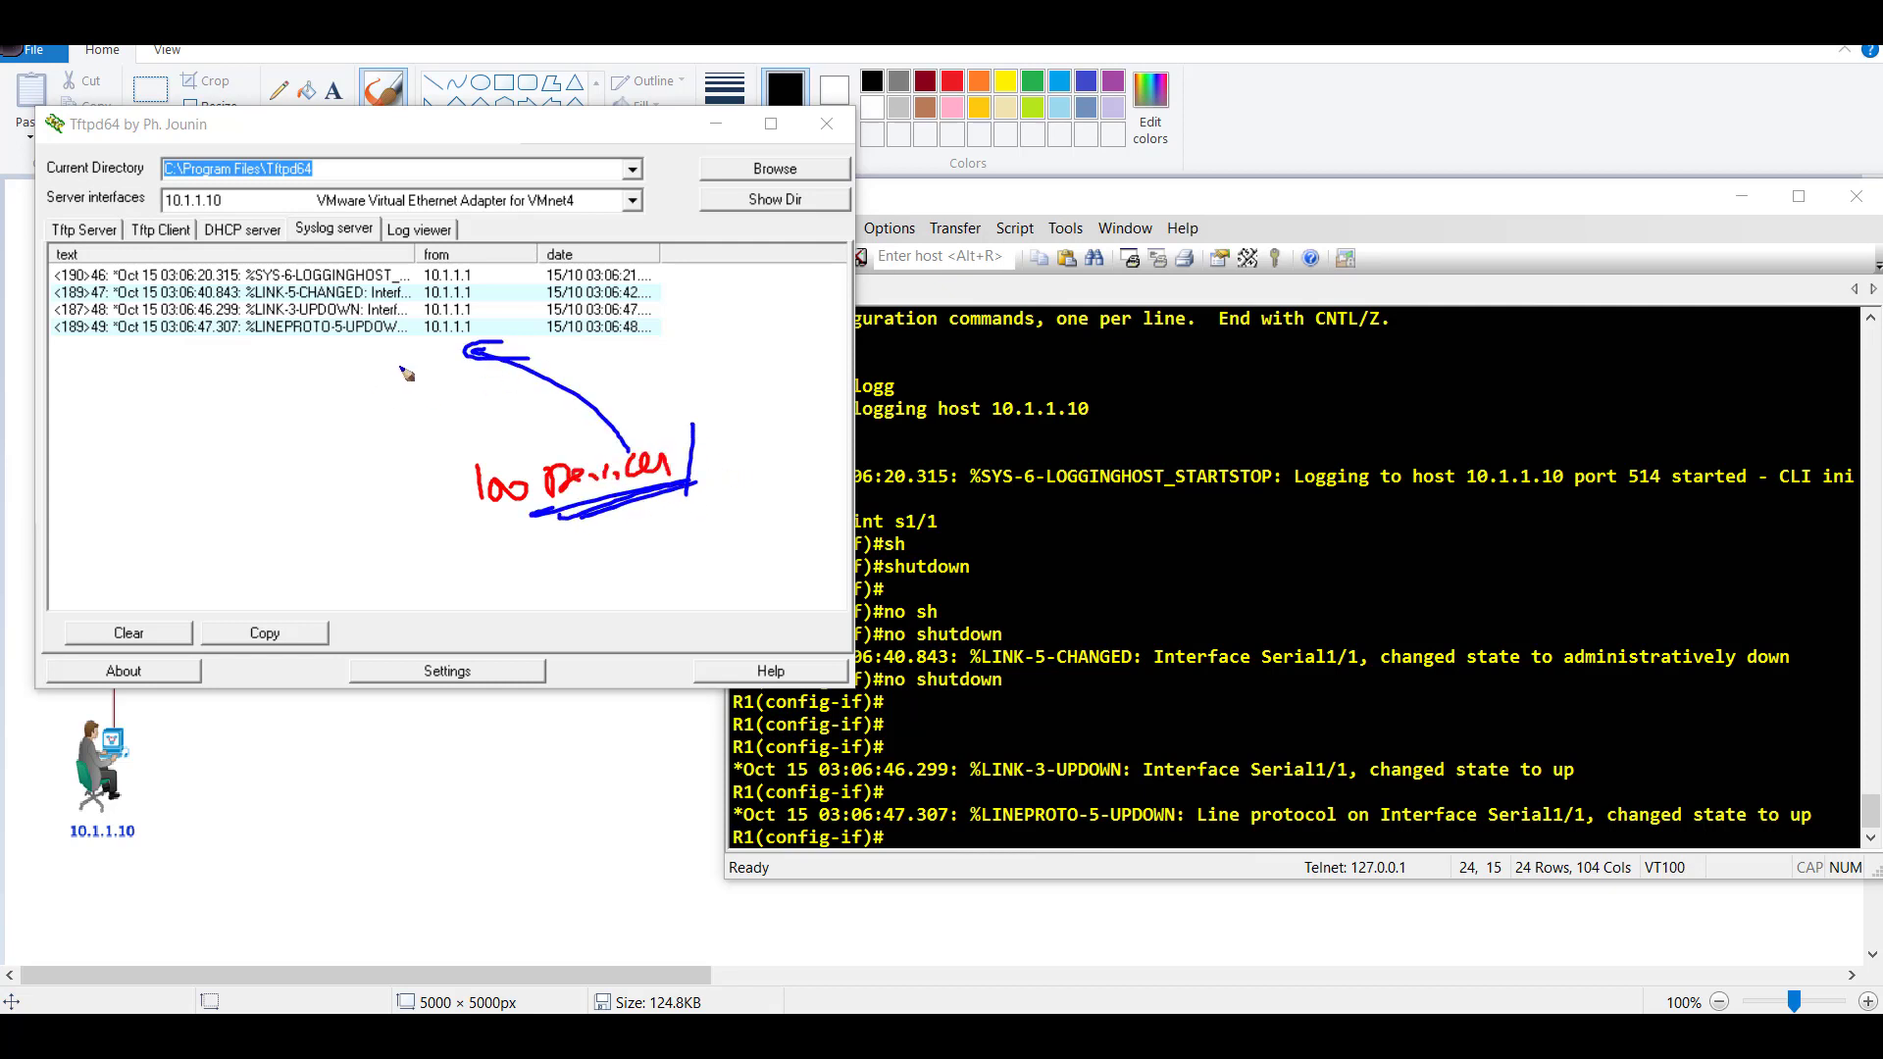
drag(354, 336, 408, 396)
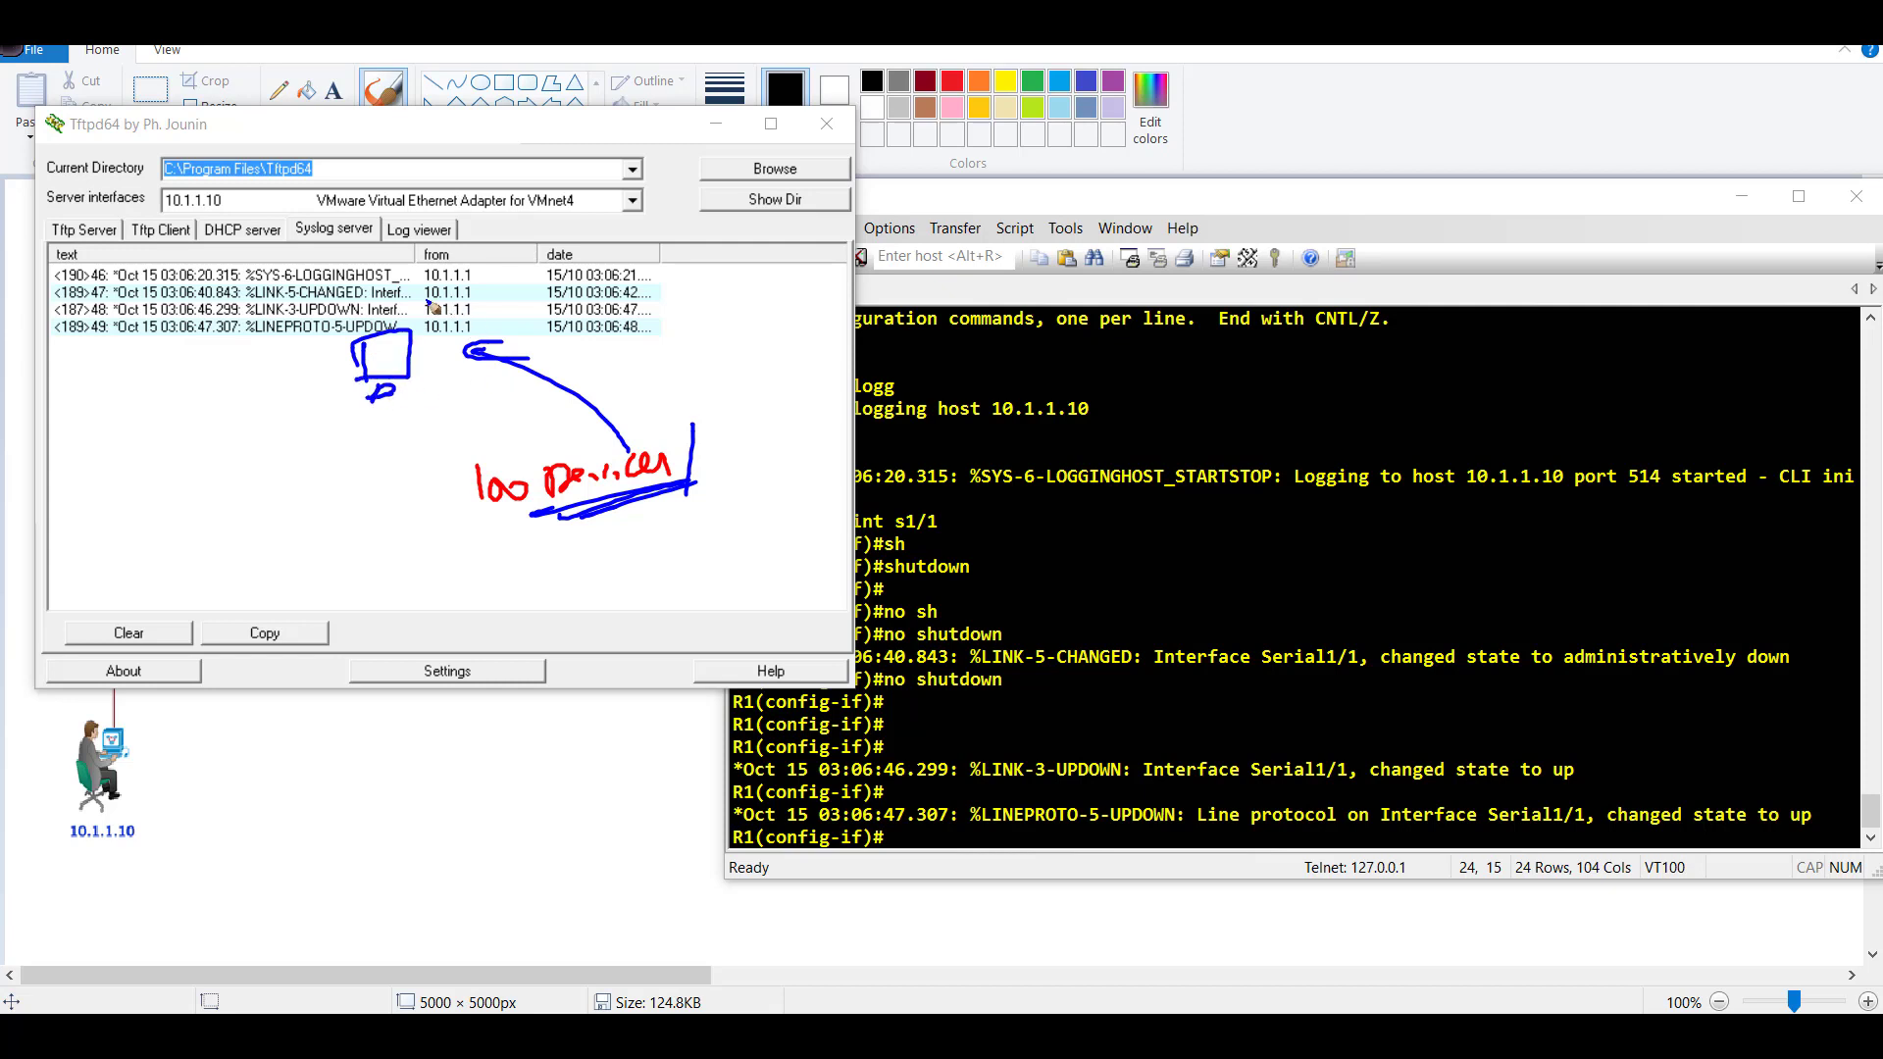
drag(528, 228, 432, 312)
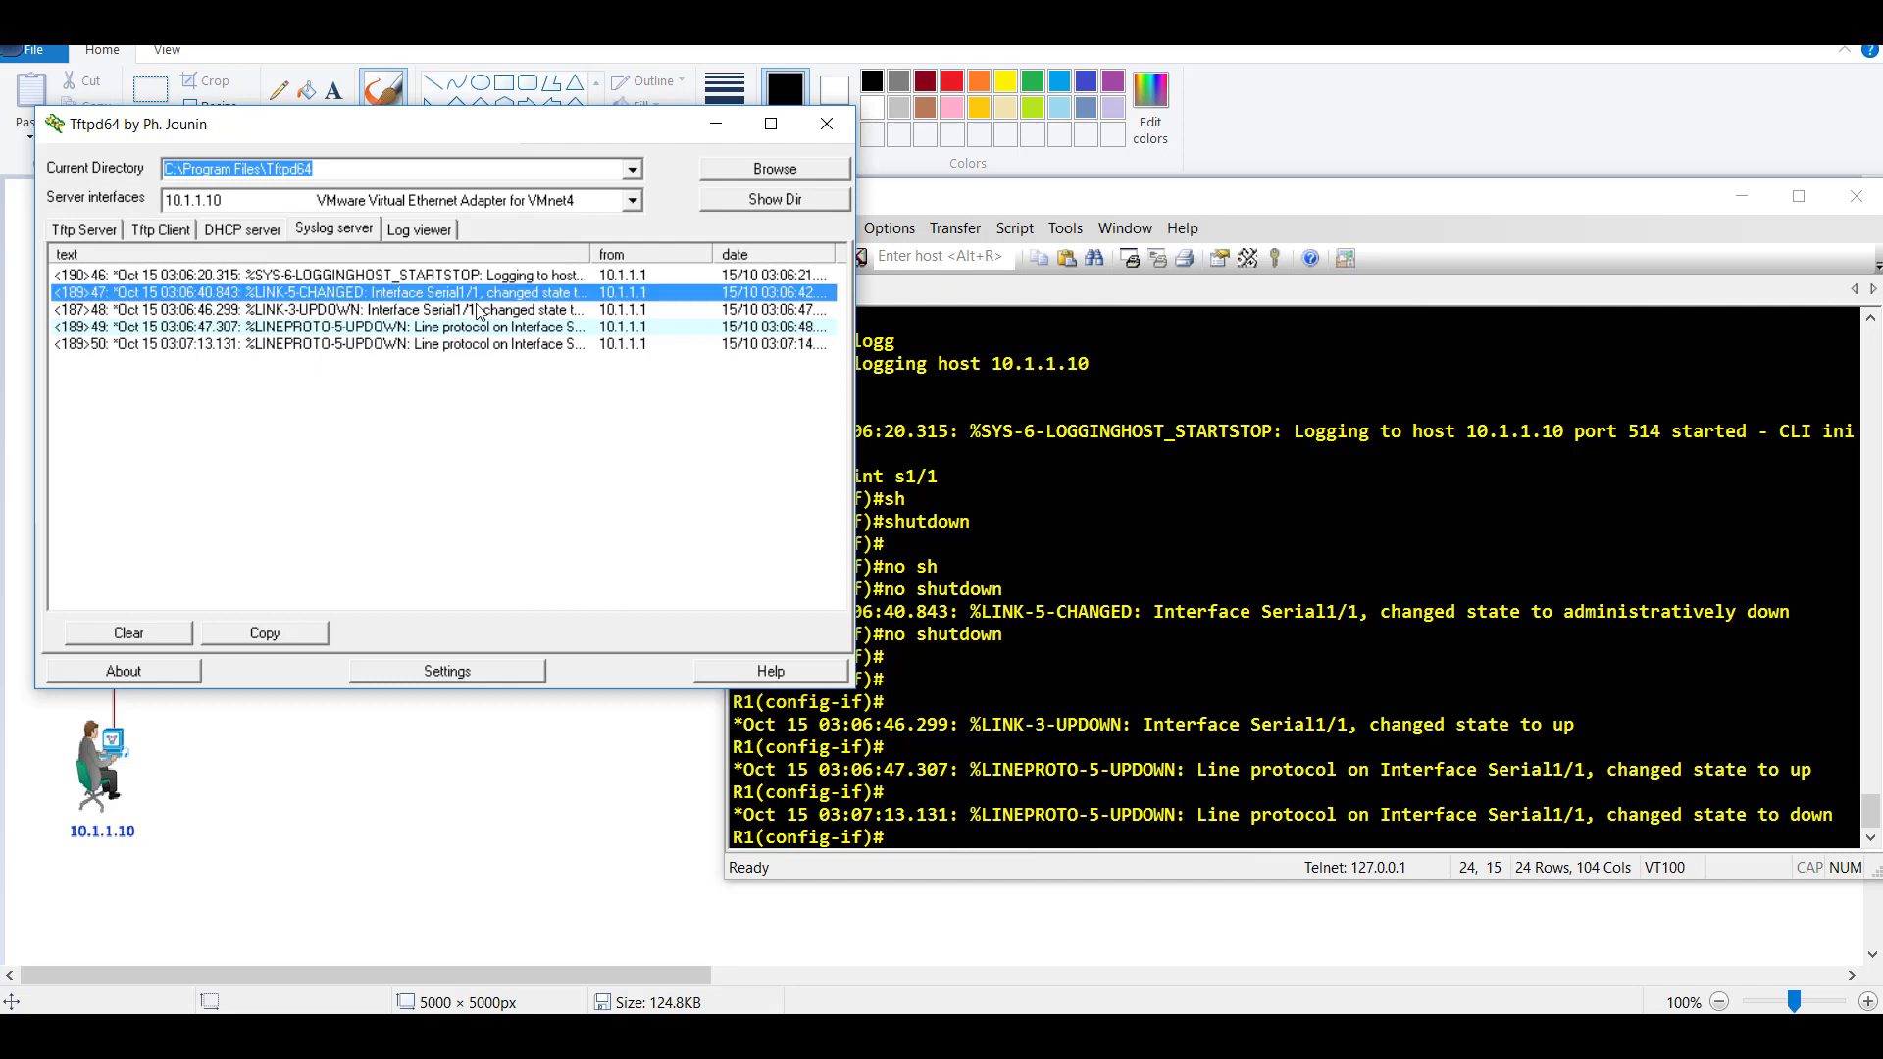
mouse_move(594, 287)
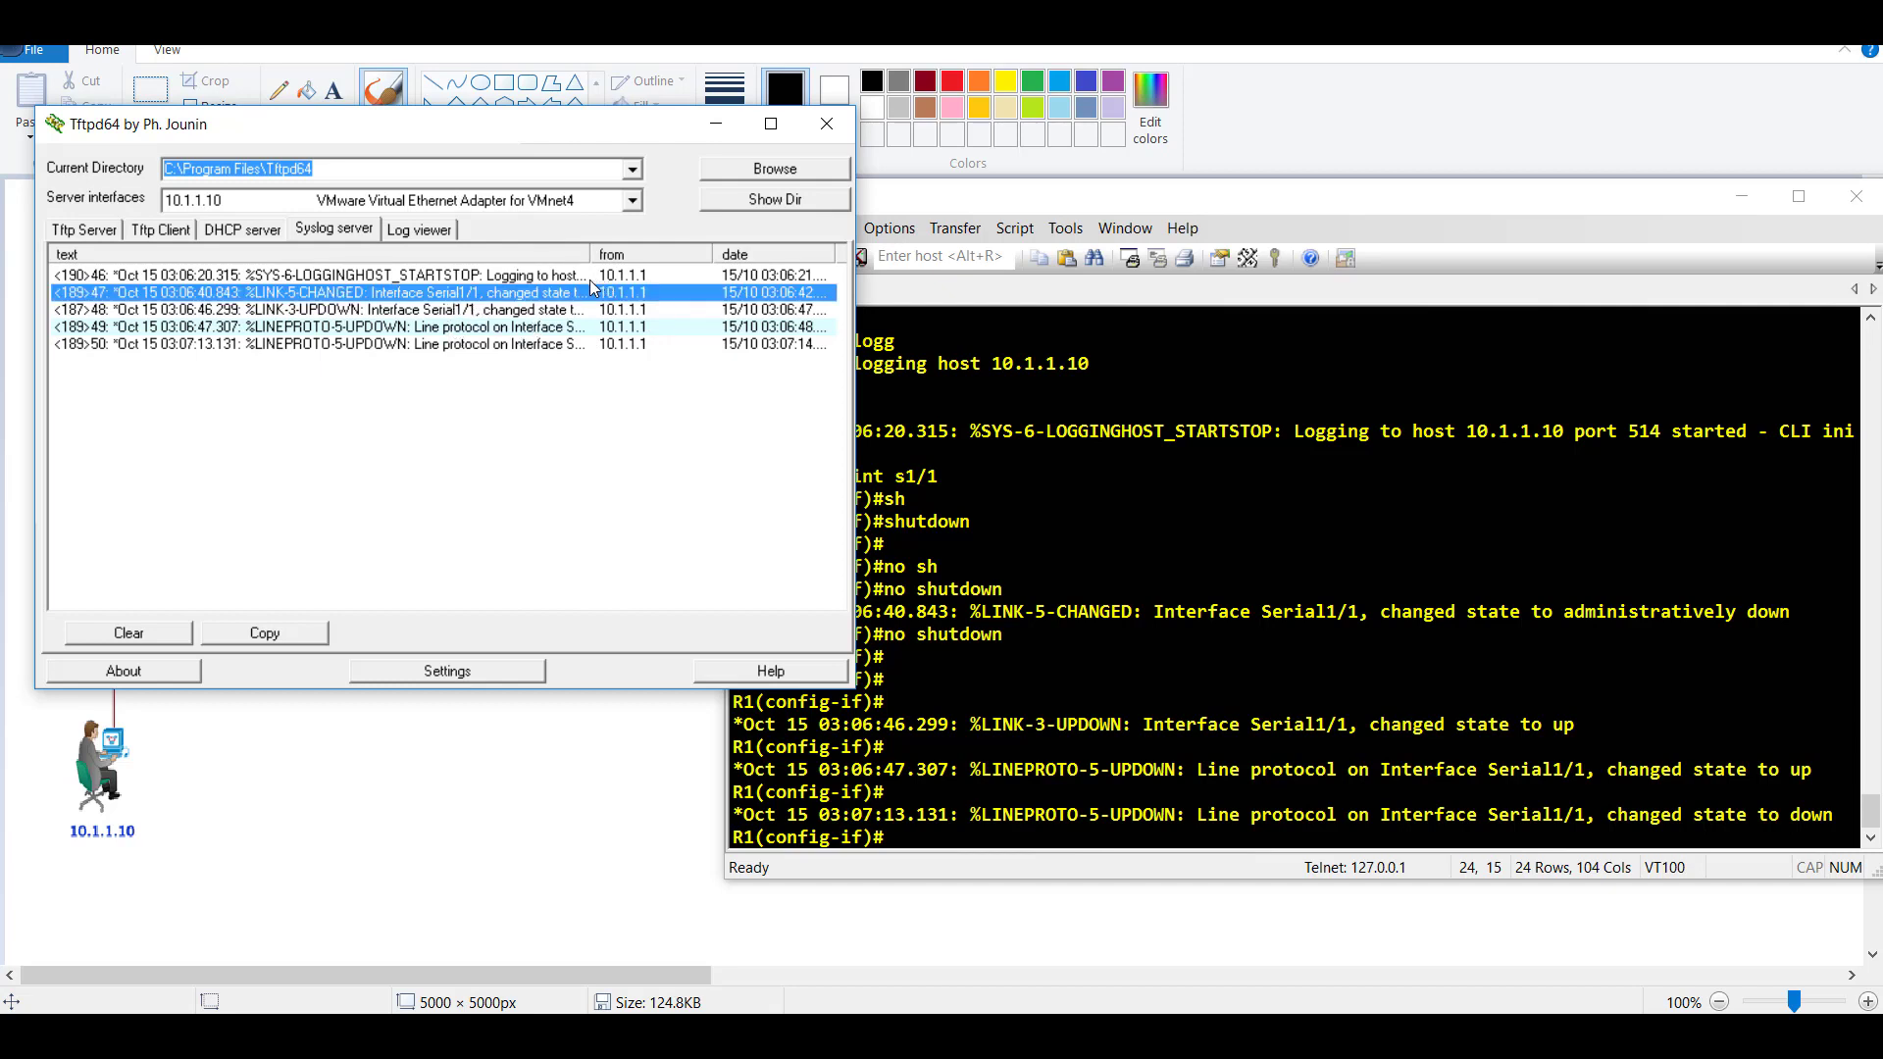
mouse_move(812, 449)
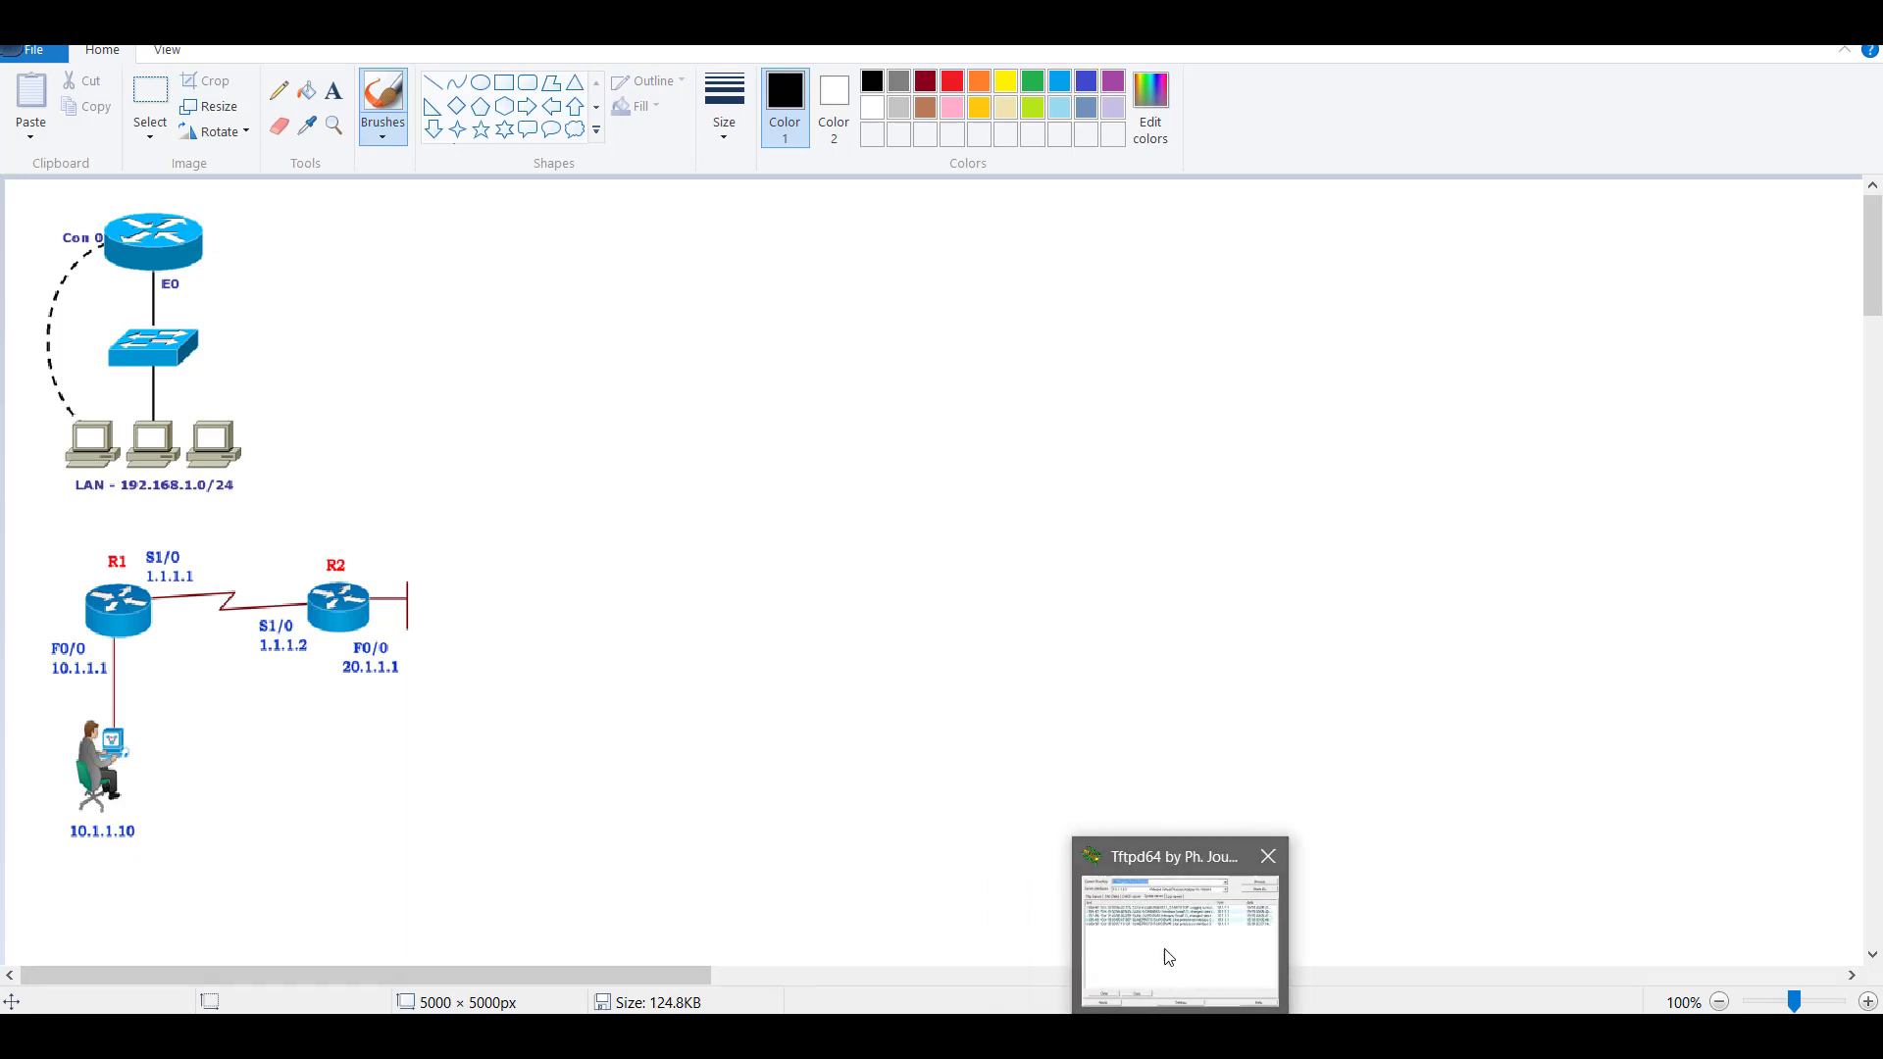
mouse_move(610, 840)
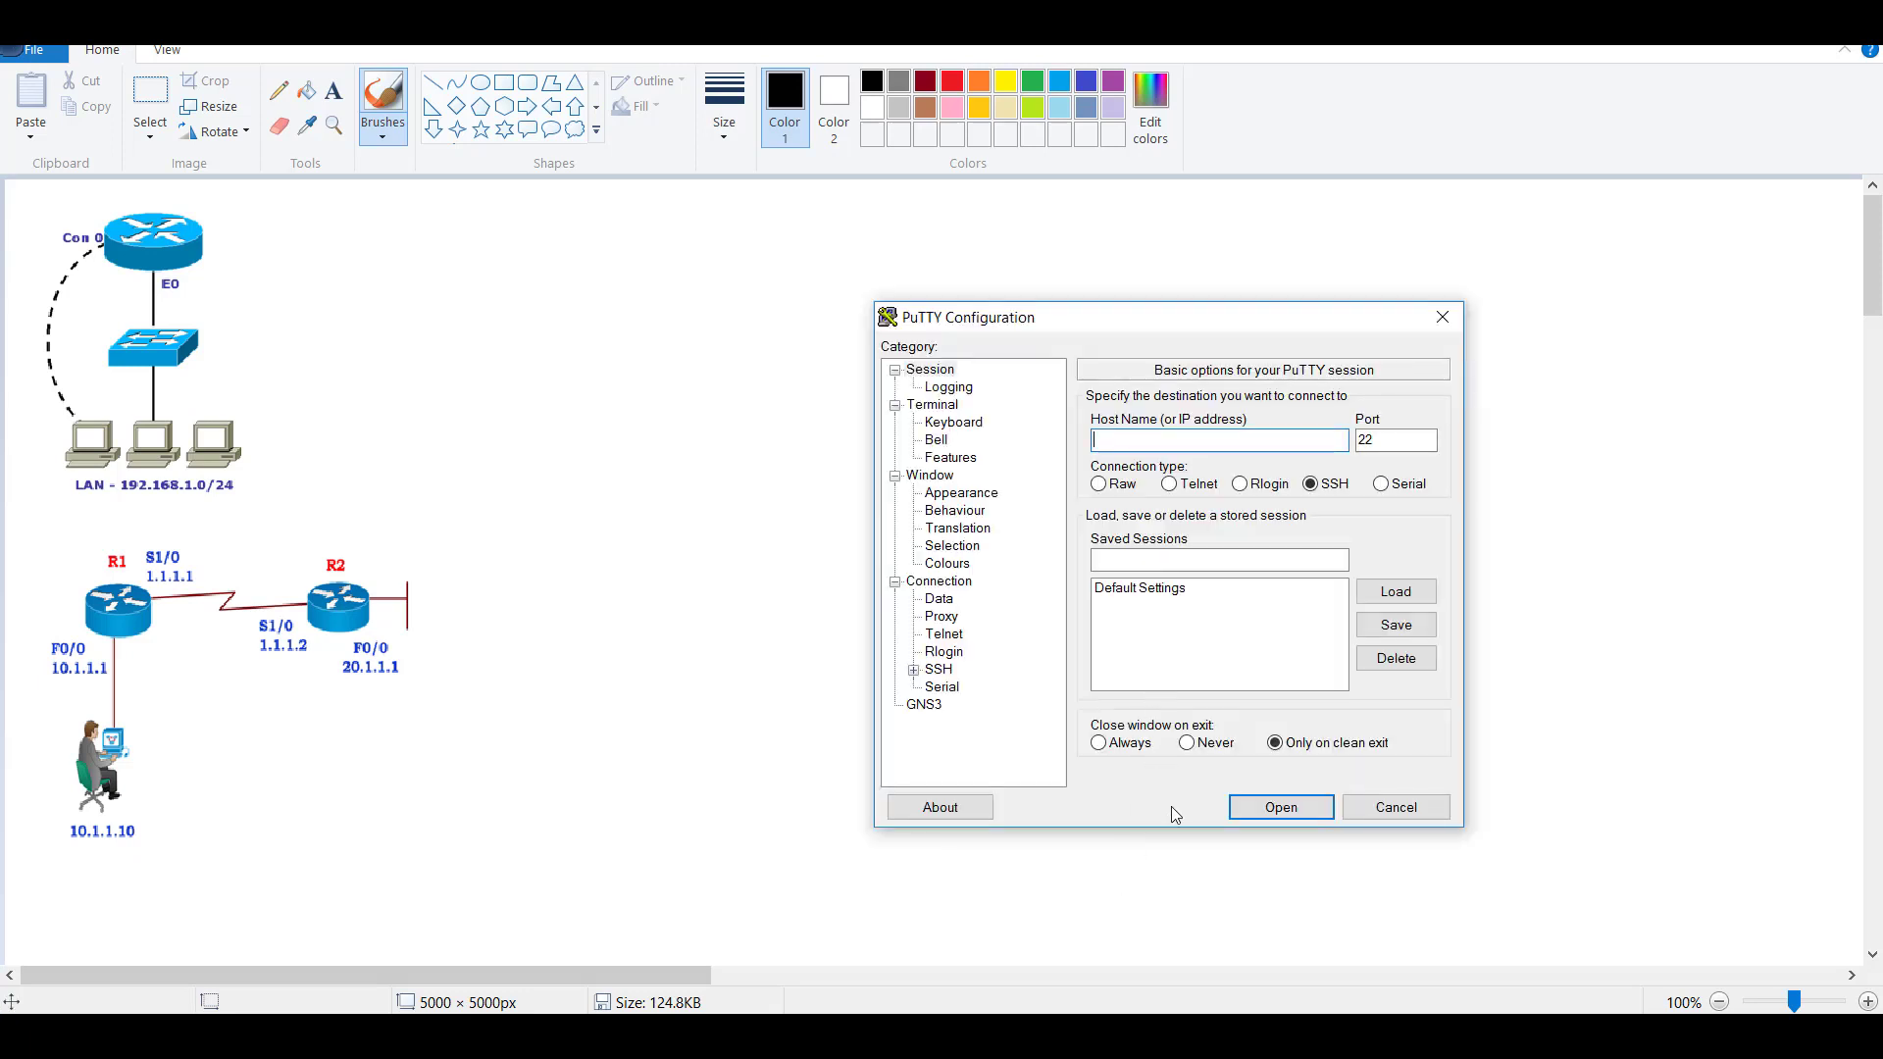
- Open a PuTTY Telnet connection to 10.1.1.1 on port 23
text(10.1.1.1)
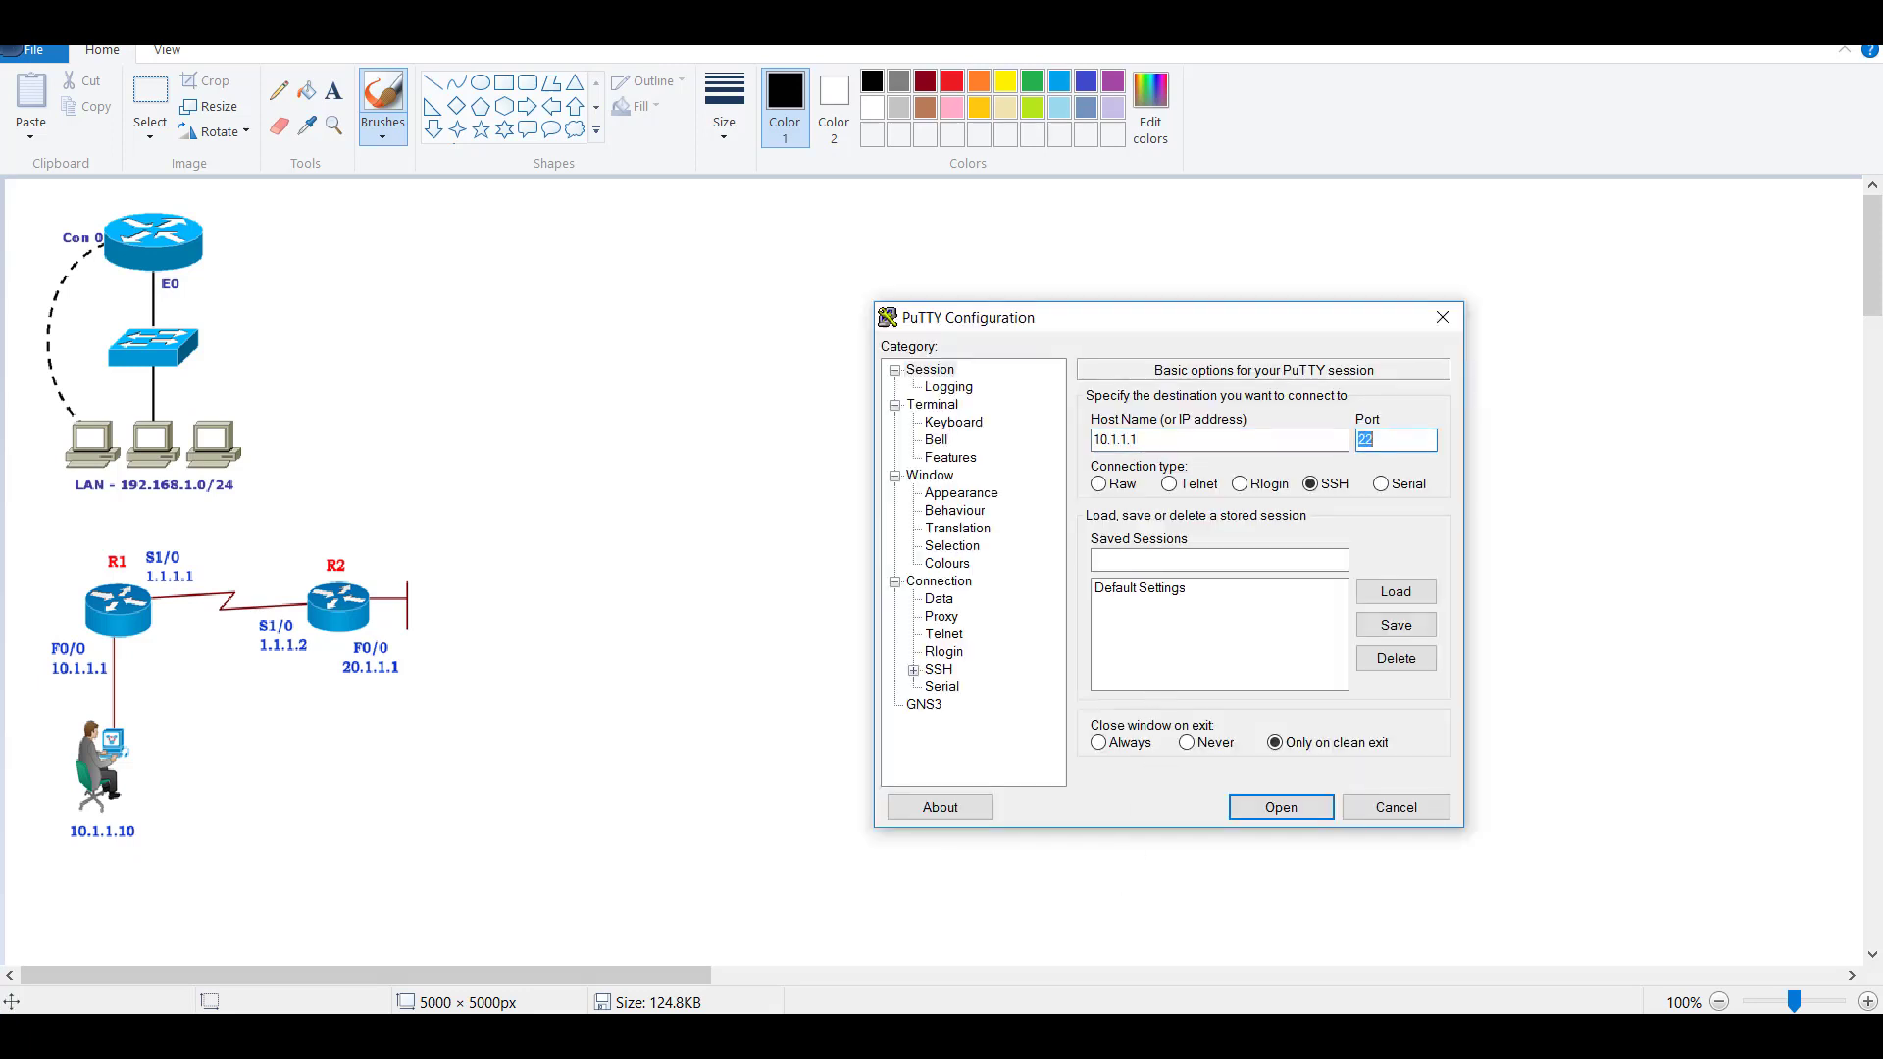
text(23)
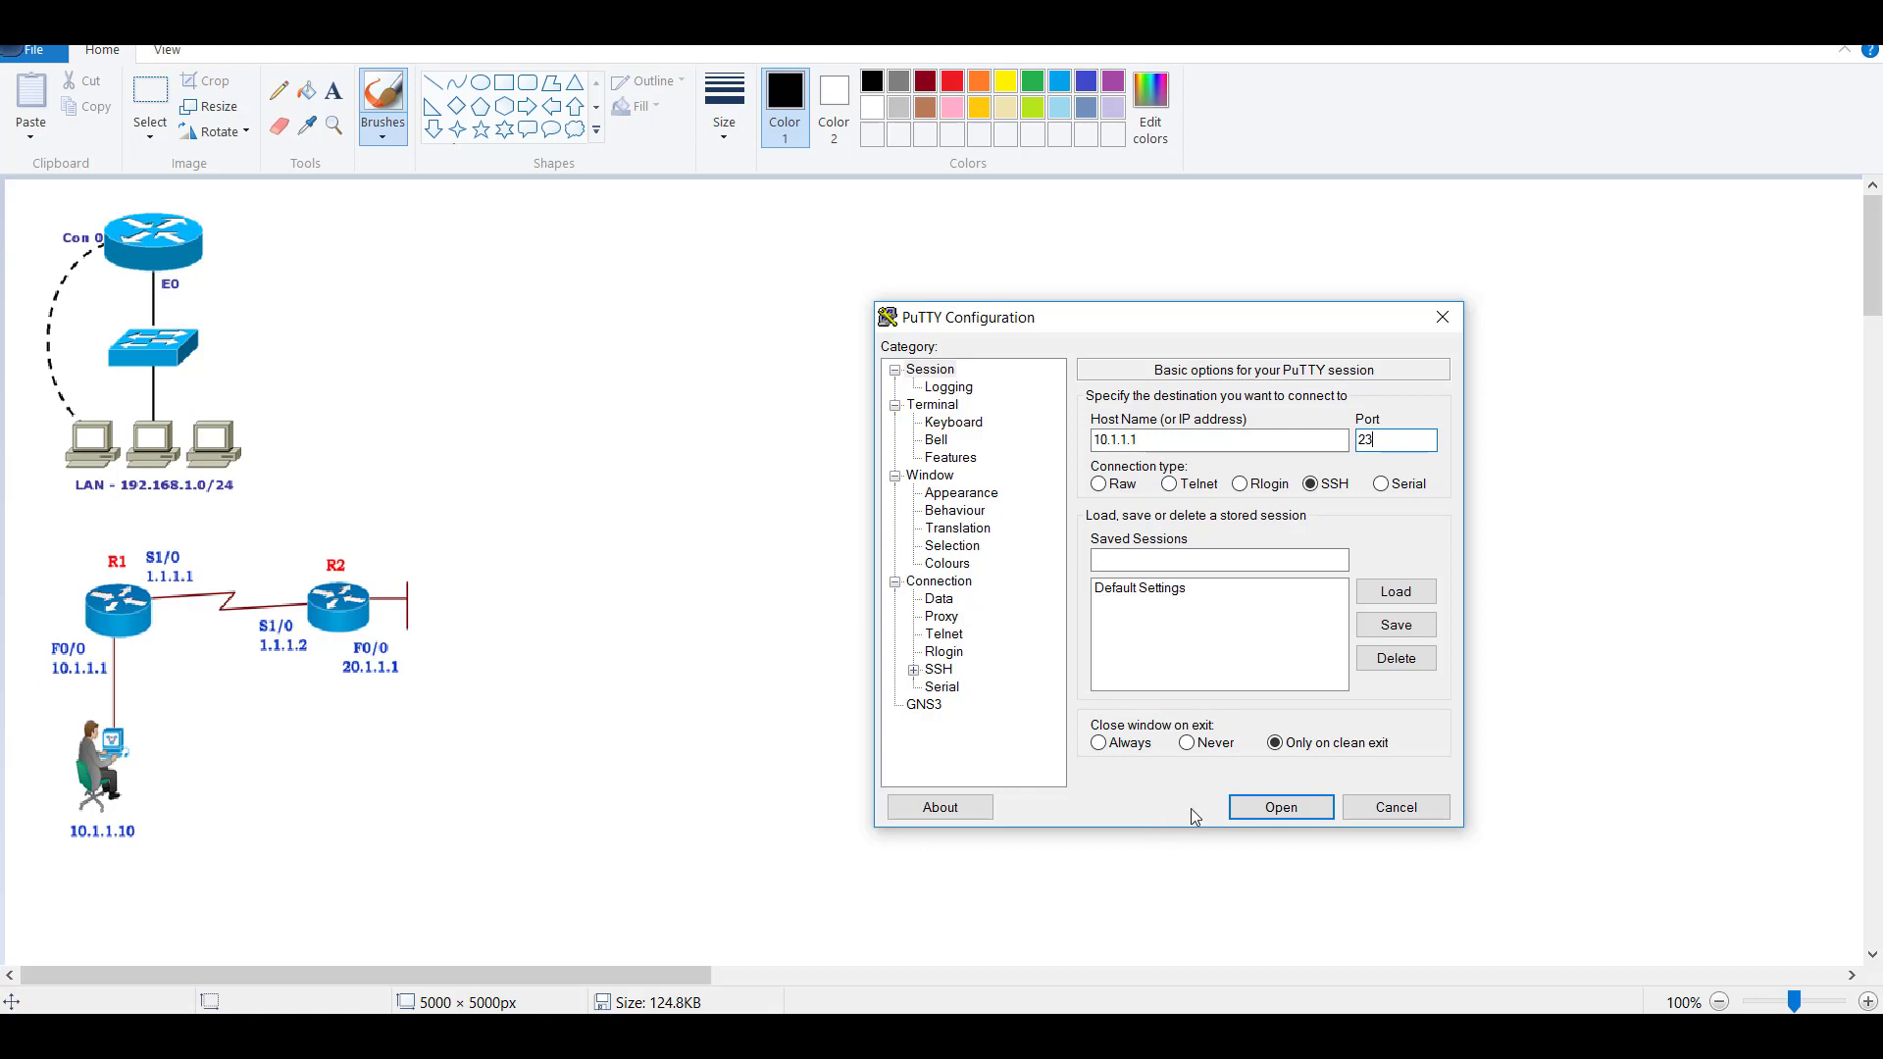
click(1168, 483)
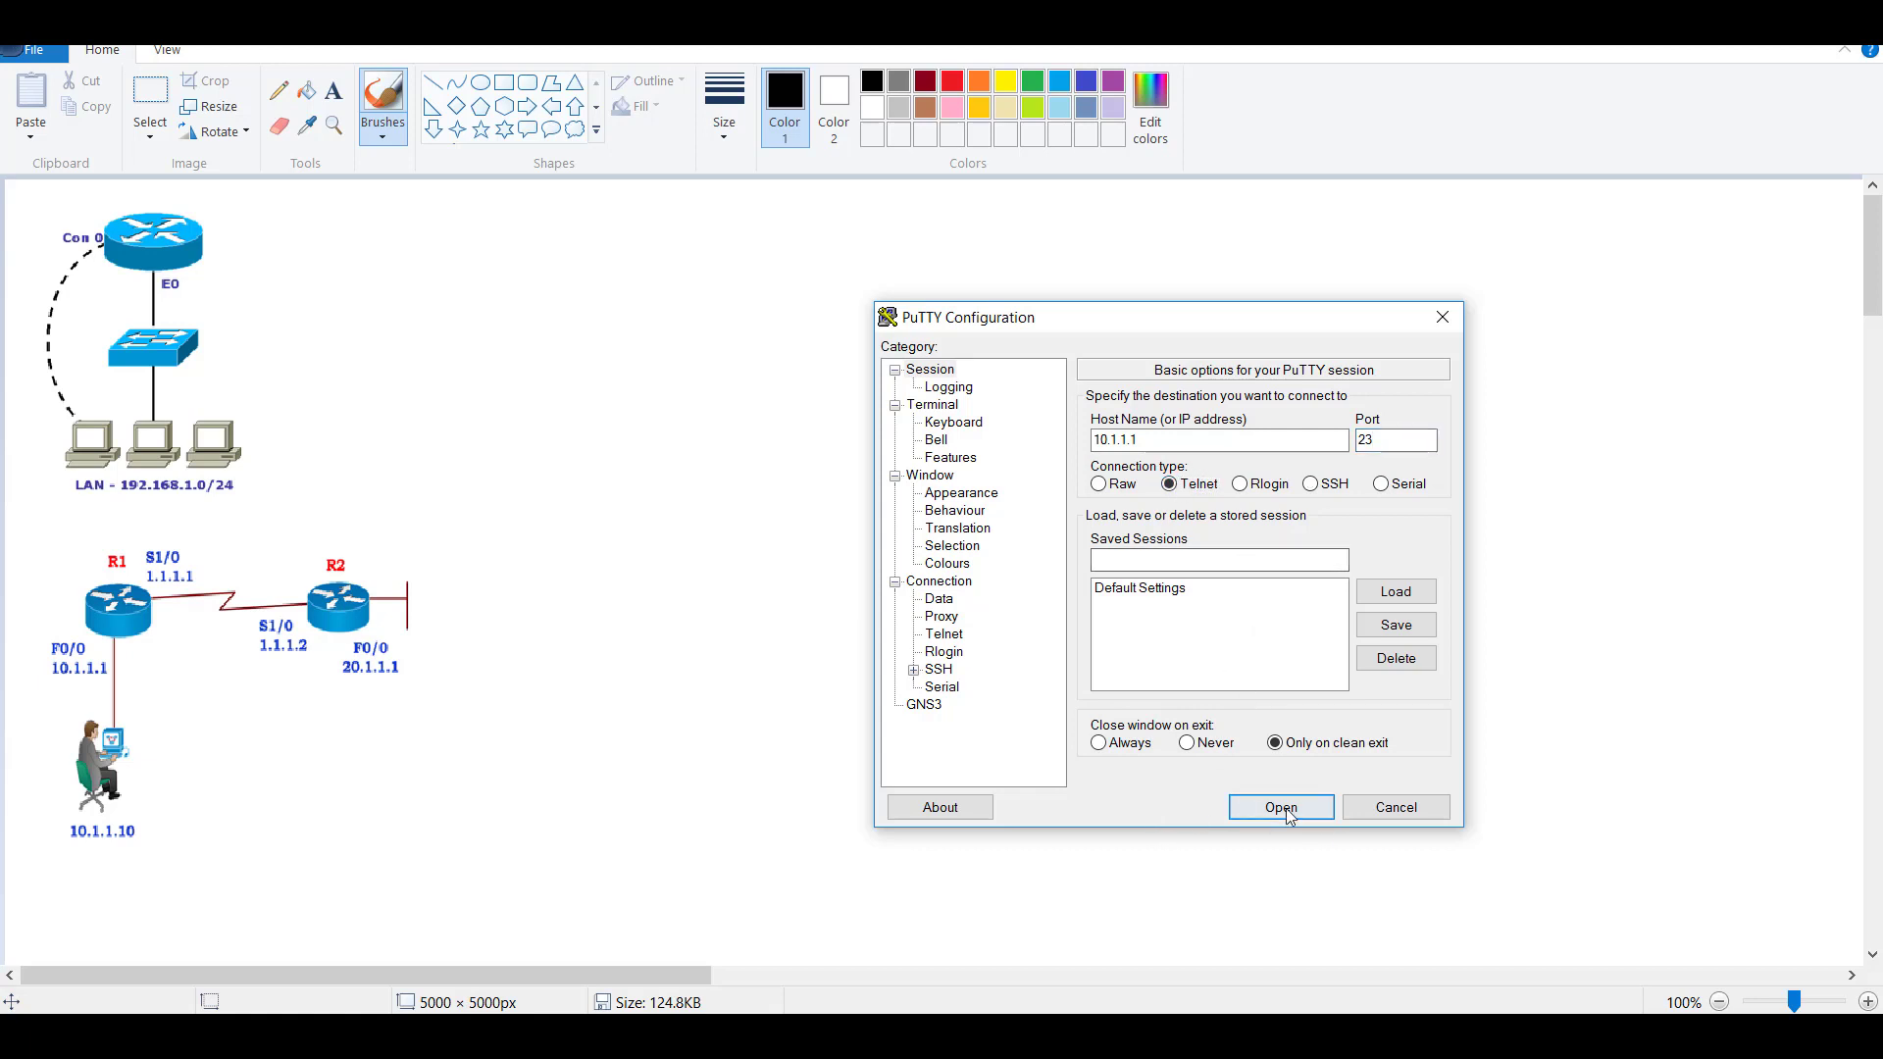
click(1280, 806)
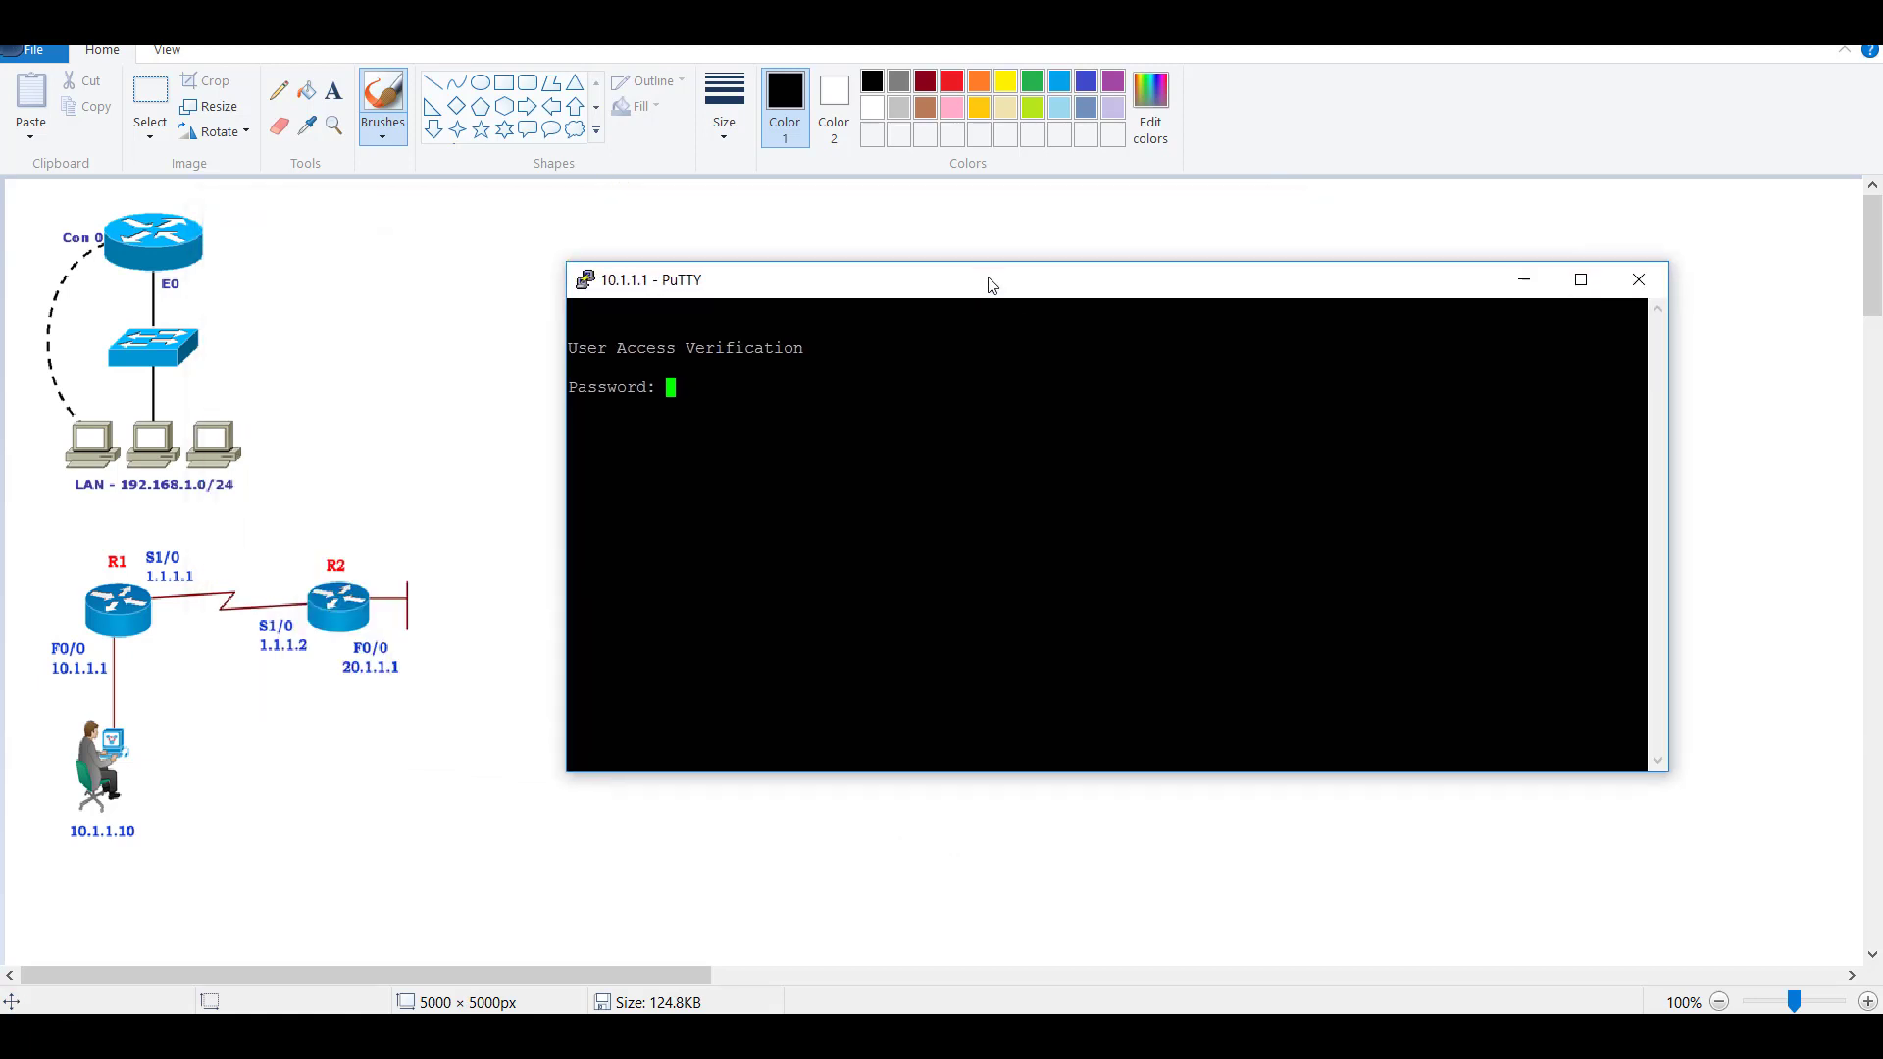
- Enter the vty password, run enable, and give the enable password
text(enable)
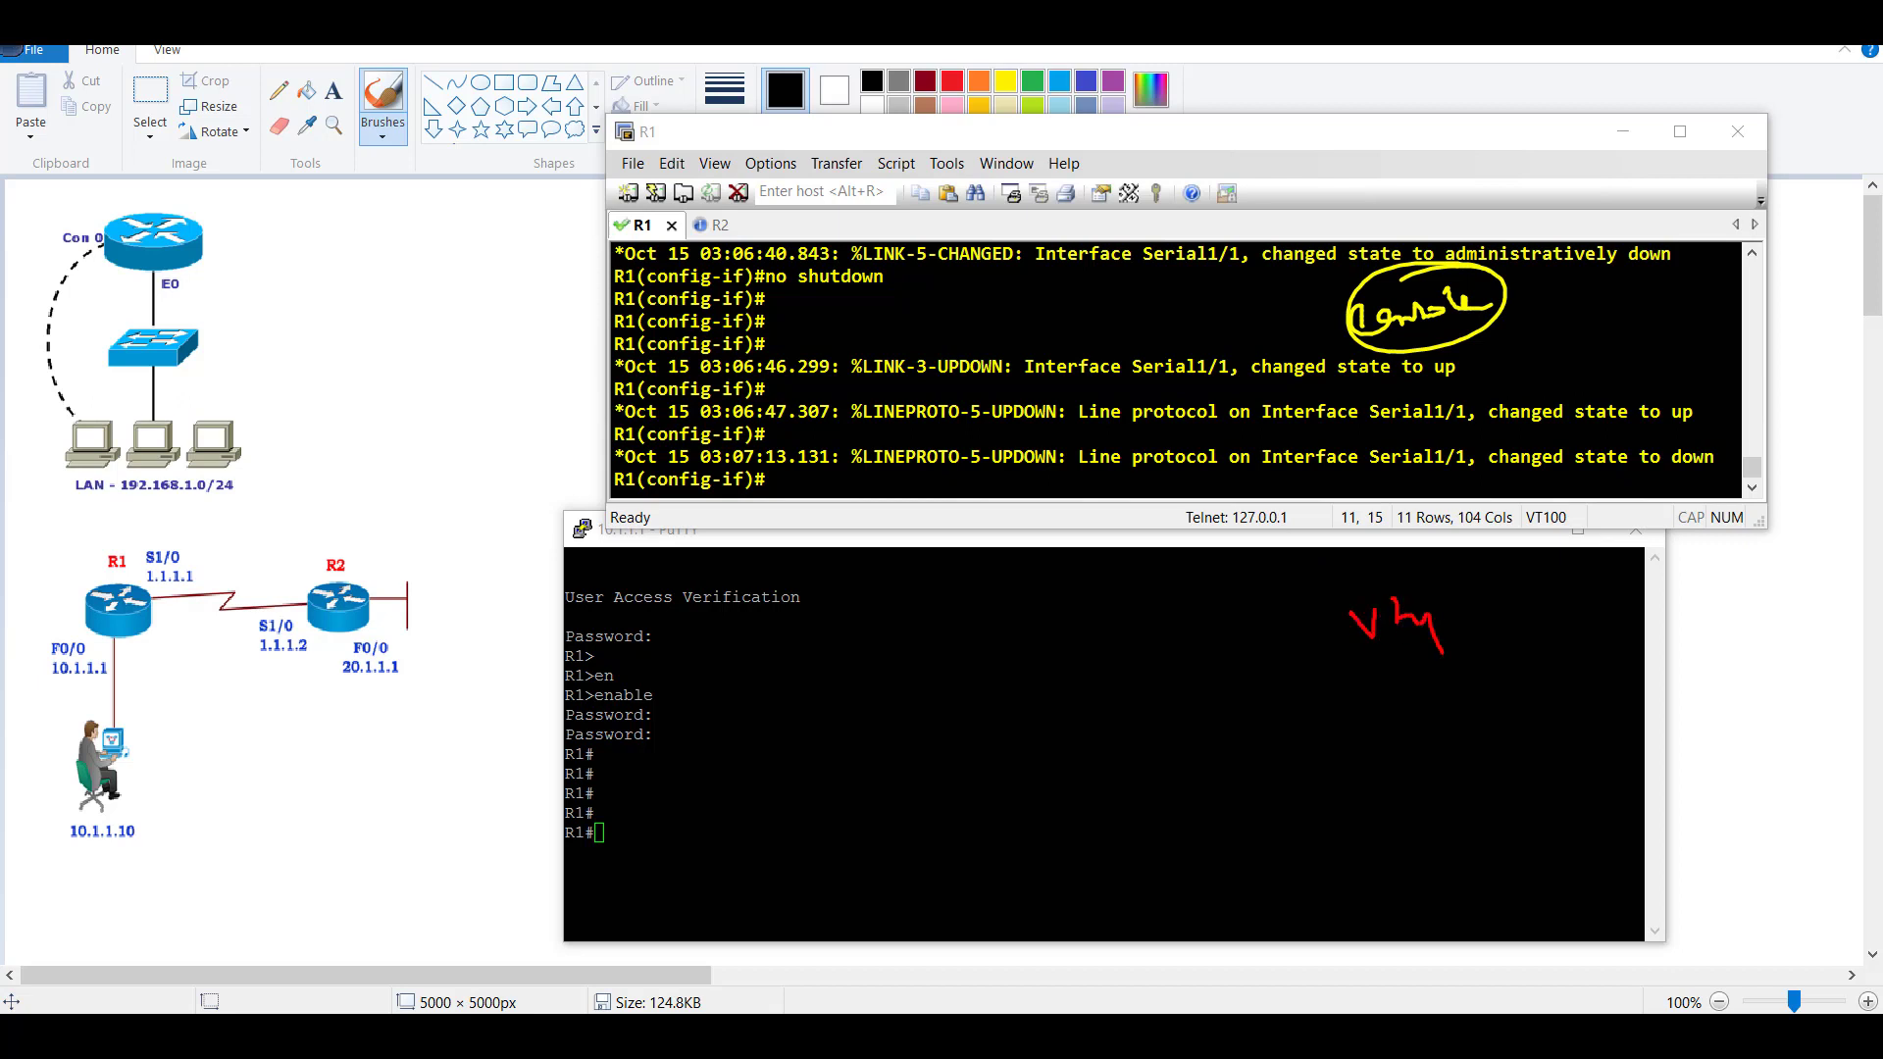
- Shut down Serial1/1 over telnet with conf t, int s1/1, shutdown, dragging across the output
click(1081, 744)
text(con t)
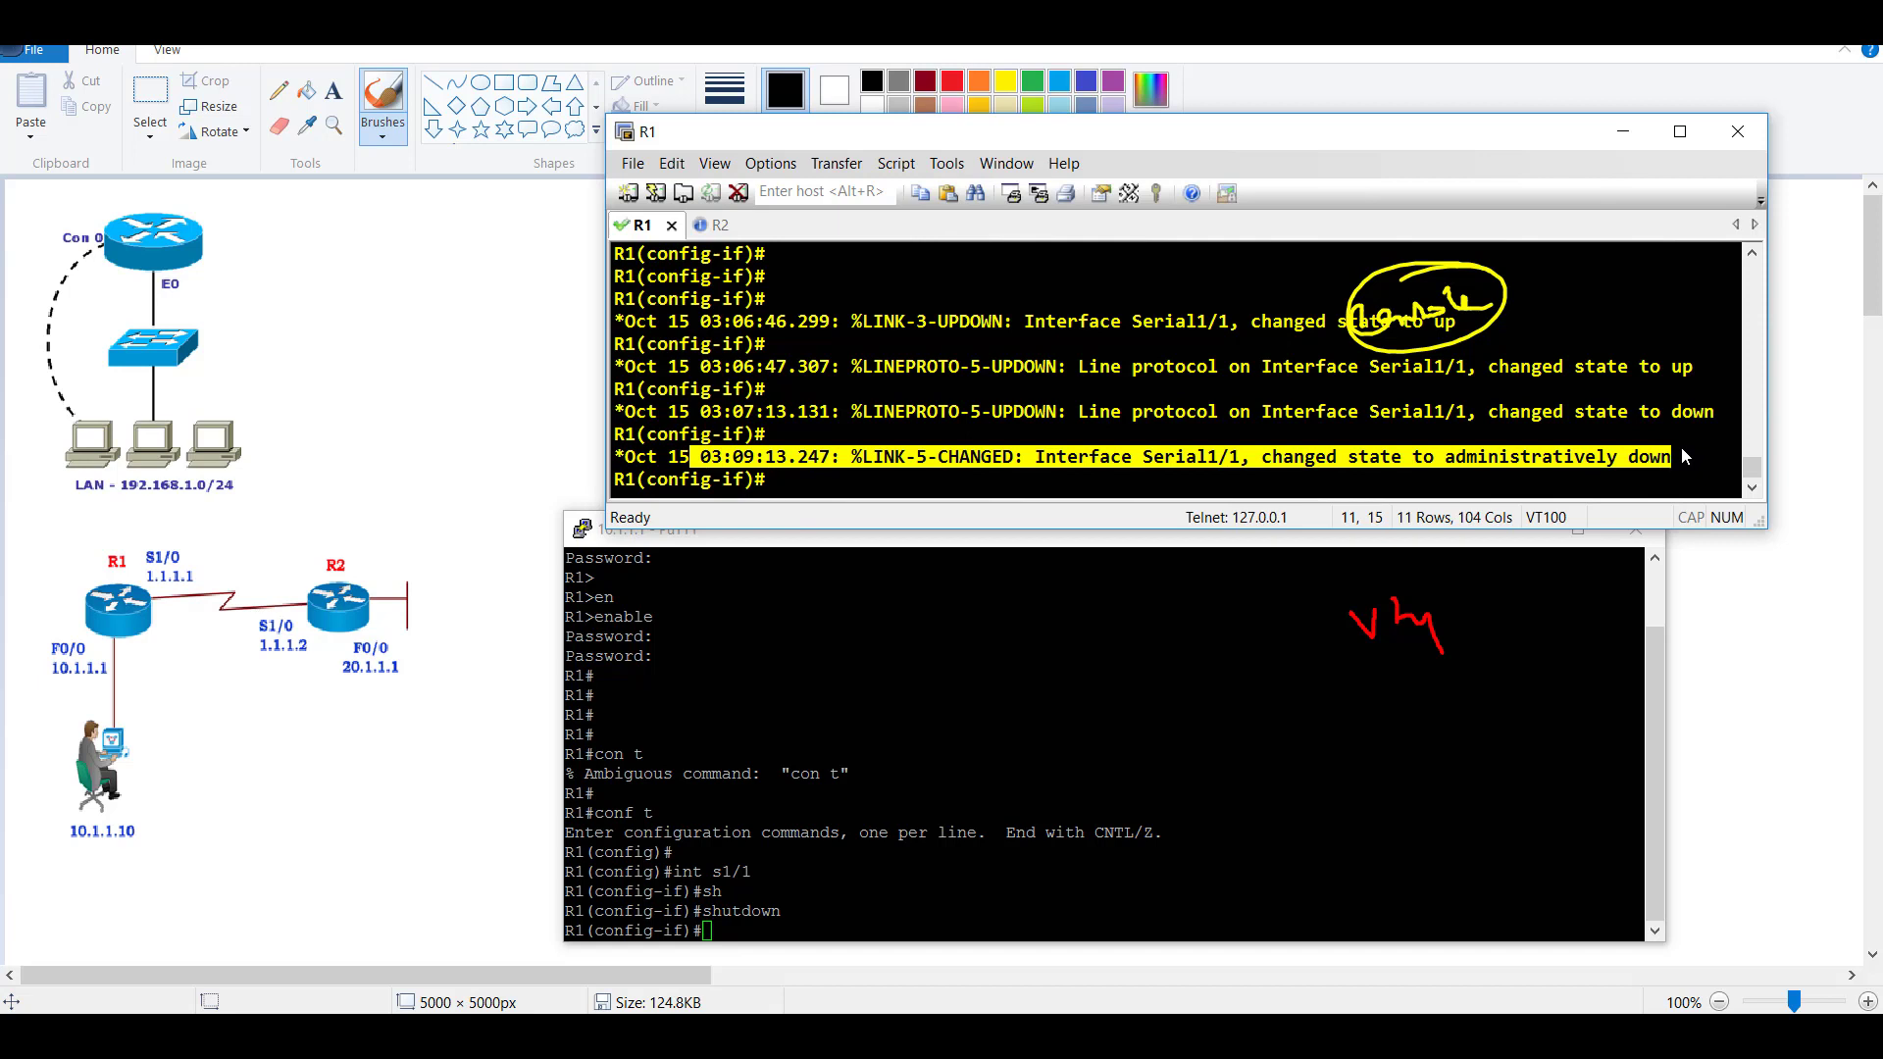
mouse_move(1279, 483)
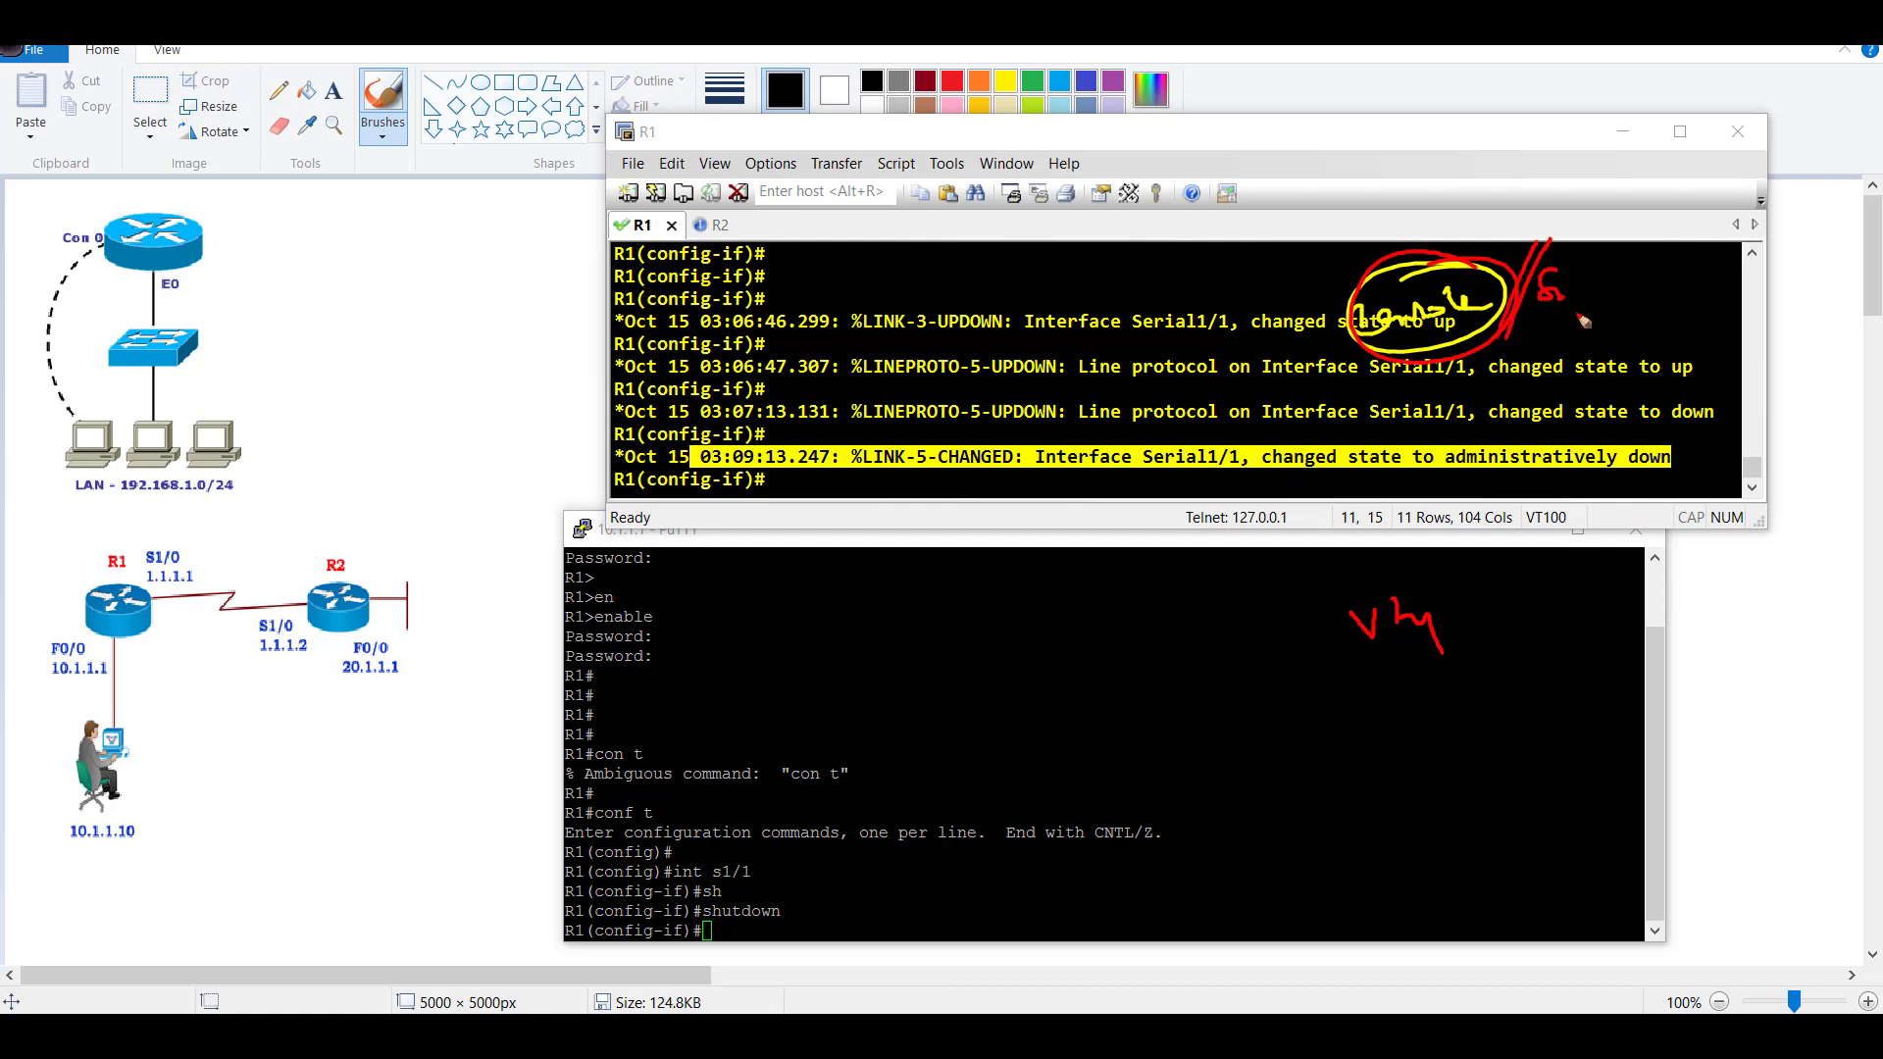
drag(1550, 300, 1717, 306)
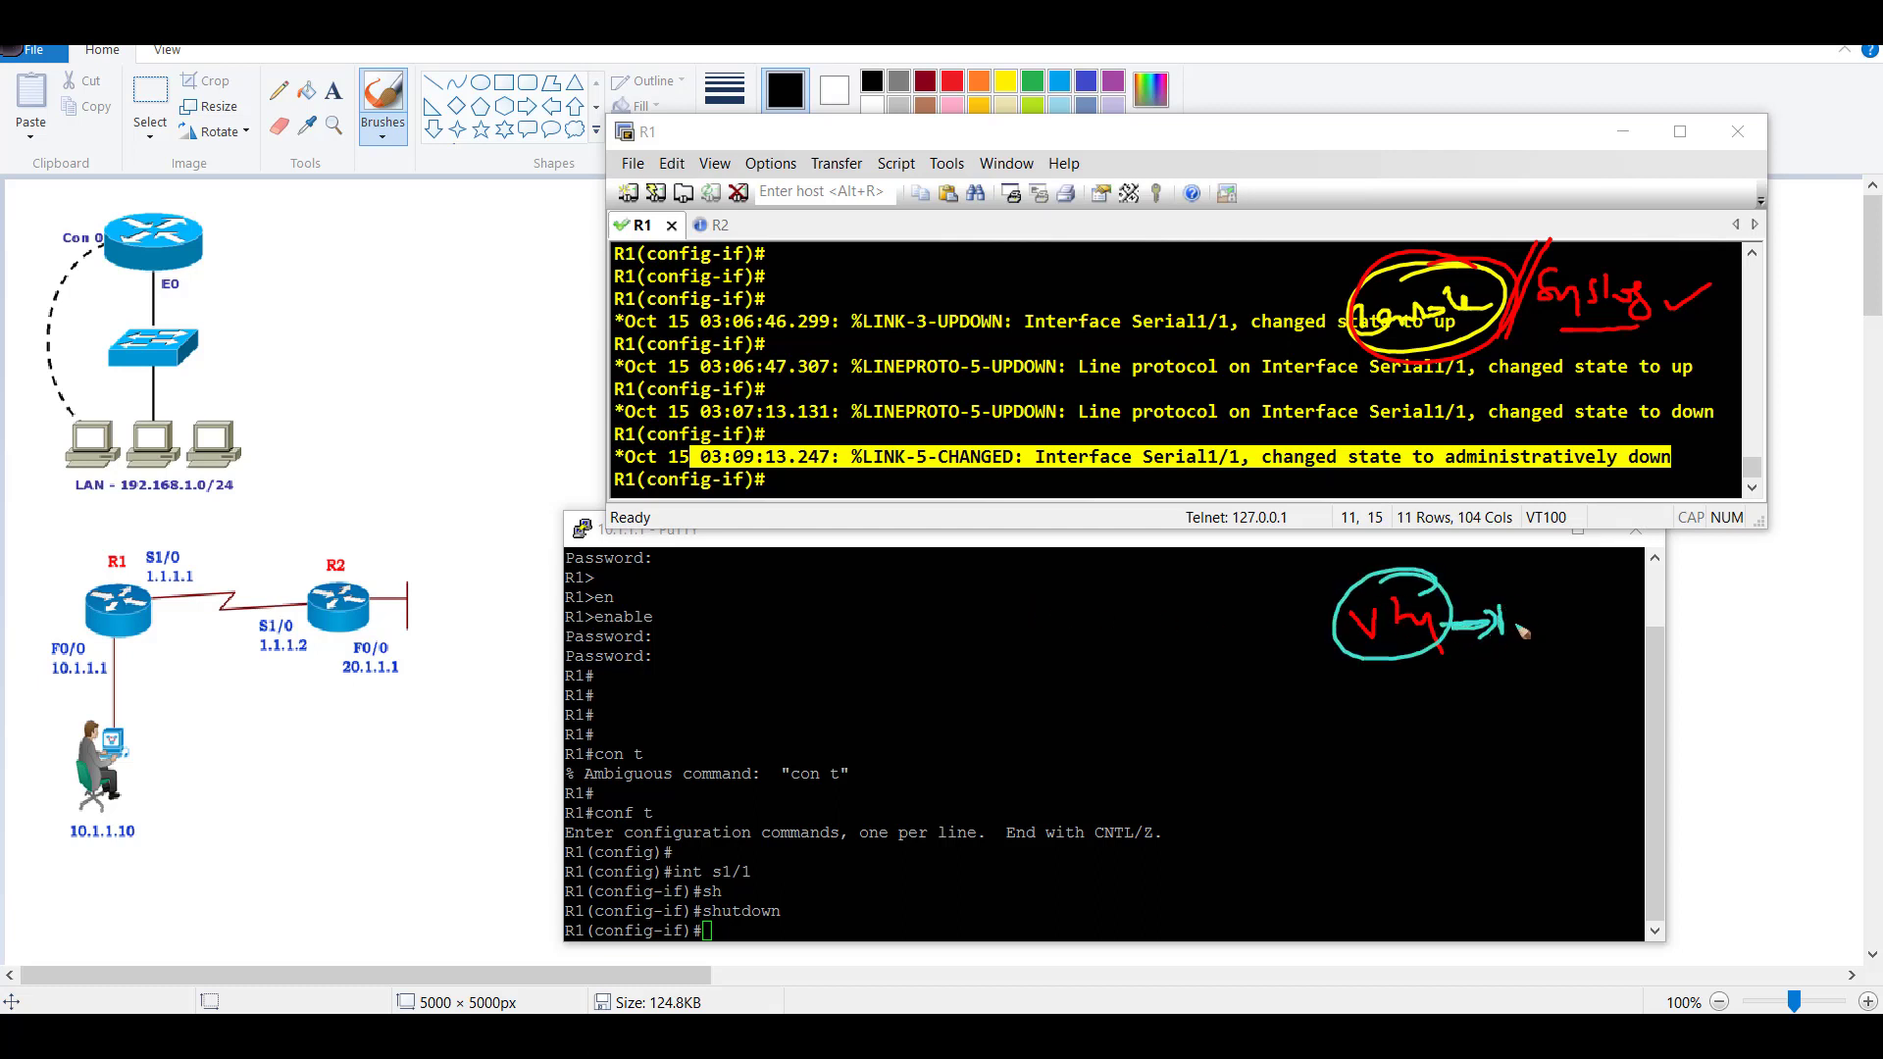
drag(1488, 619, 1633, 654)
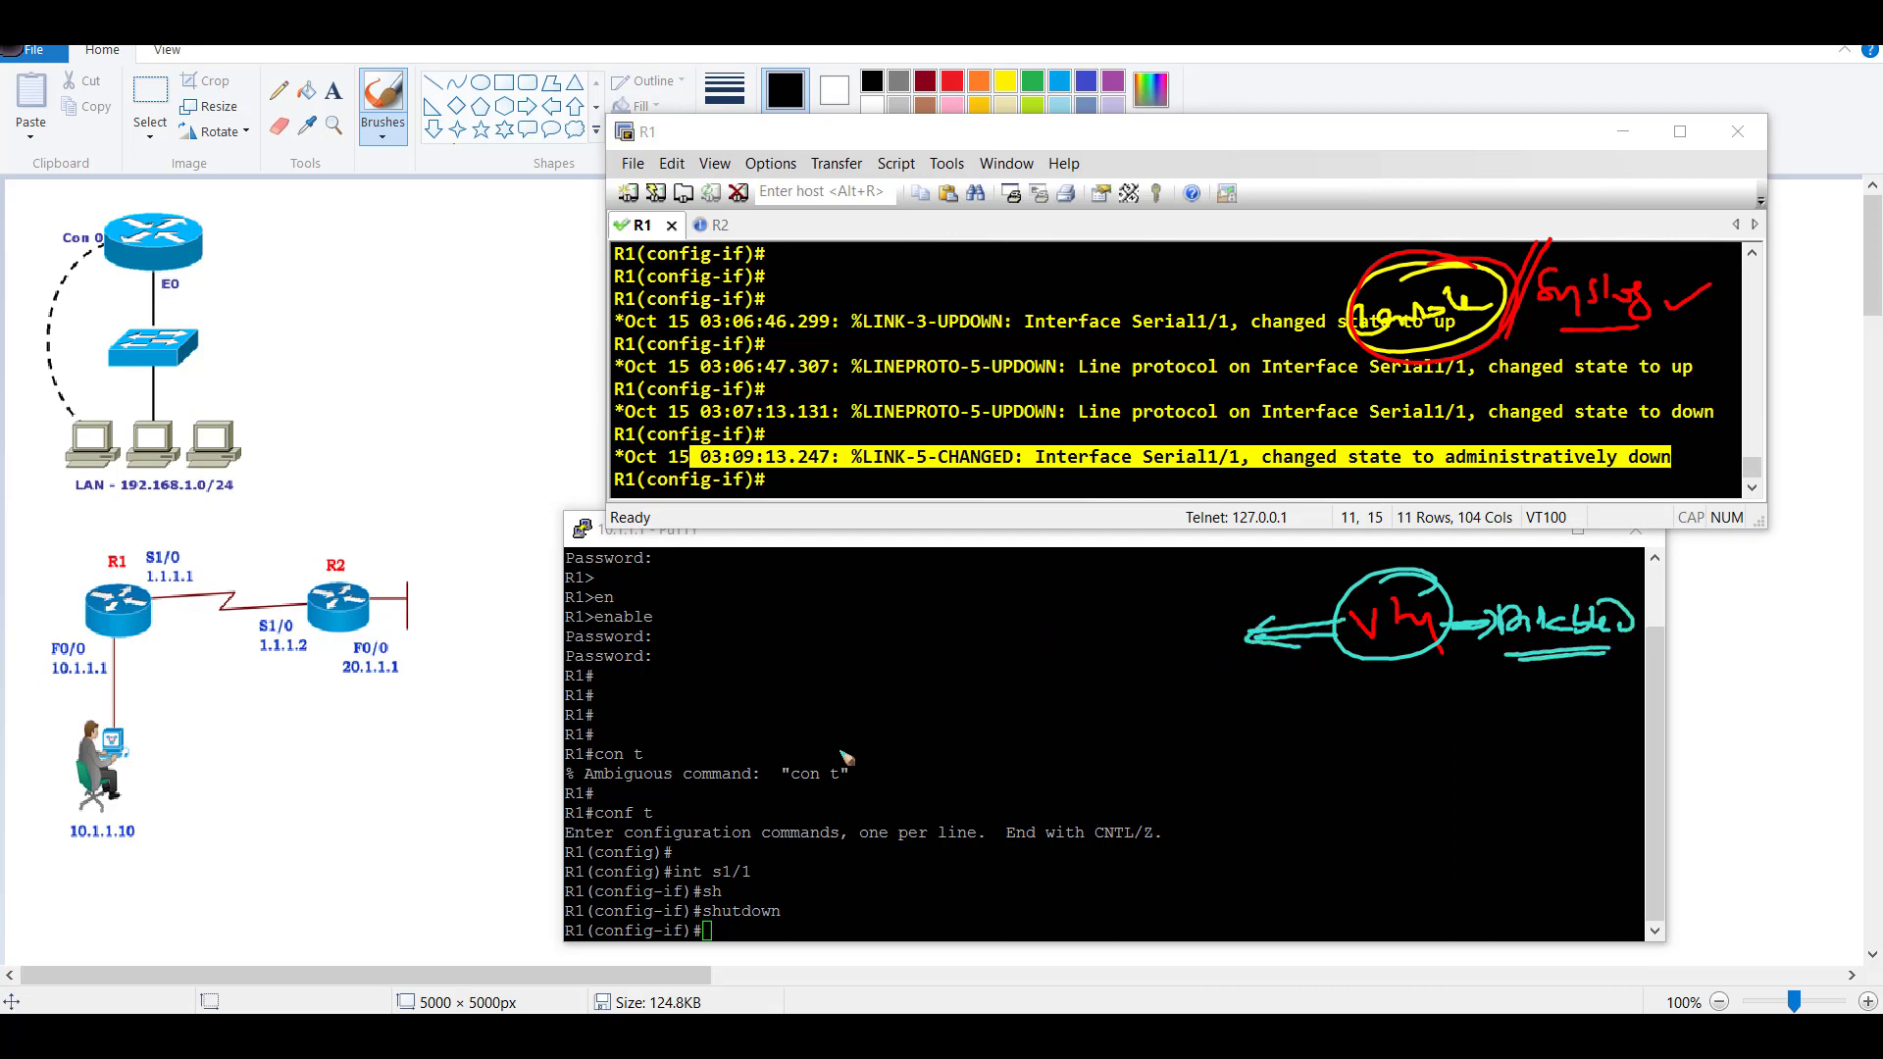
drag(780, 615, 912, 625)
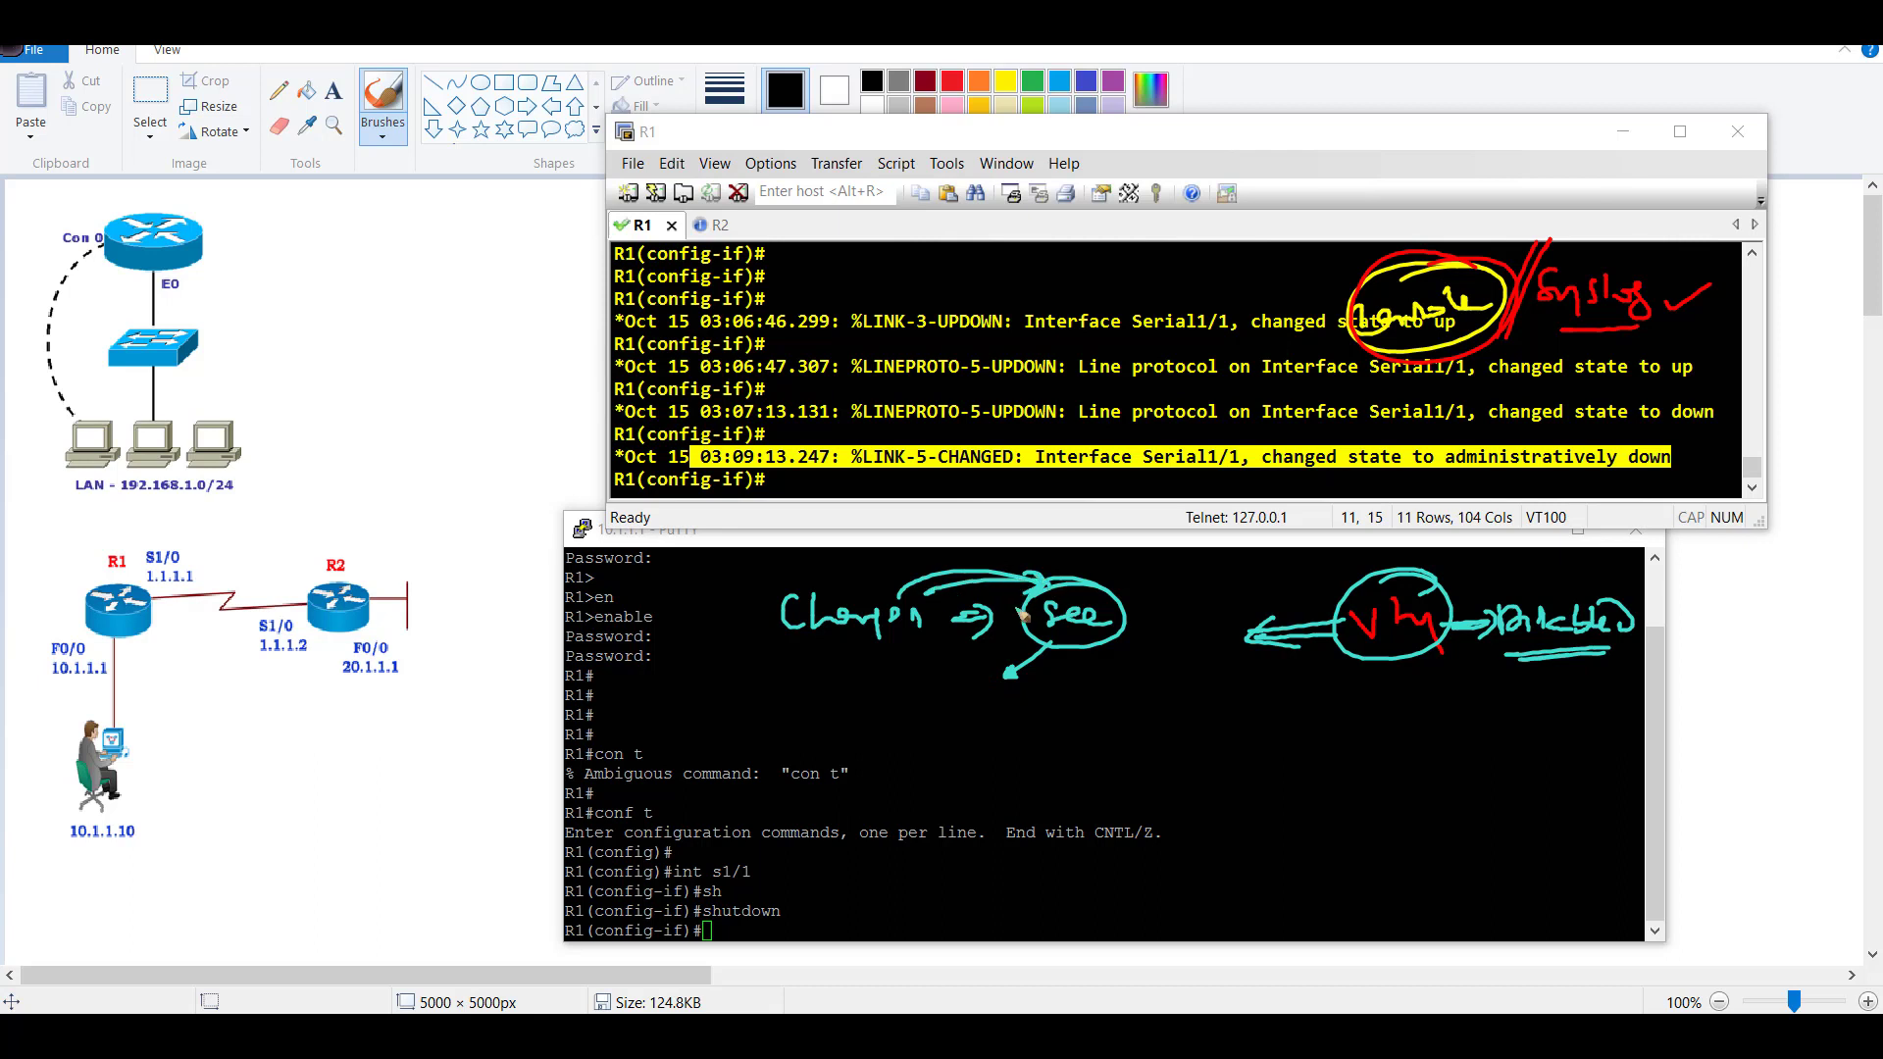
mouse_move(862, 734)
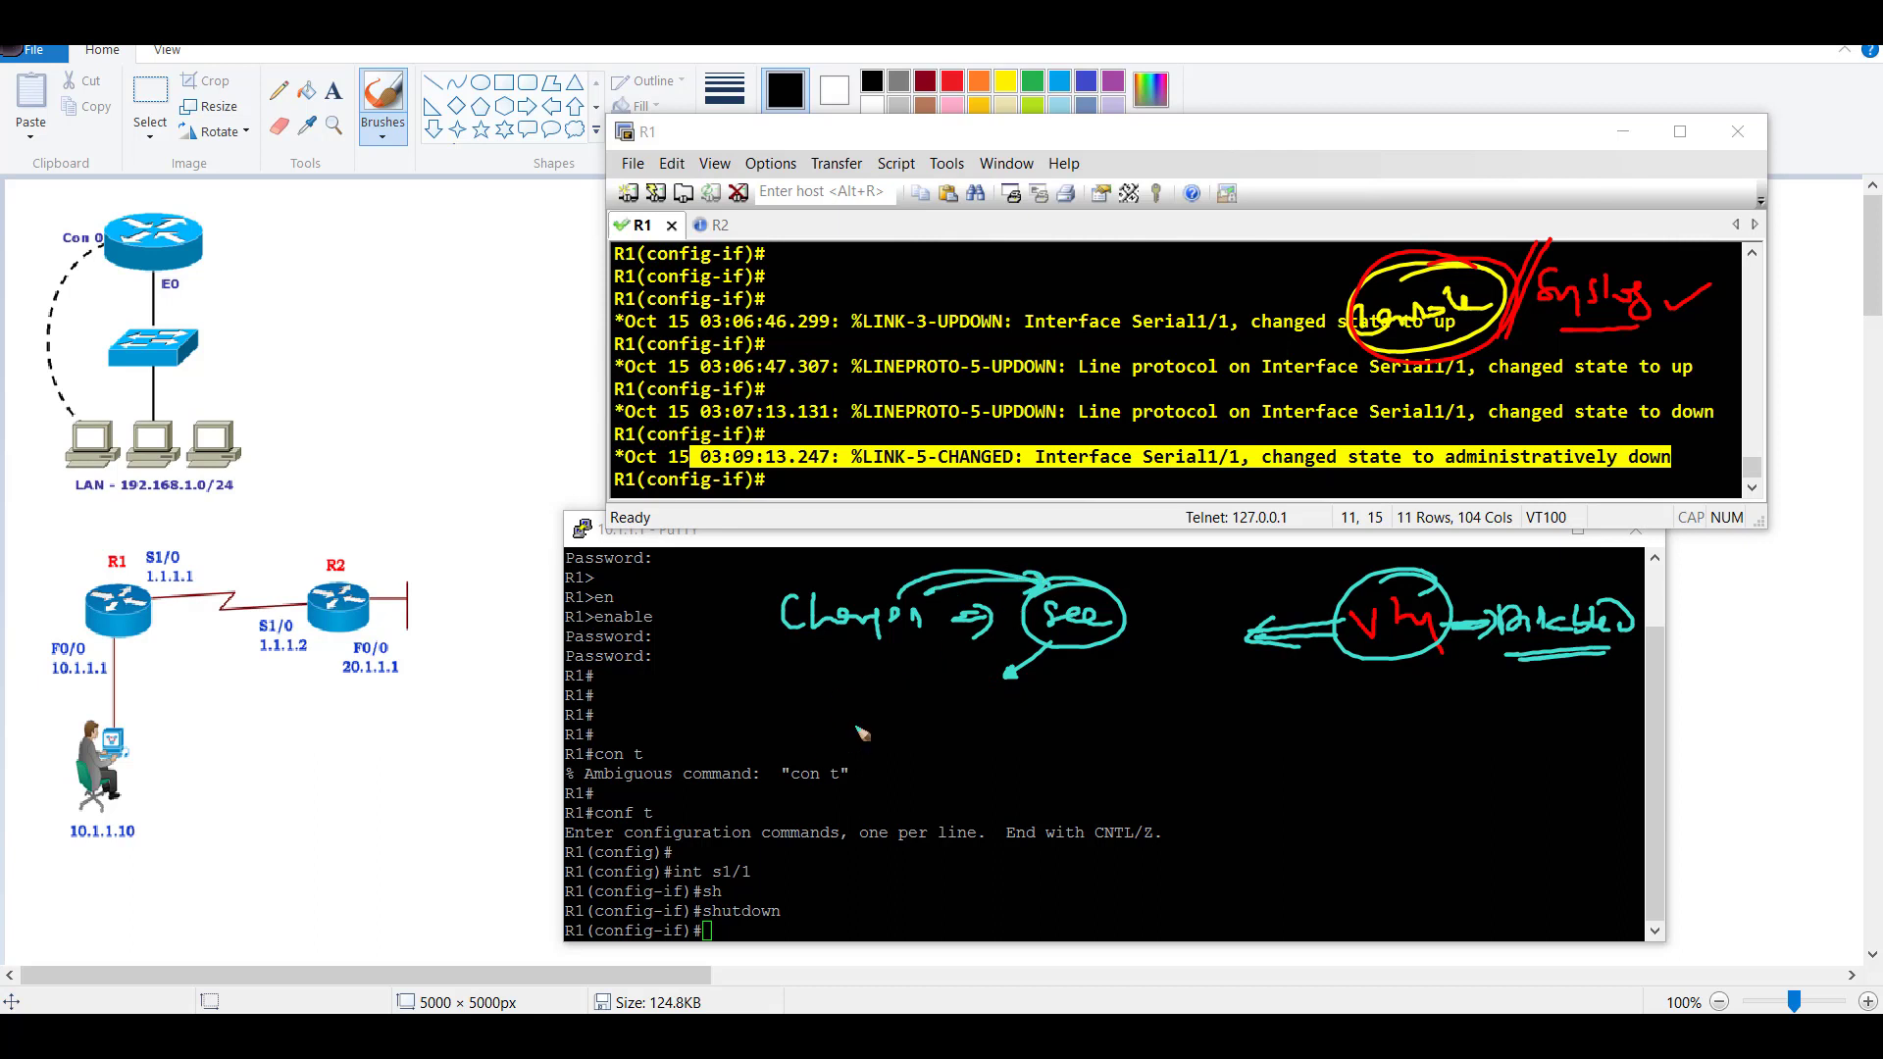
mouse_move(1258, 437)
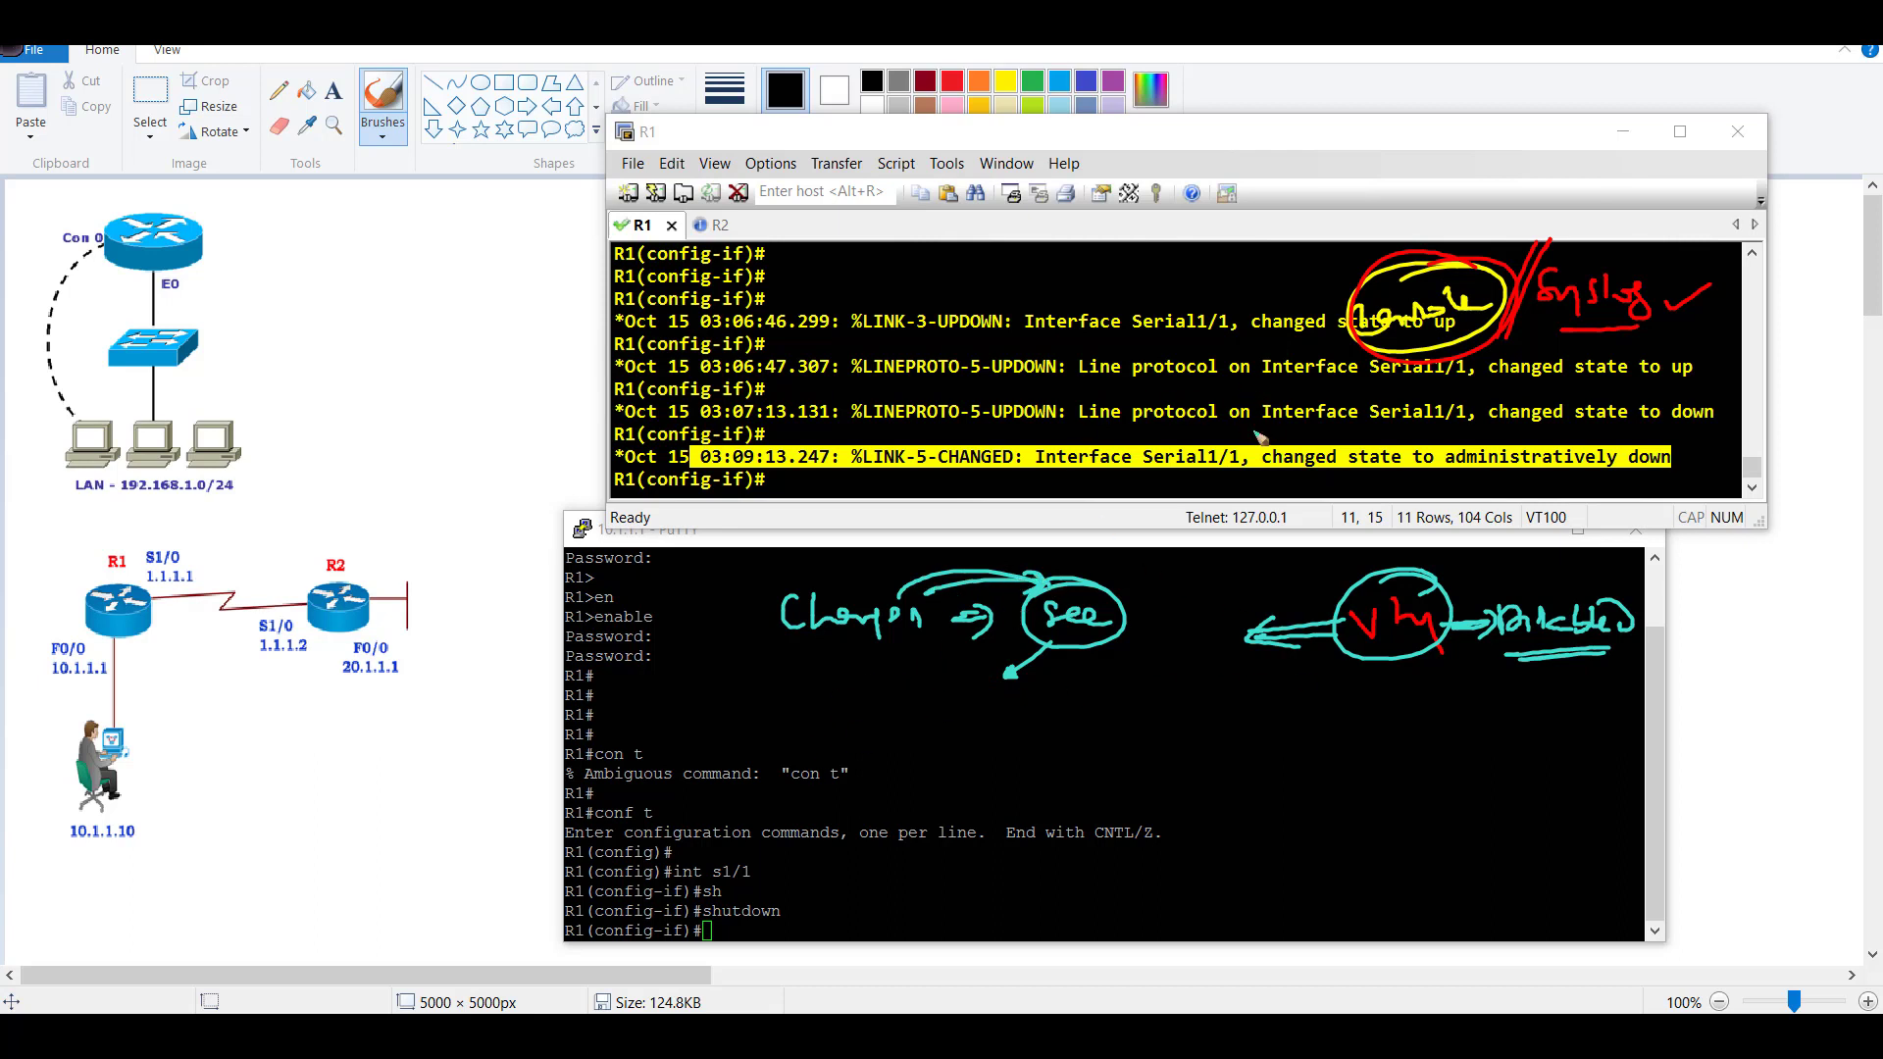
mouse_move(1252, 577)
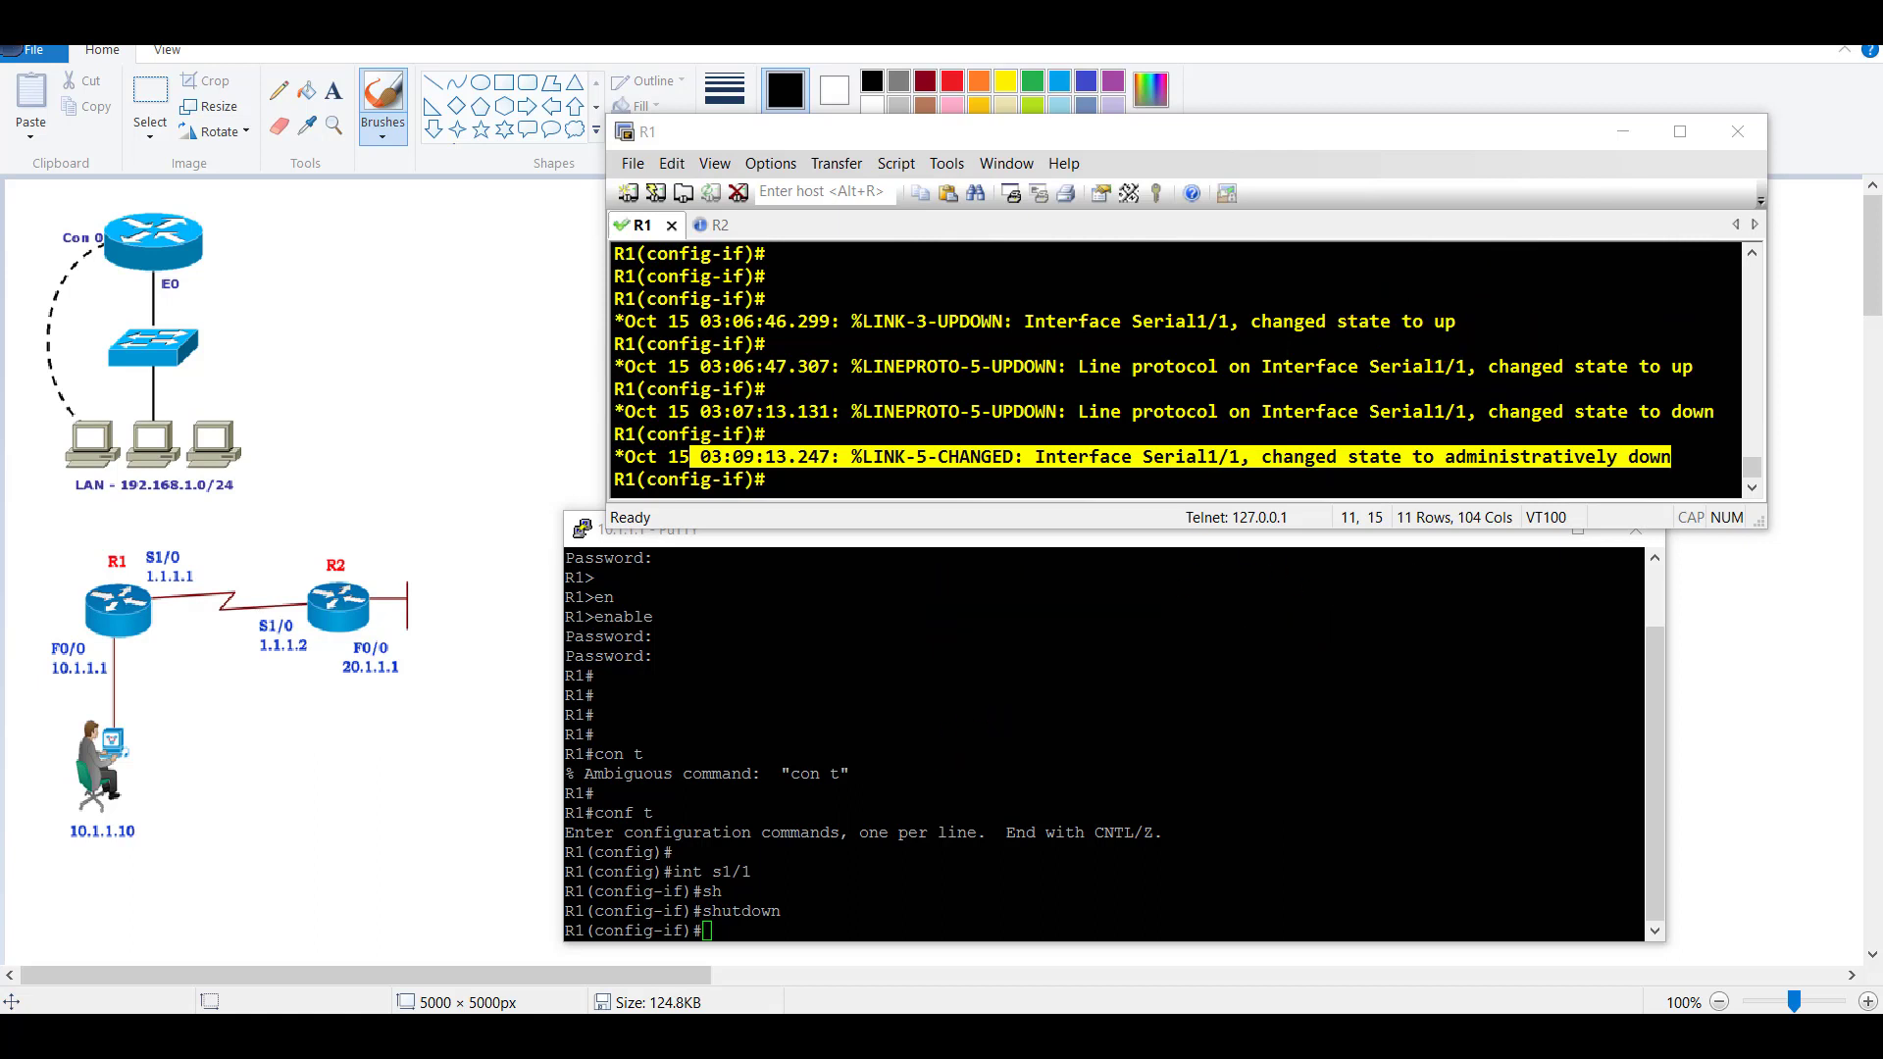
- Turn on terminal monitor, then bring Serial1/1 back up with no shutdown
text(end)
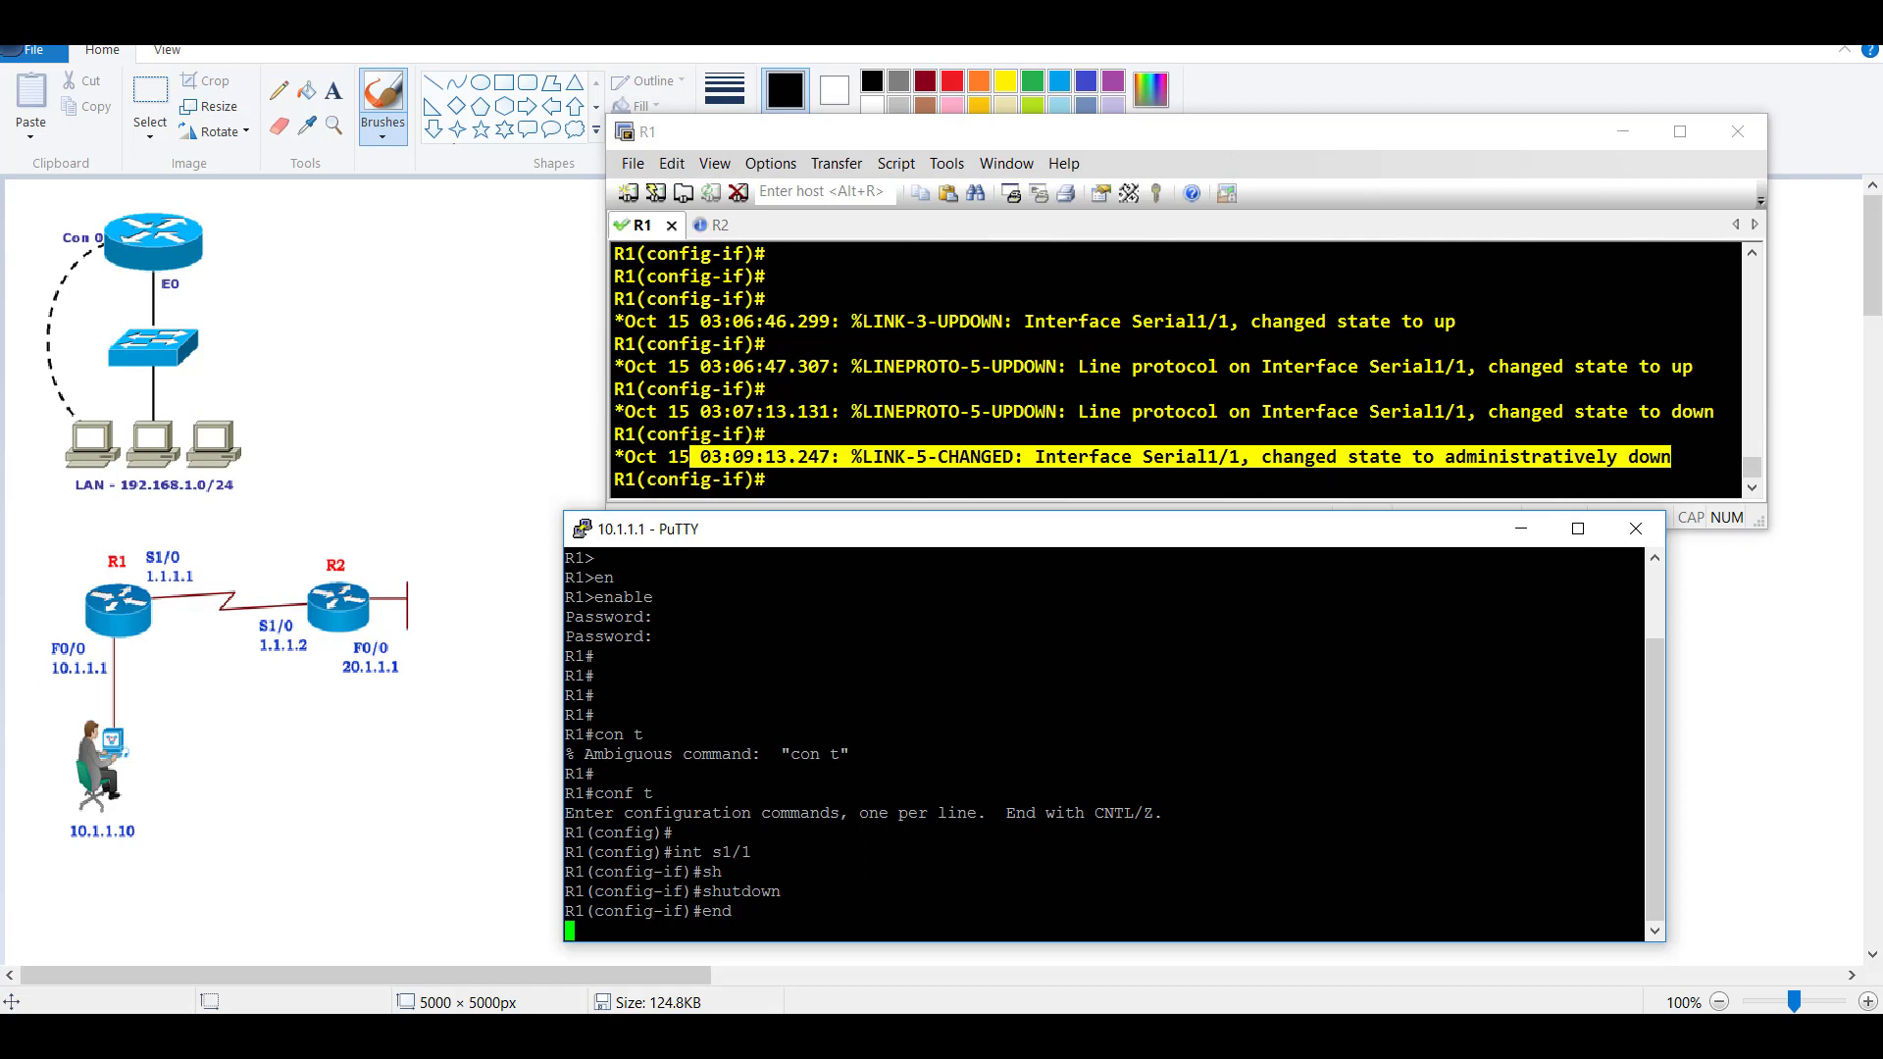
text(terminal monitor)
text(int s)
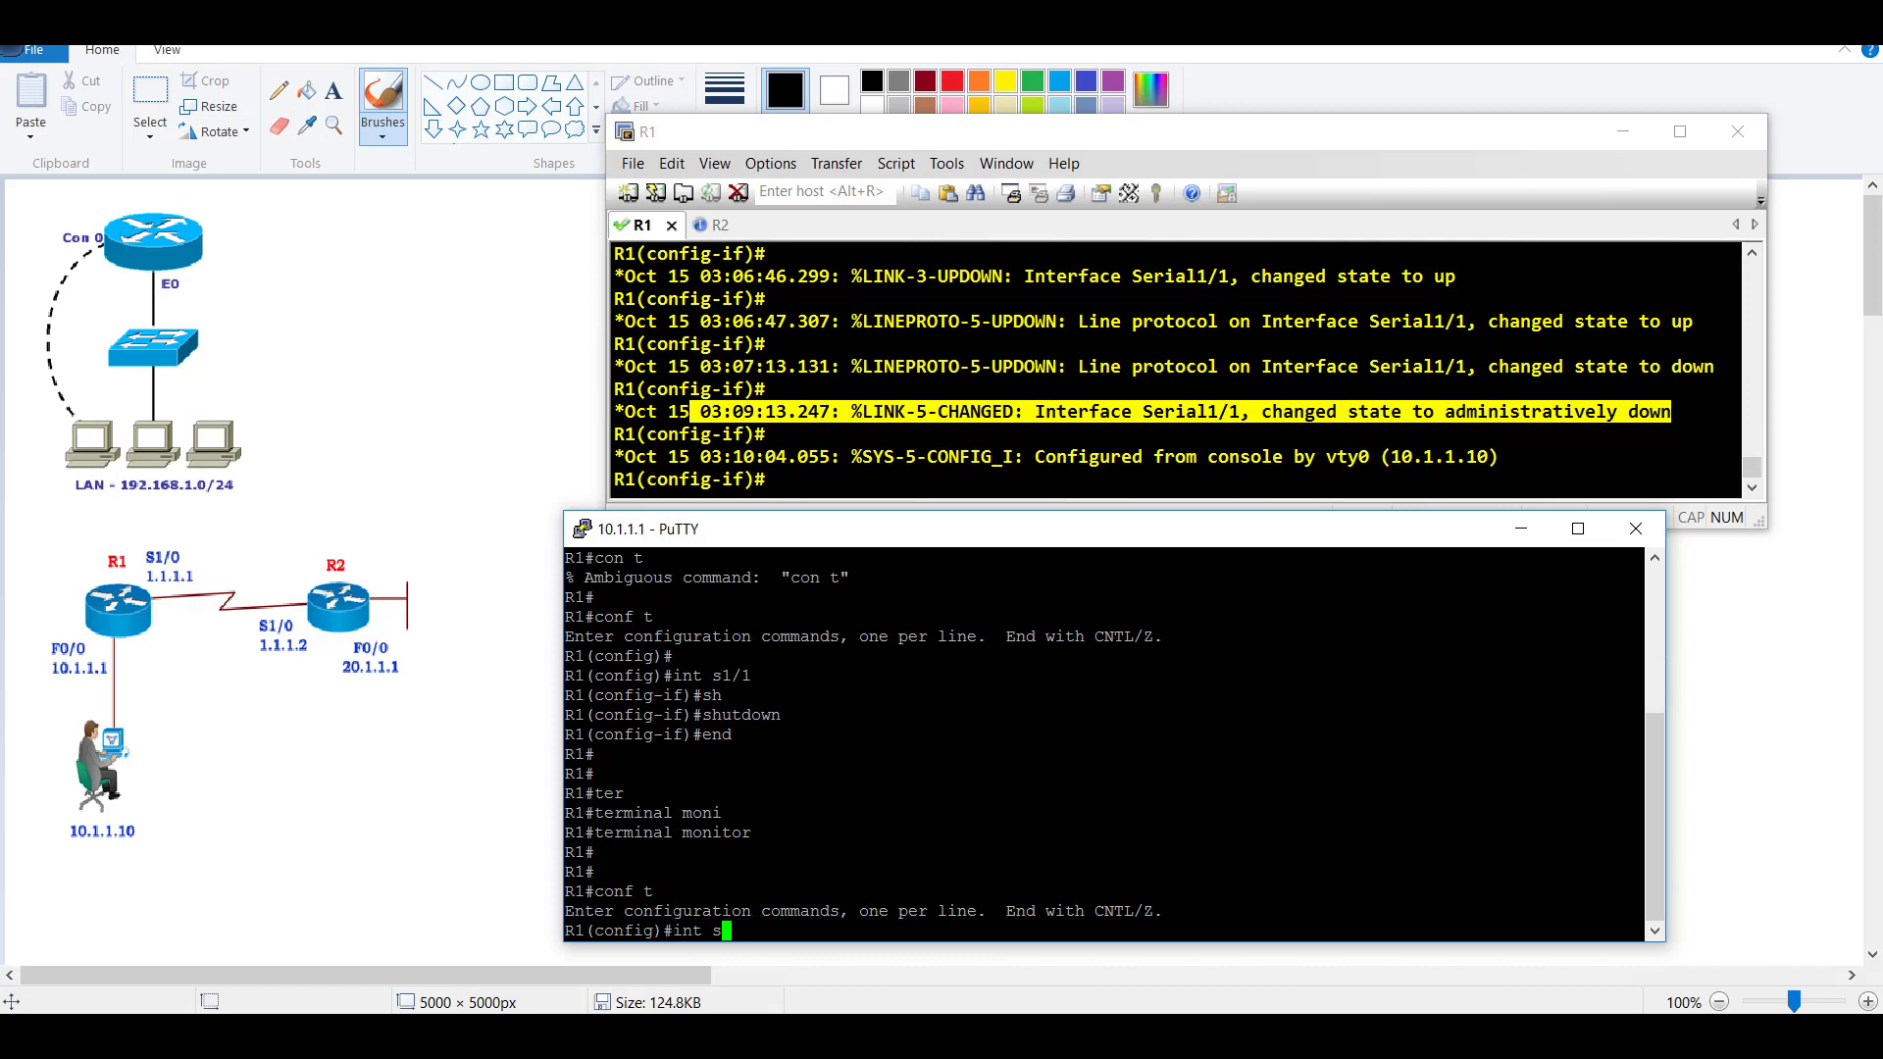
text(no shutdown)
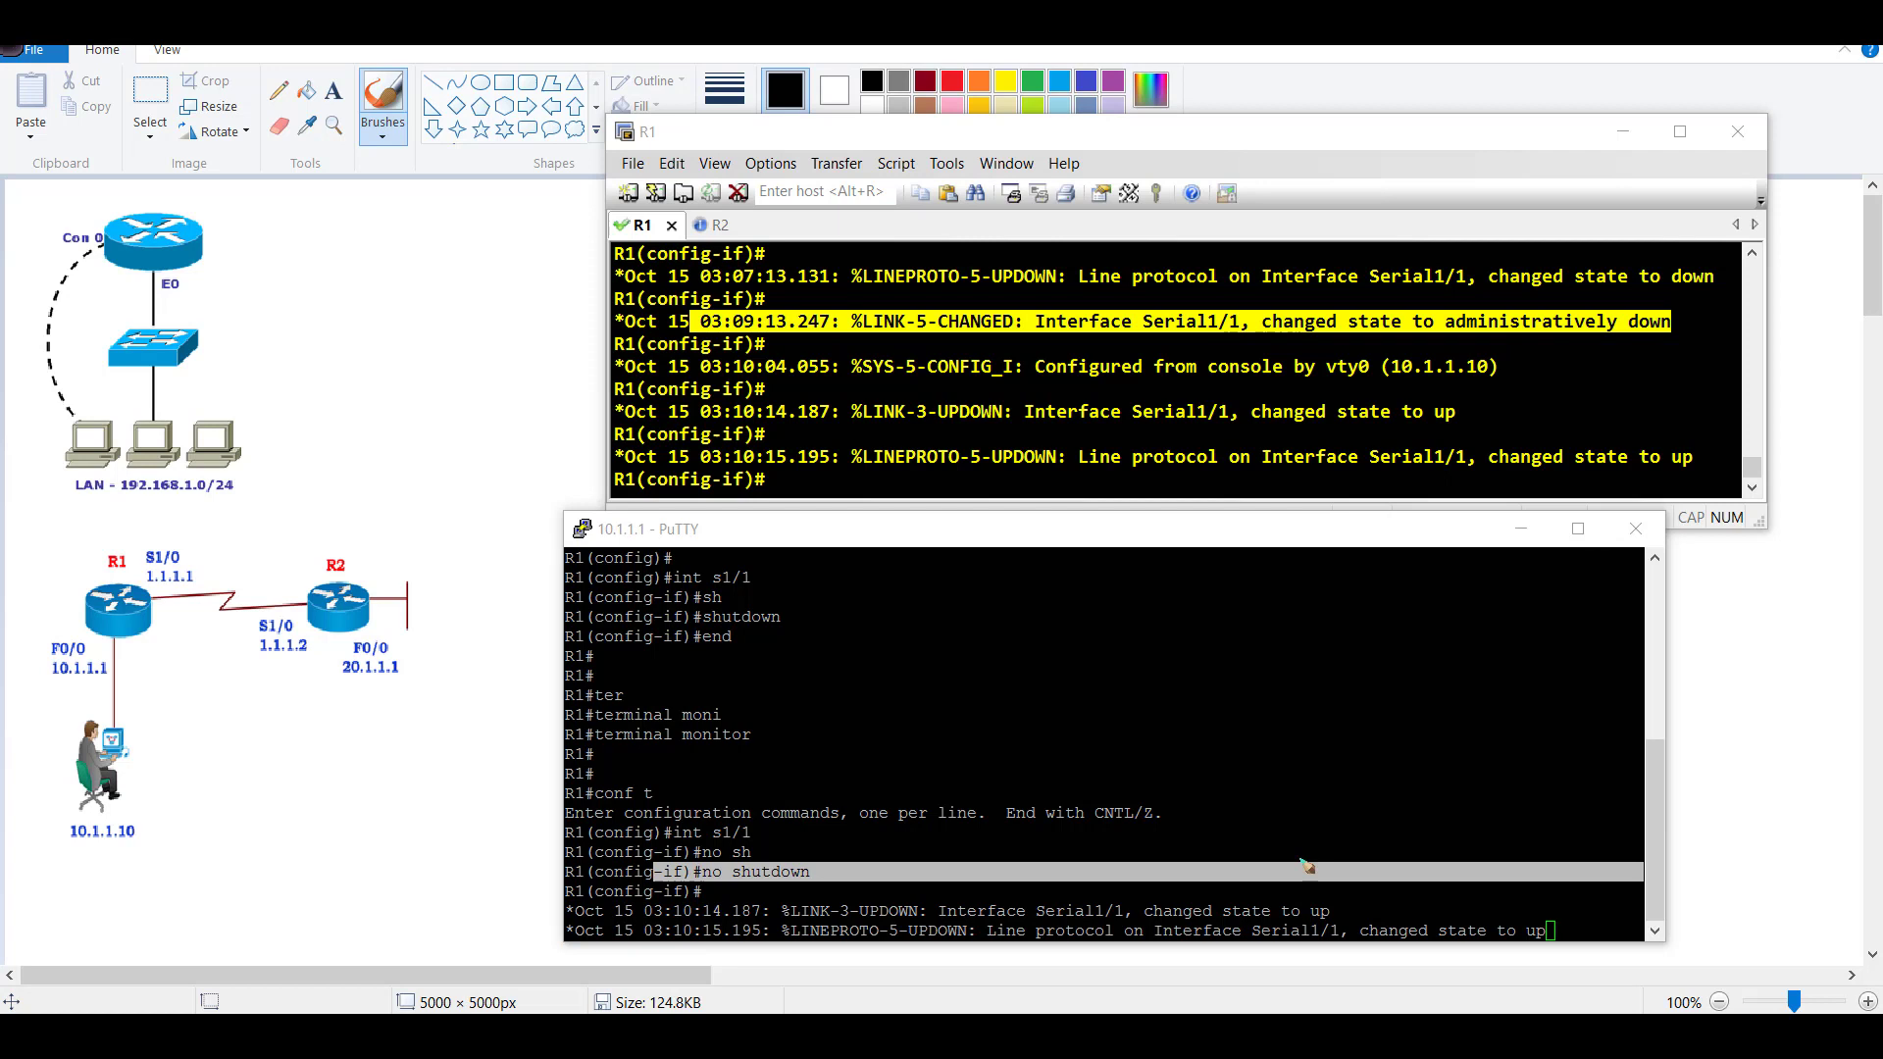
mouse_move(1174, 465)
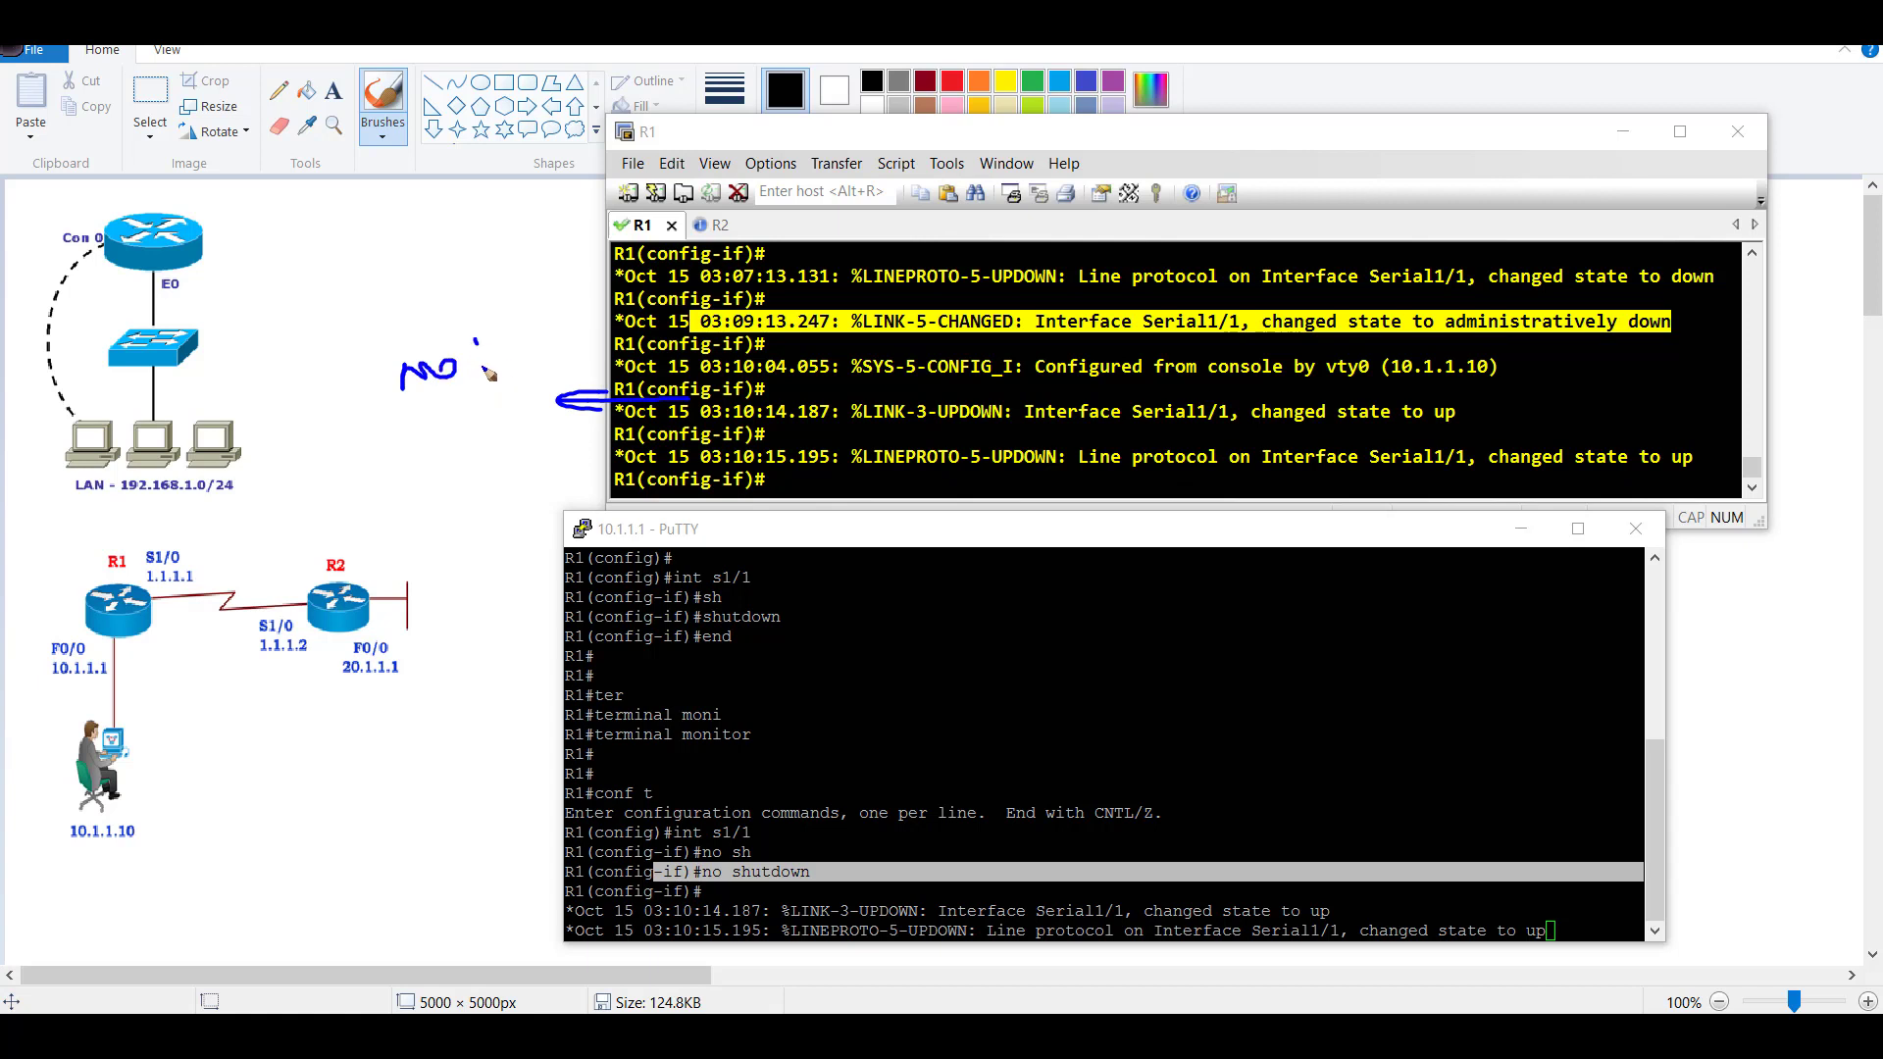
drag(504, 336, 450, 408)
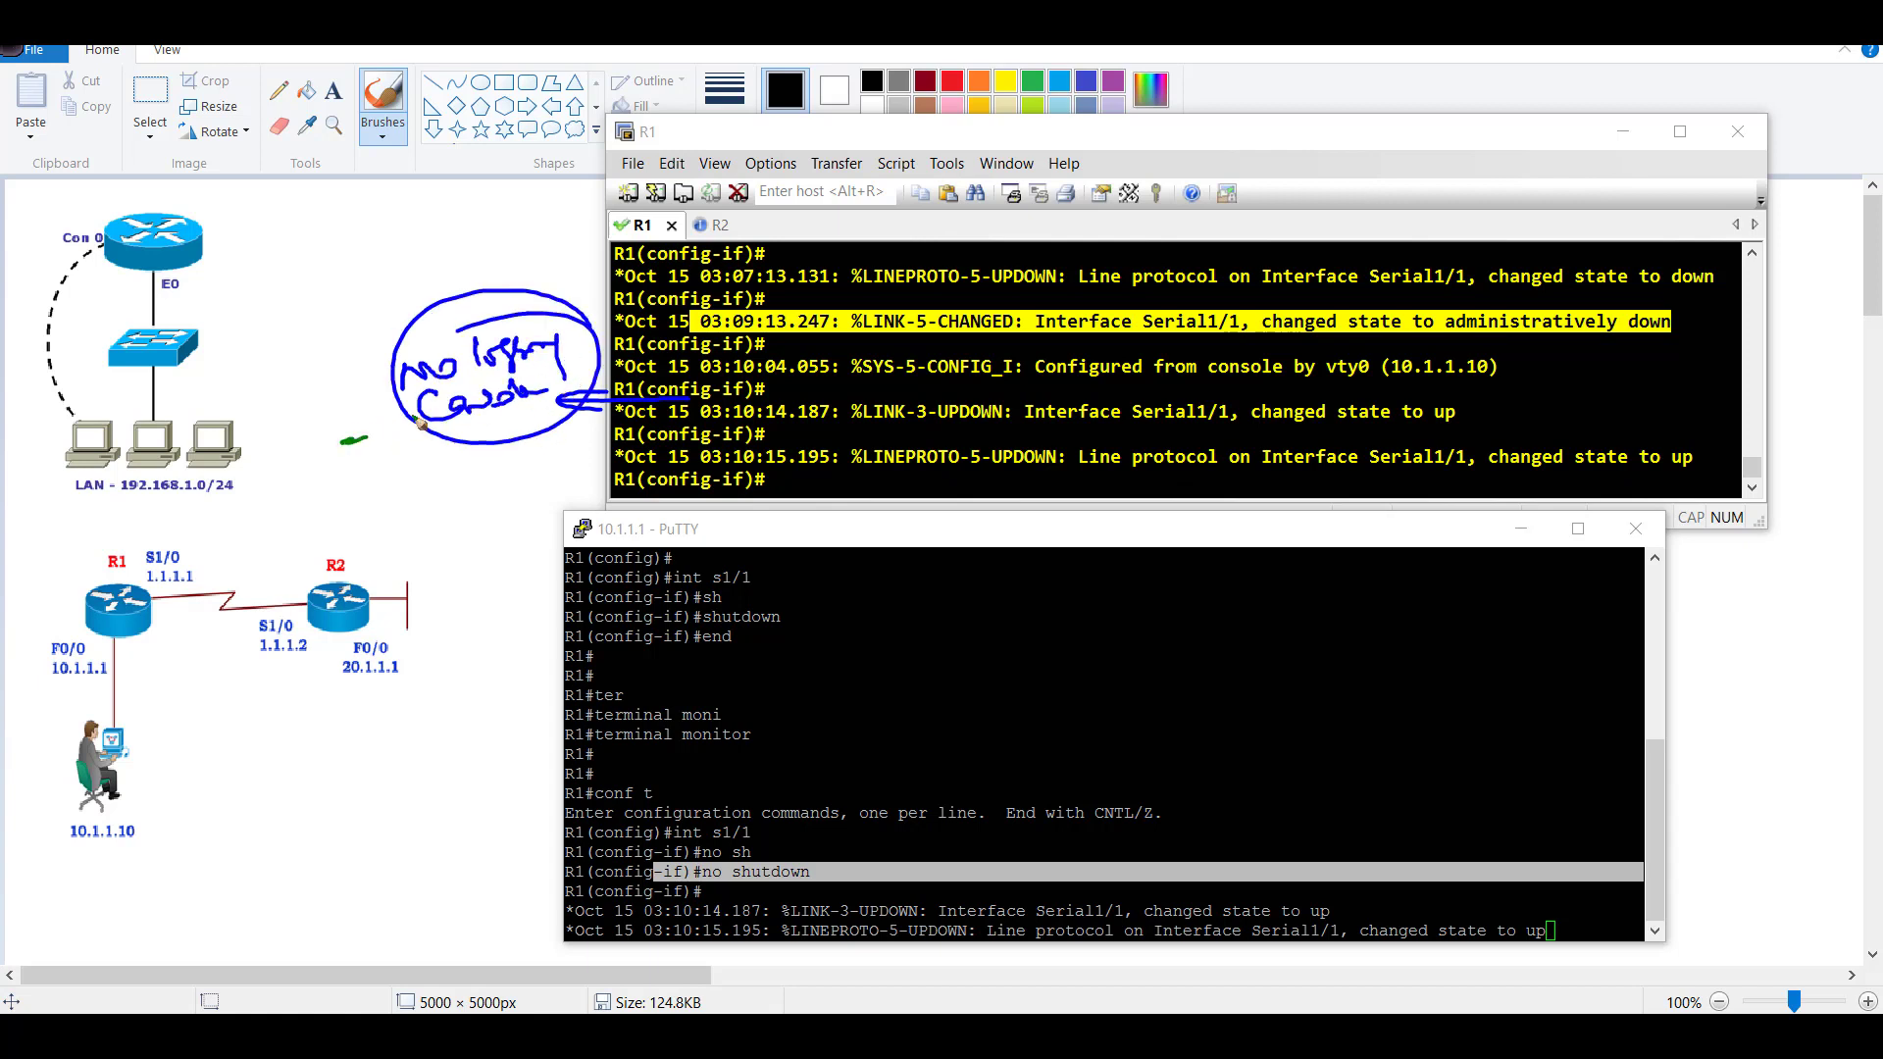
drag(342, 442, 414, 413)
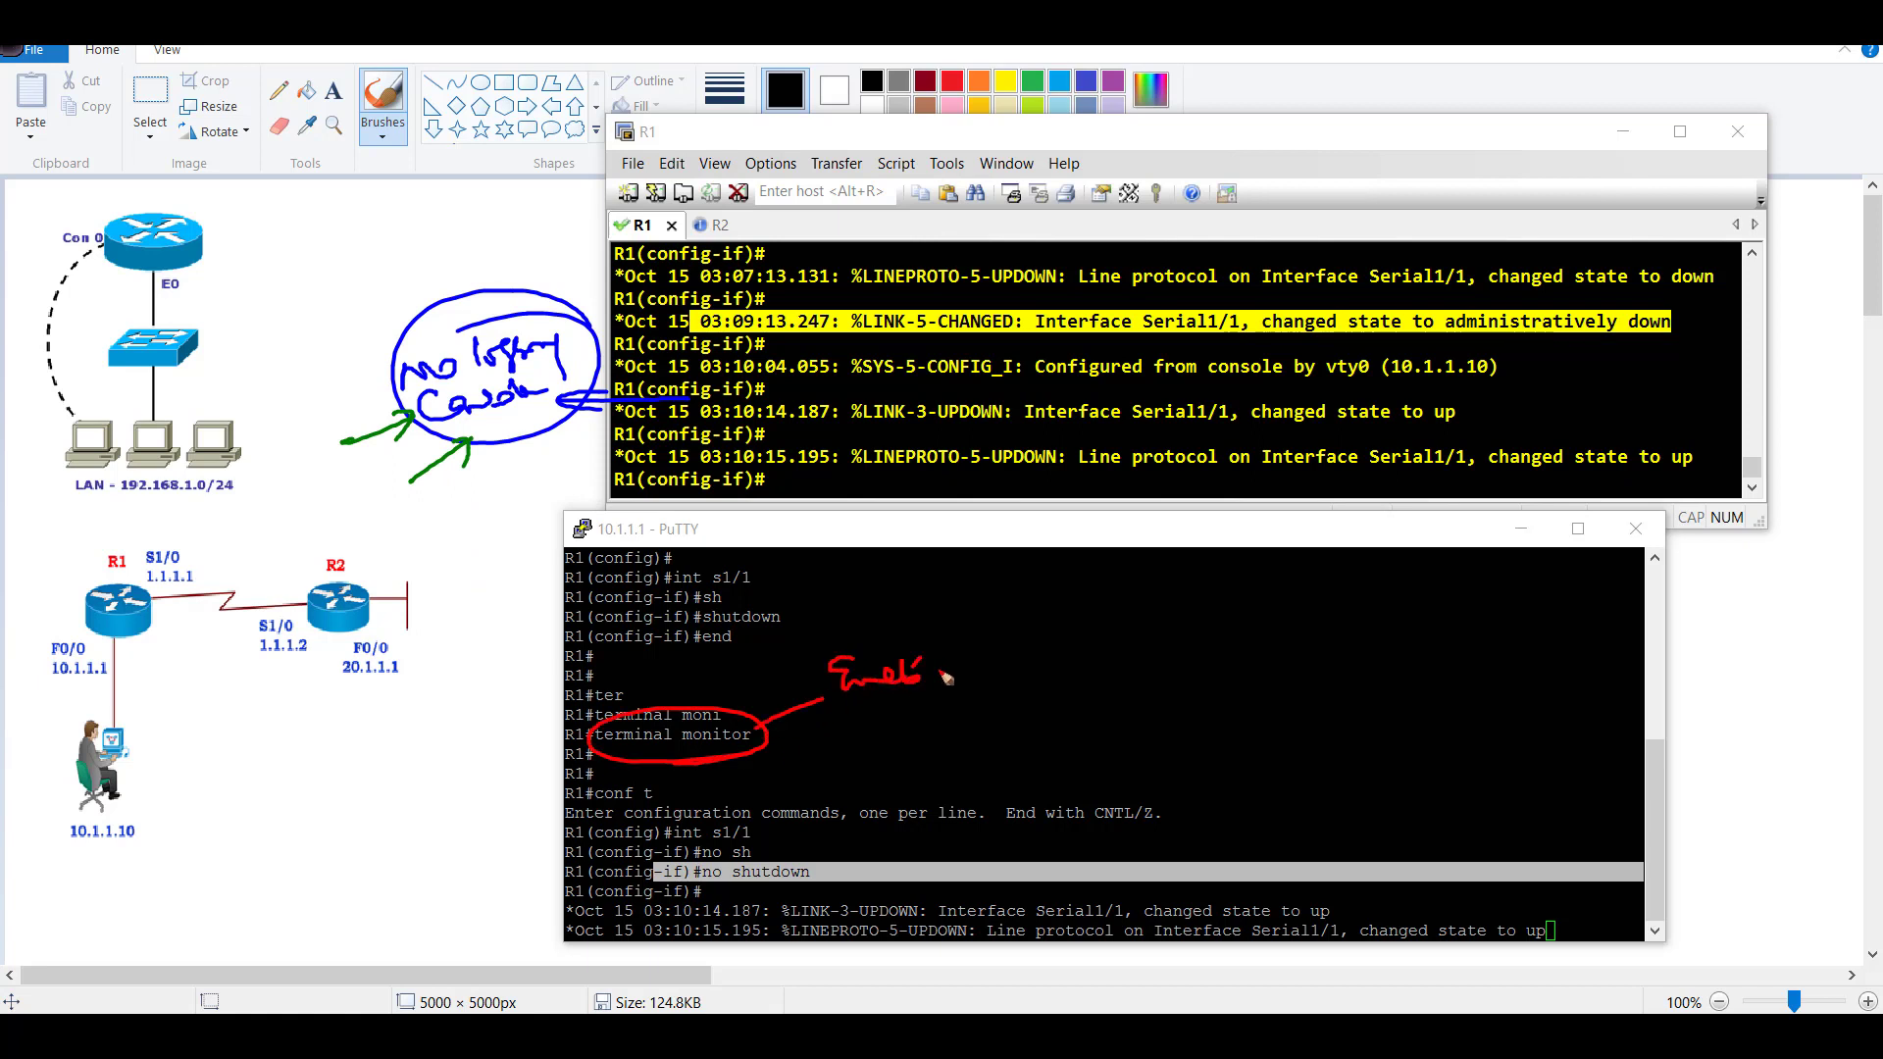
drag(937, 673, 1069, 684)
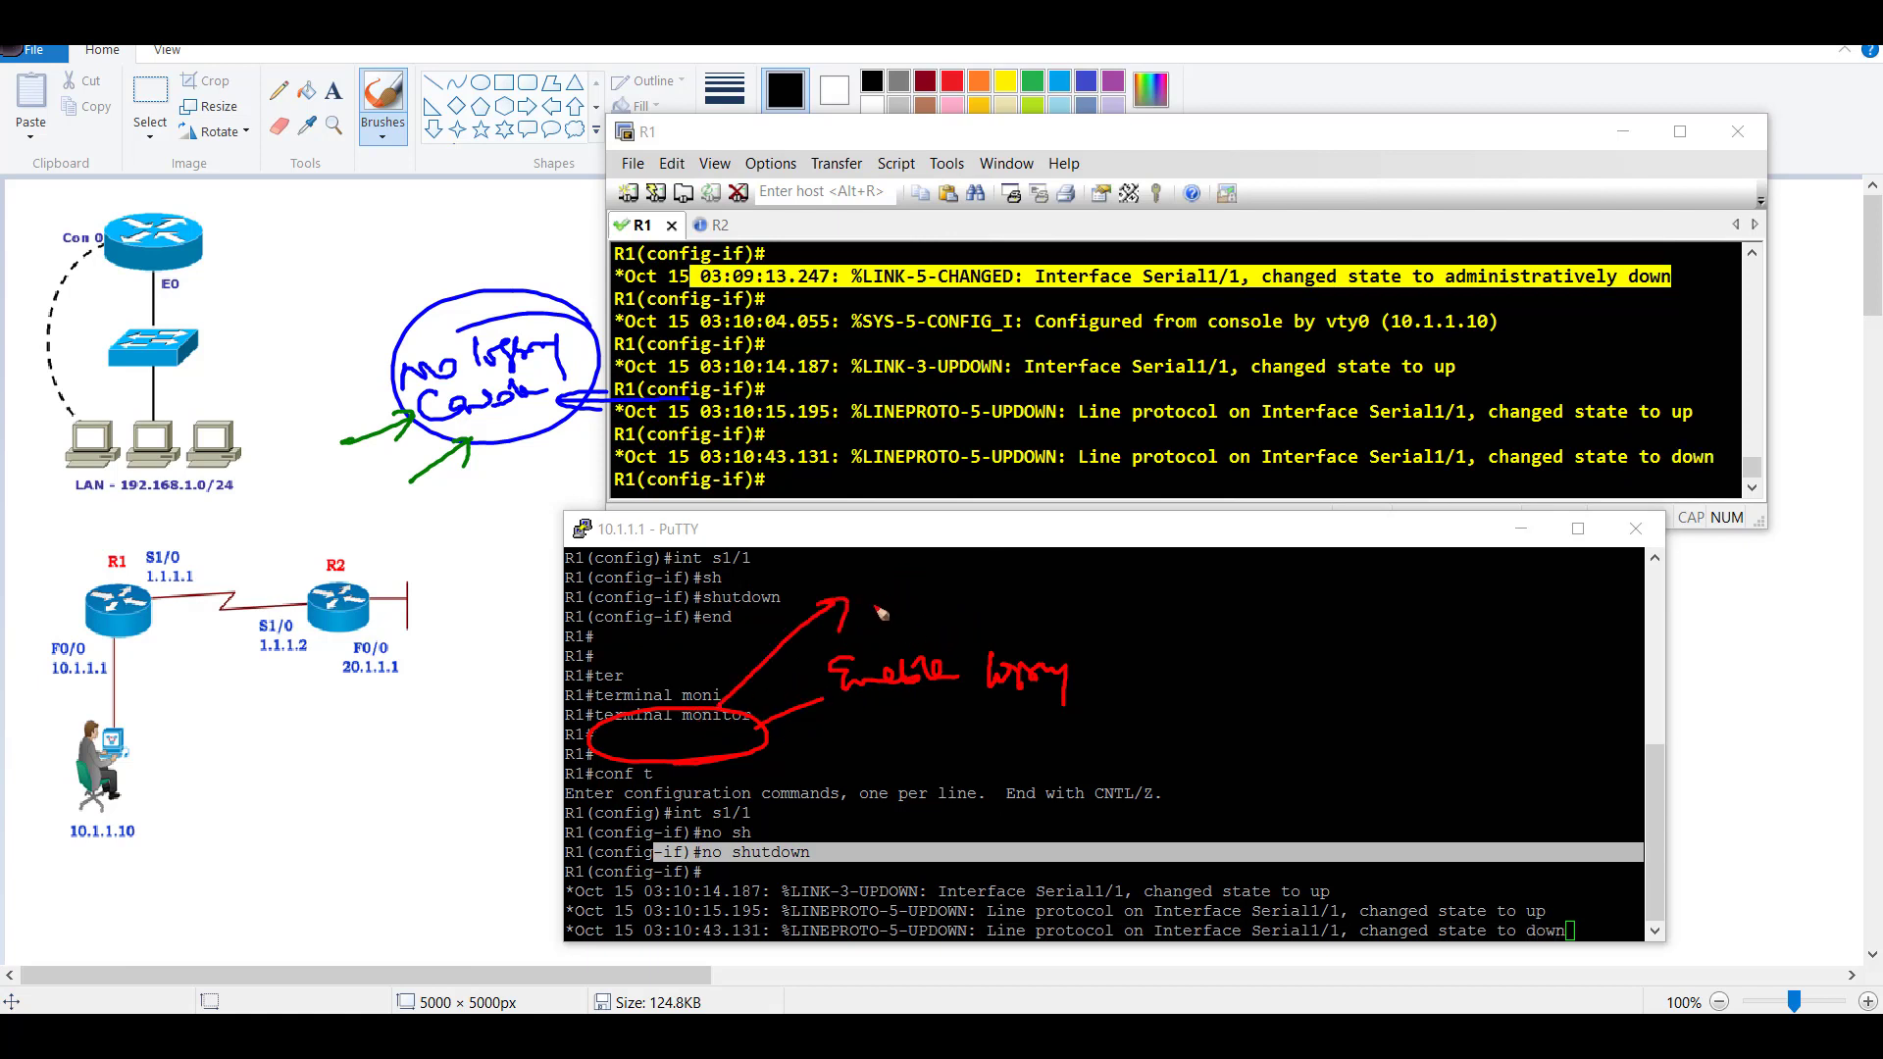
mouse_move(876, 600)
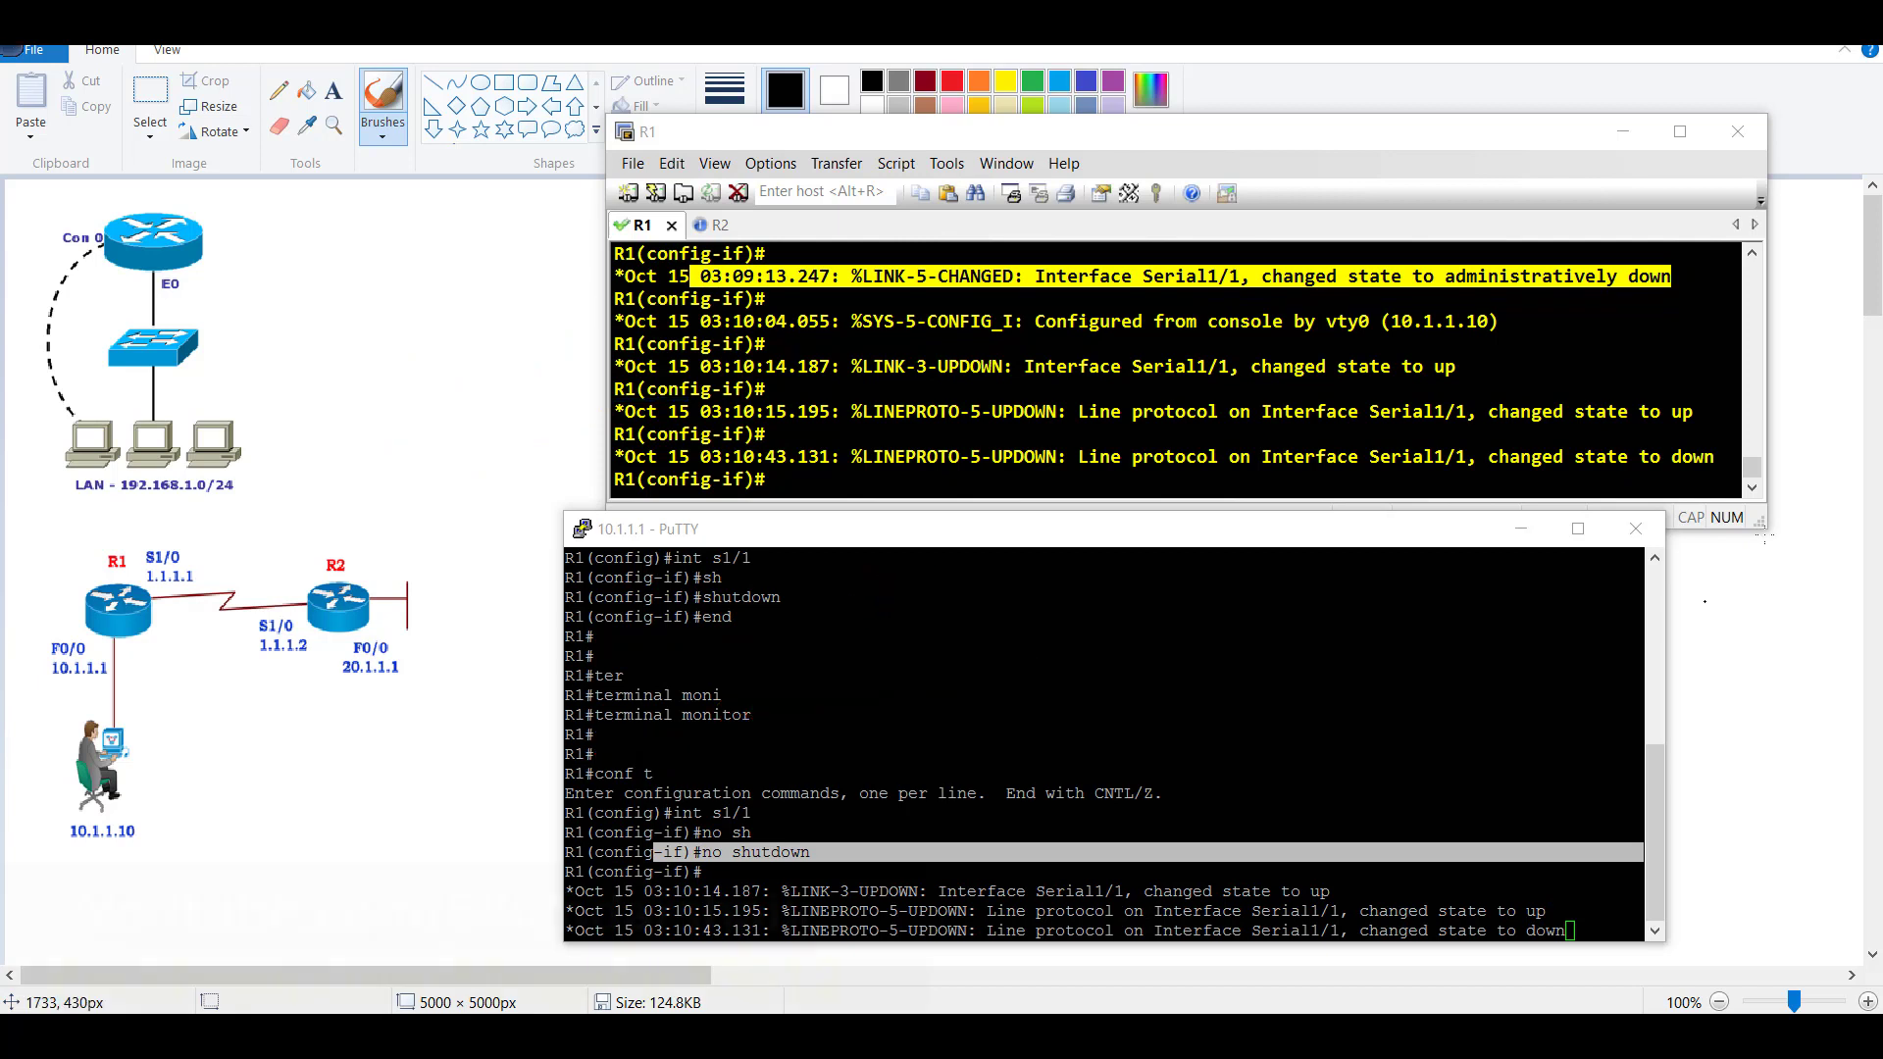
- Close the PuTTY telnet window and confirm the exit
click(1632, 528)
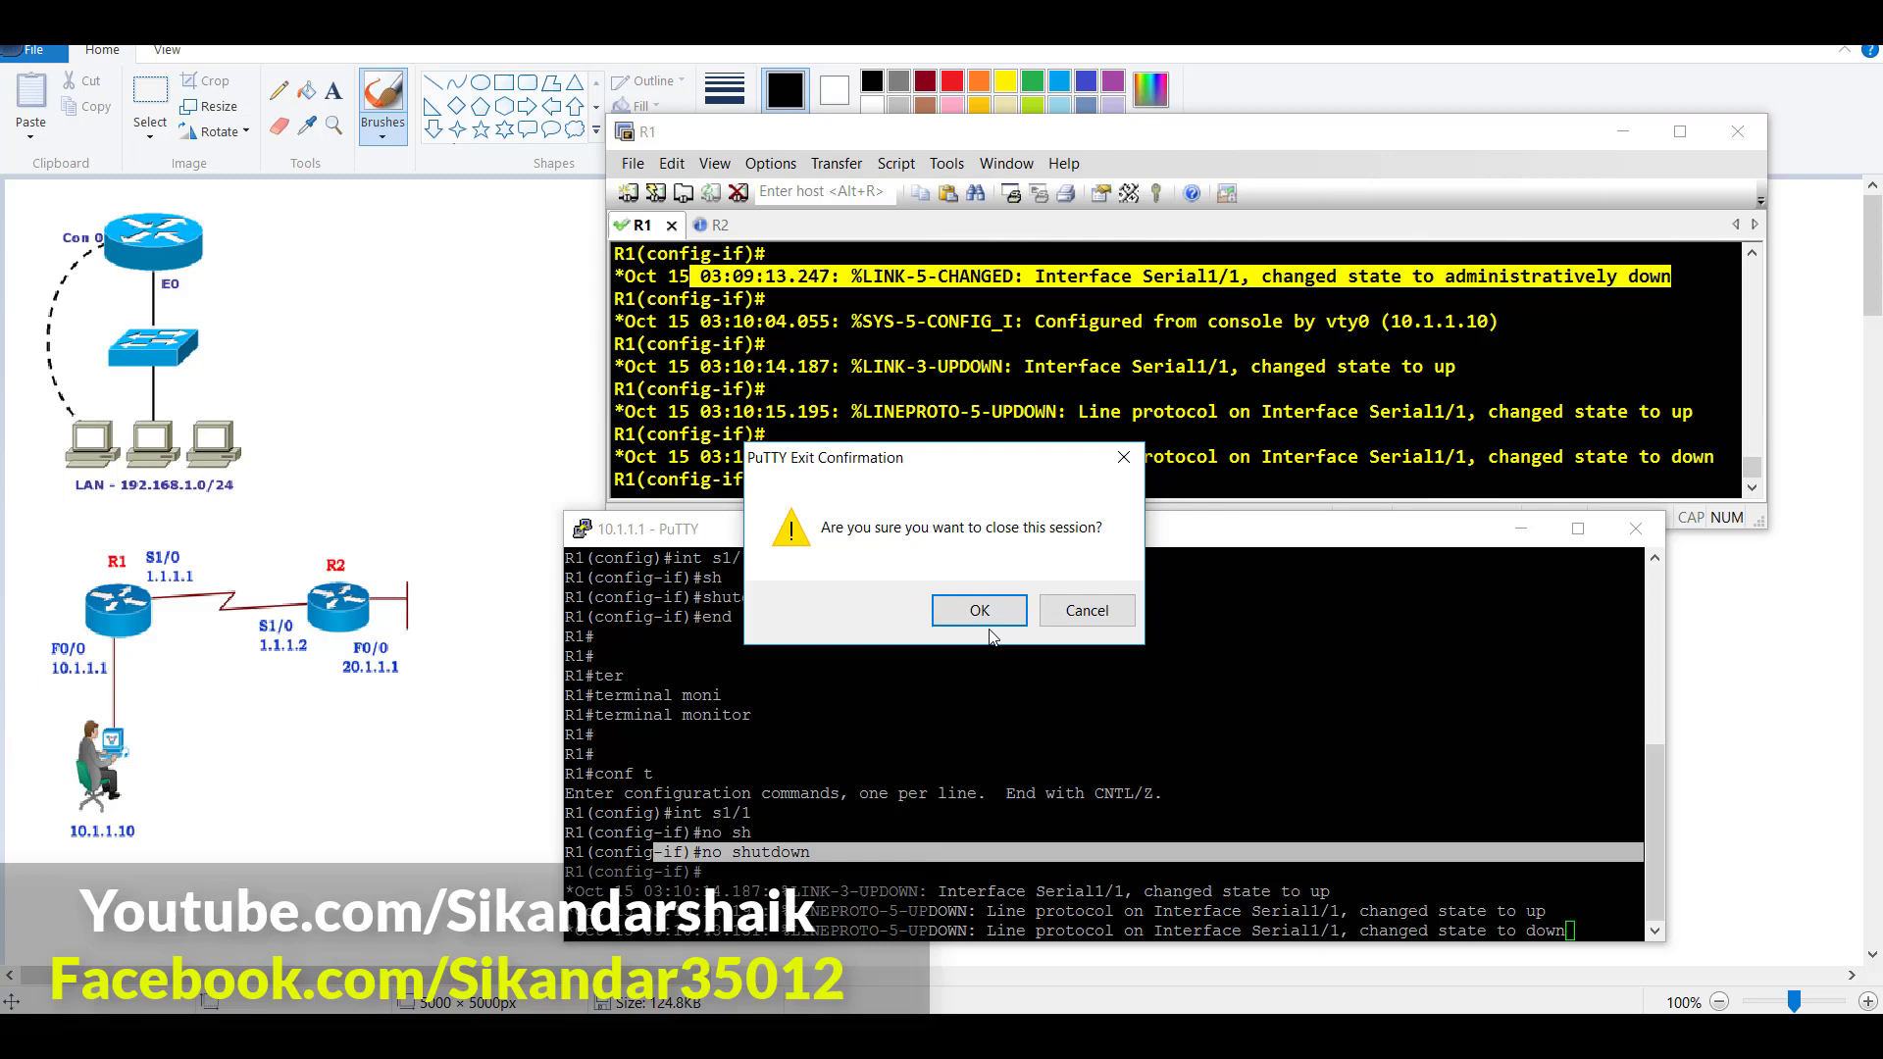
click(977, 610)
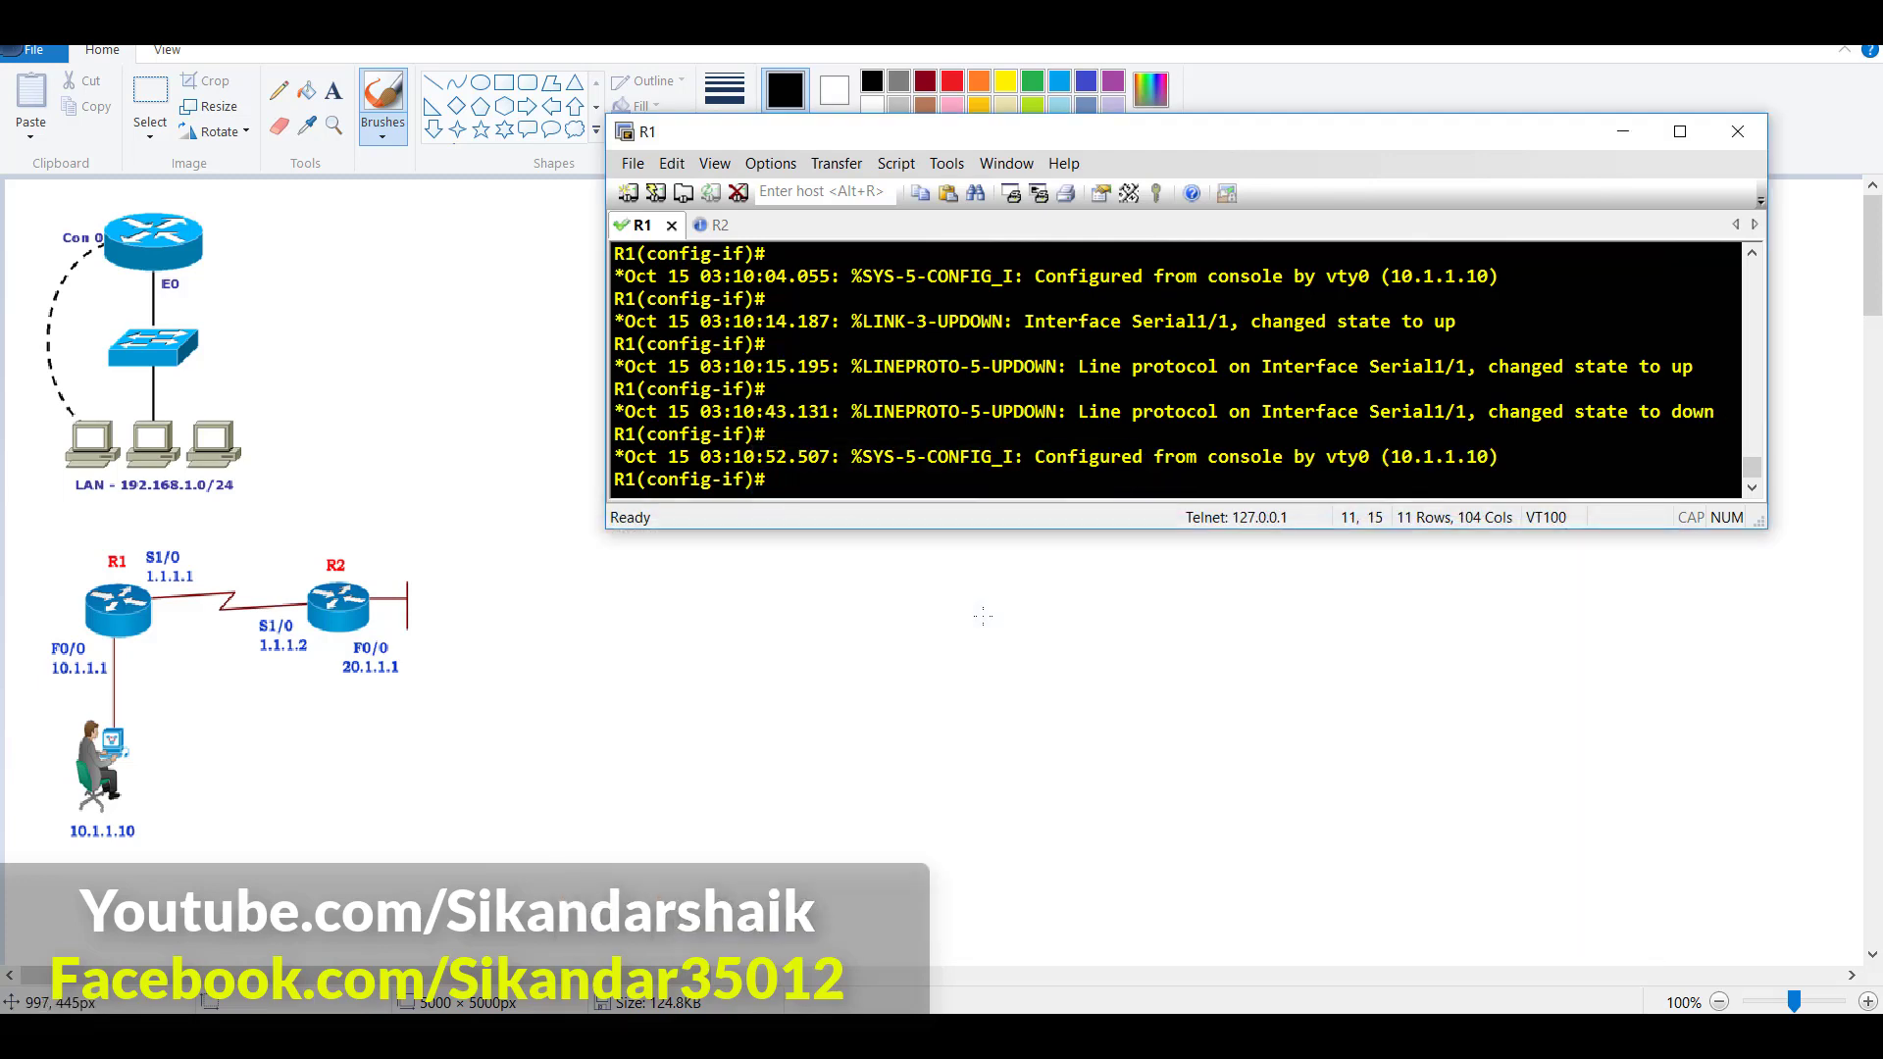